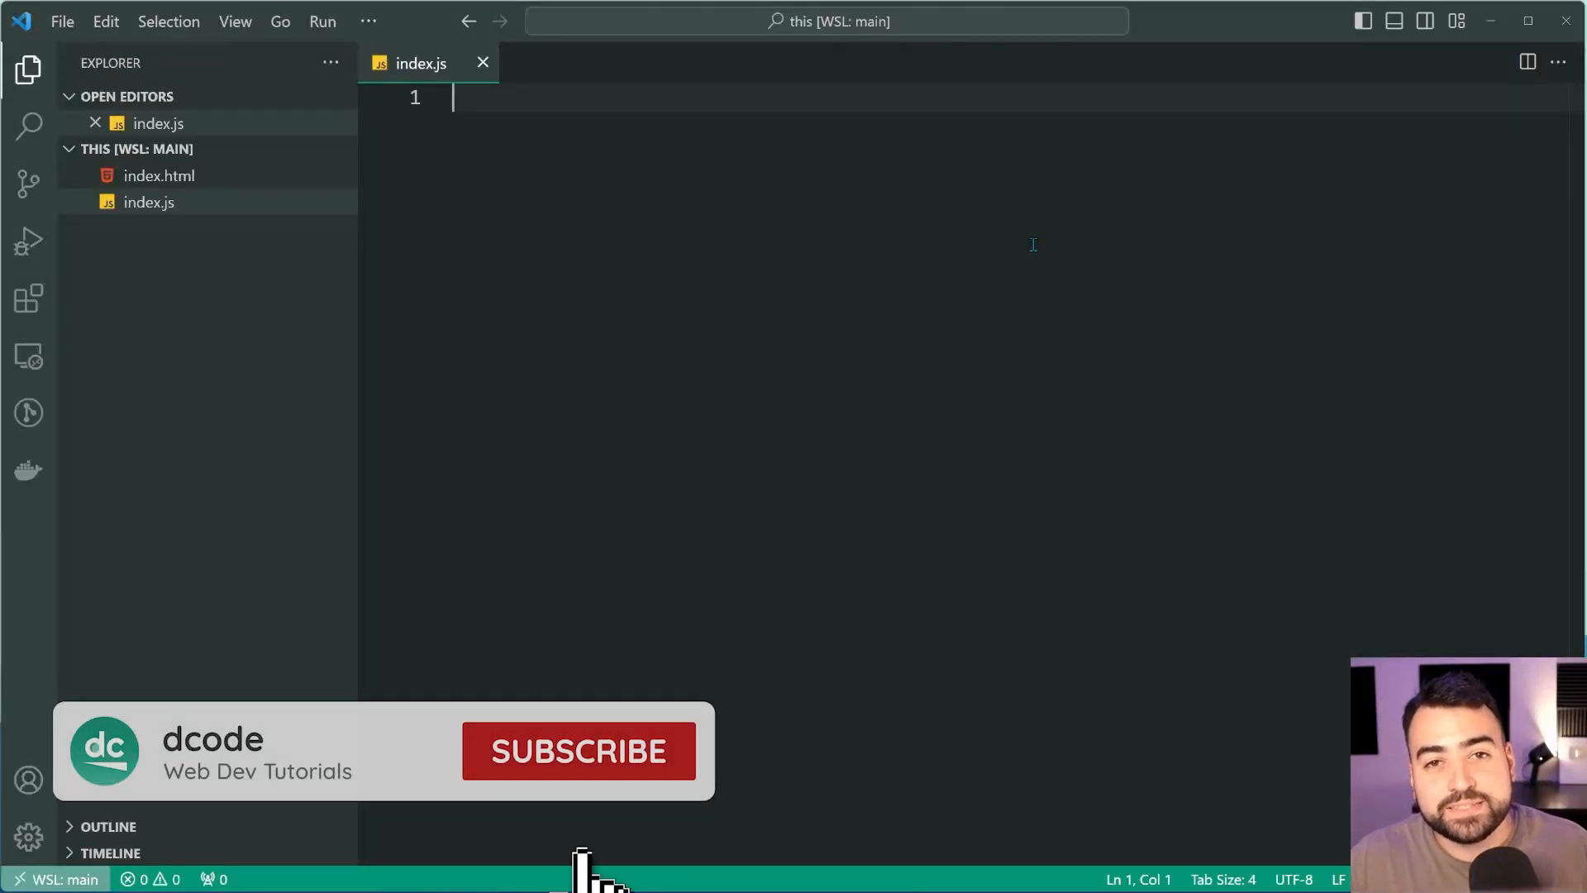
View the installed Regex Previewer extension's details, then return to index.js
{"action": "left_click", "coordinate": [578, 751]}
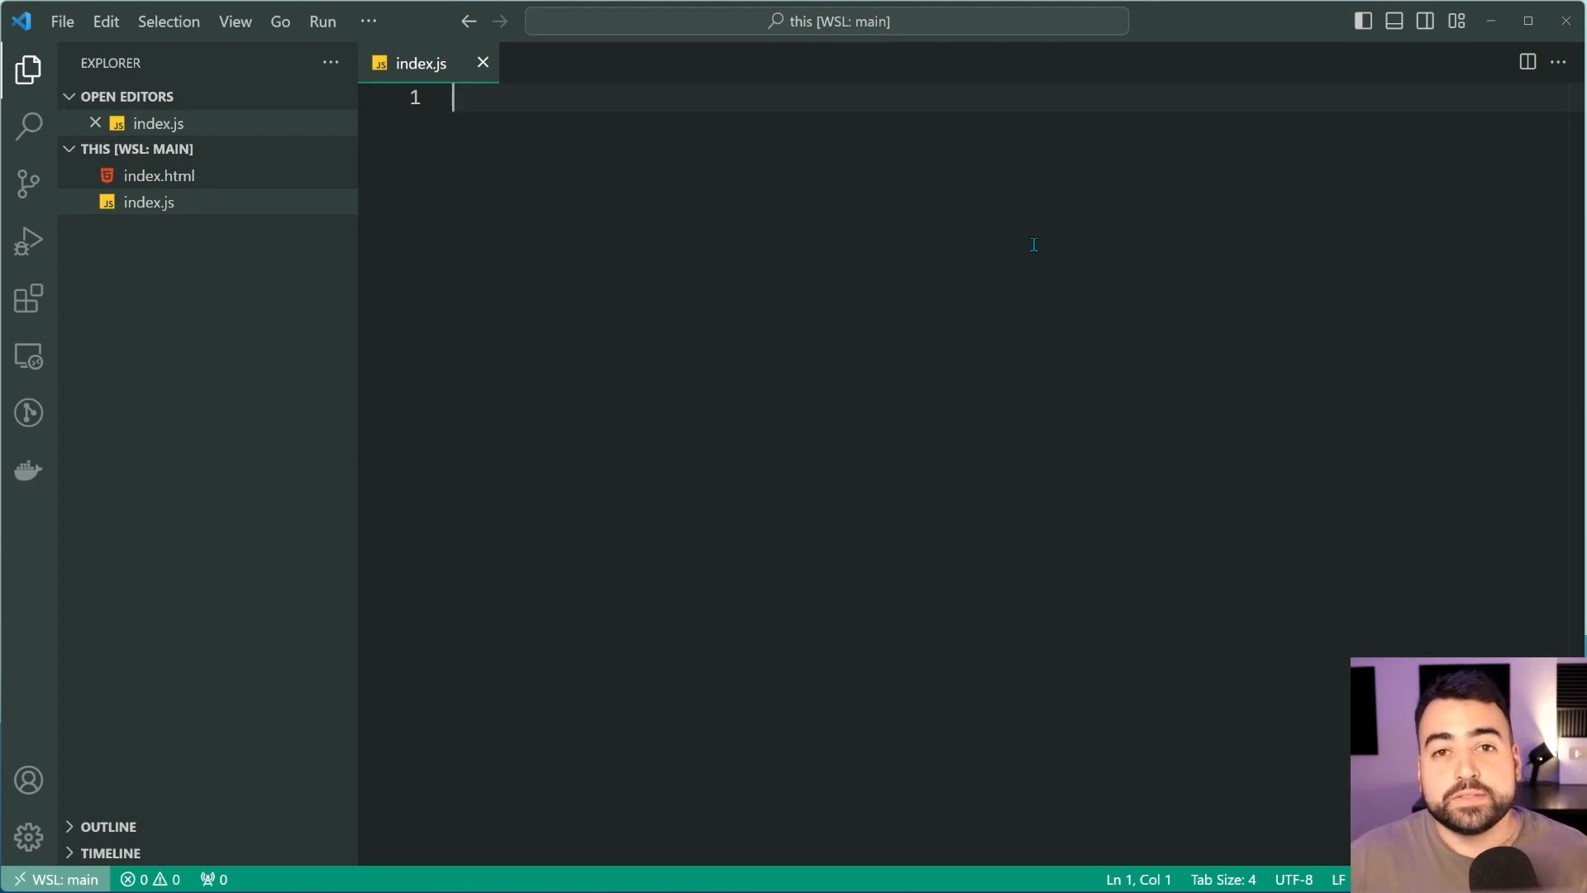
{"action": "left_click", "coordinate": [28, 297]}
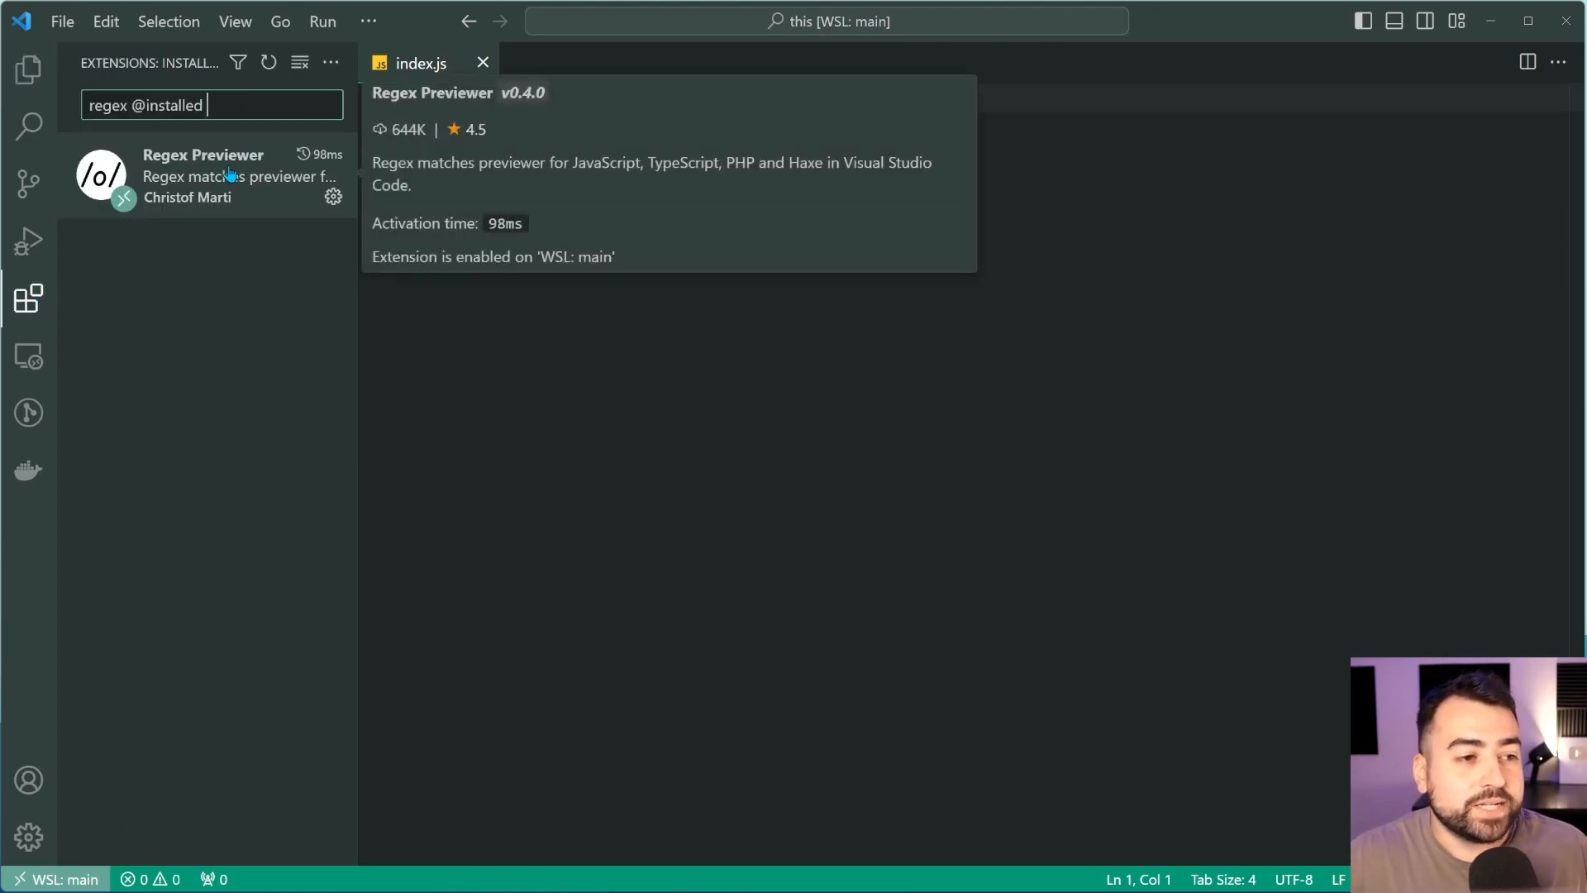
{"action": "left_click", "coordinate": [202, 177]}
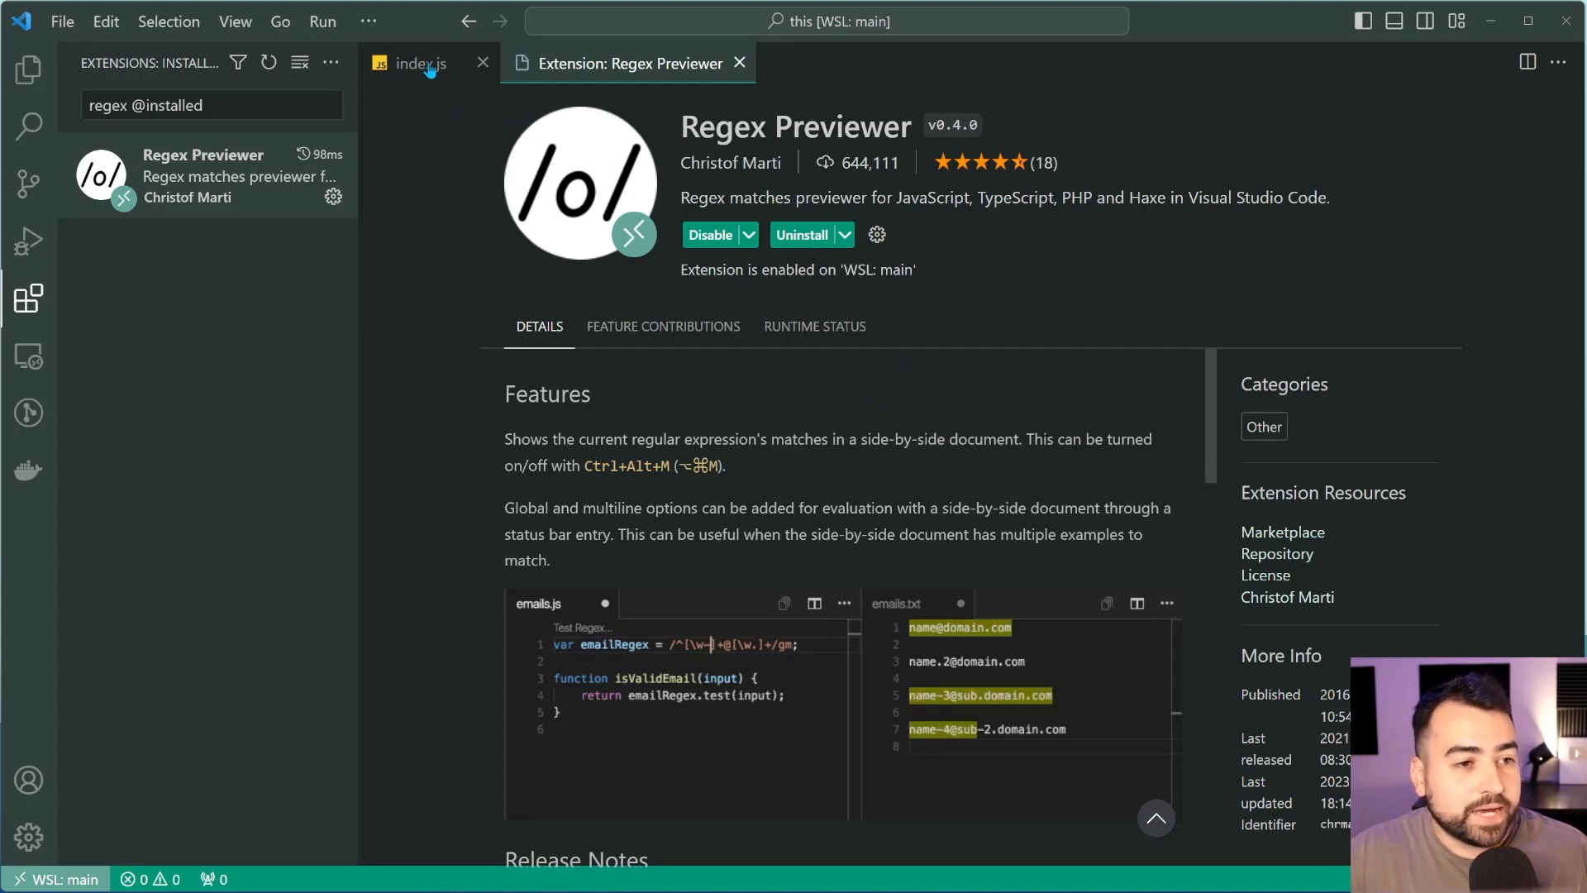
{"action": "left_click", "coordinate": [416, 63]}
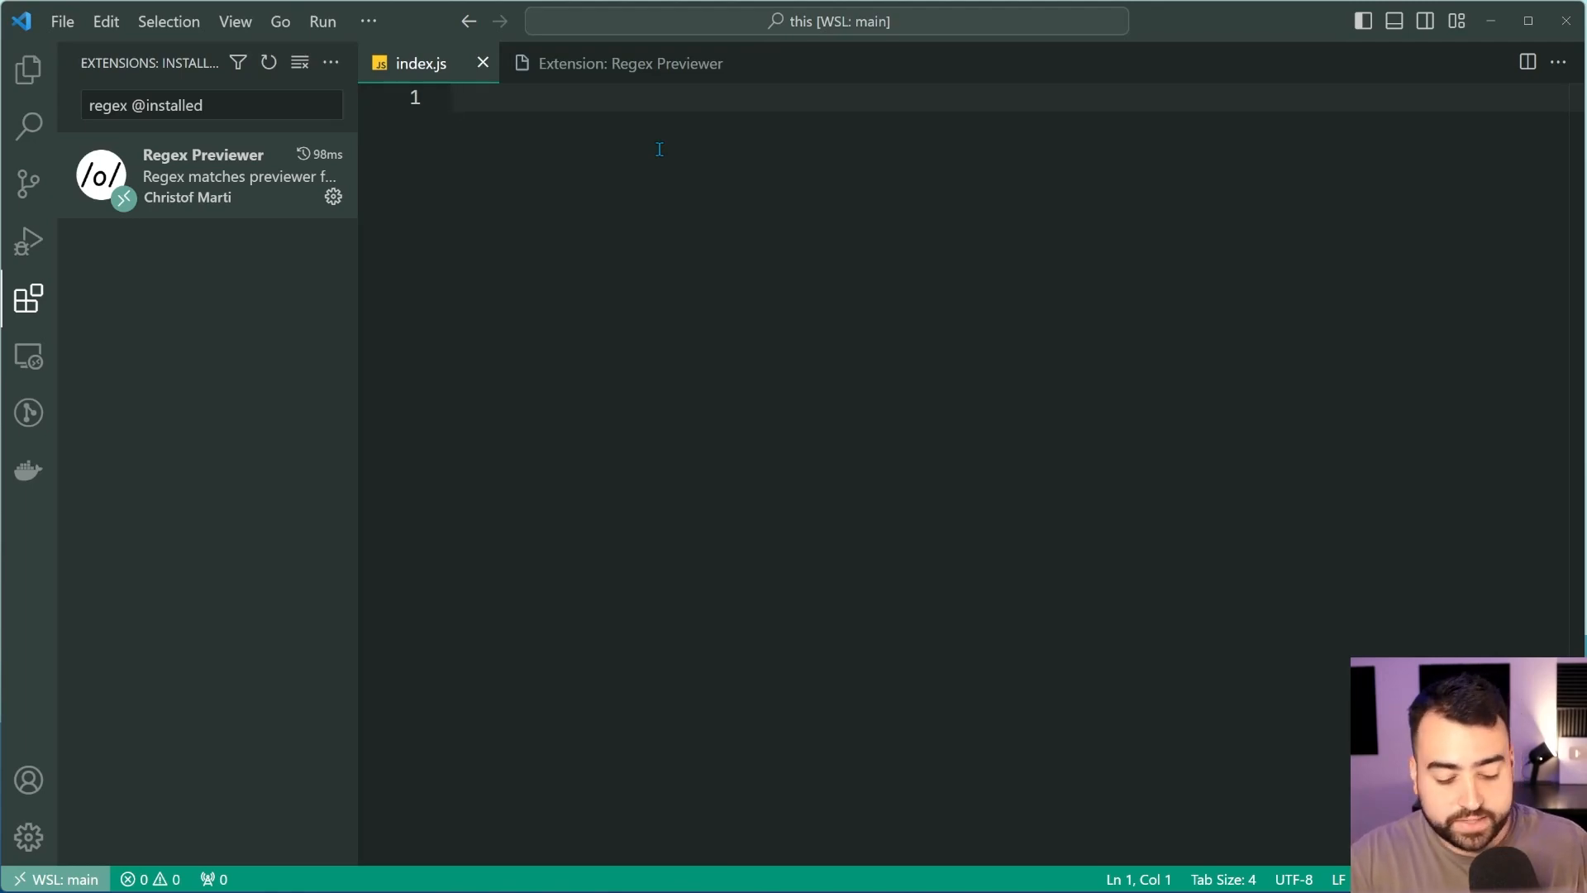
Write const regex = /\d/; in index.js to match a single digit
{"action": "type", "text": "const regex"}
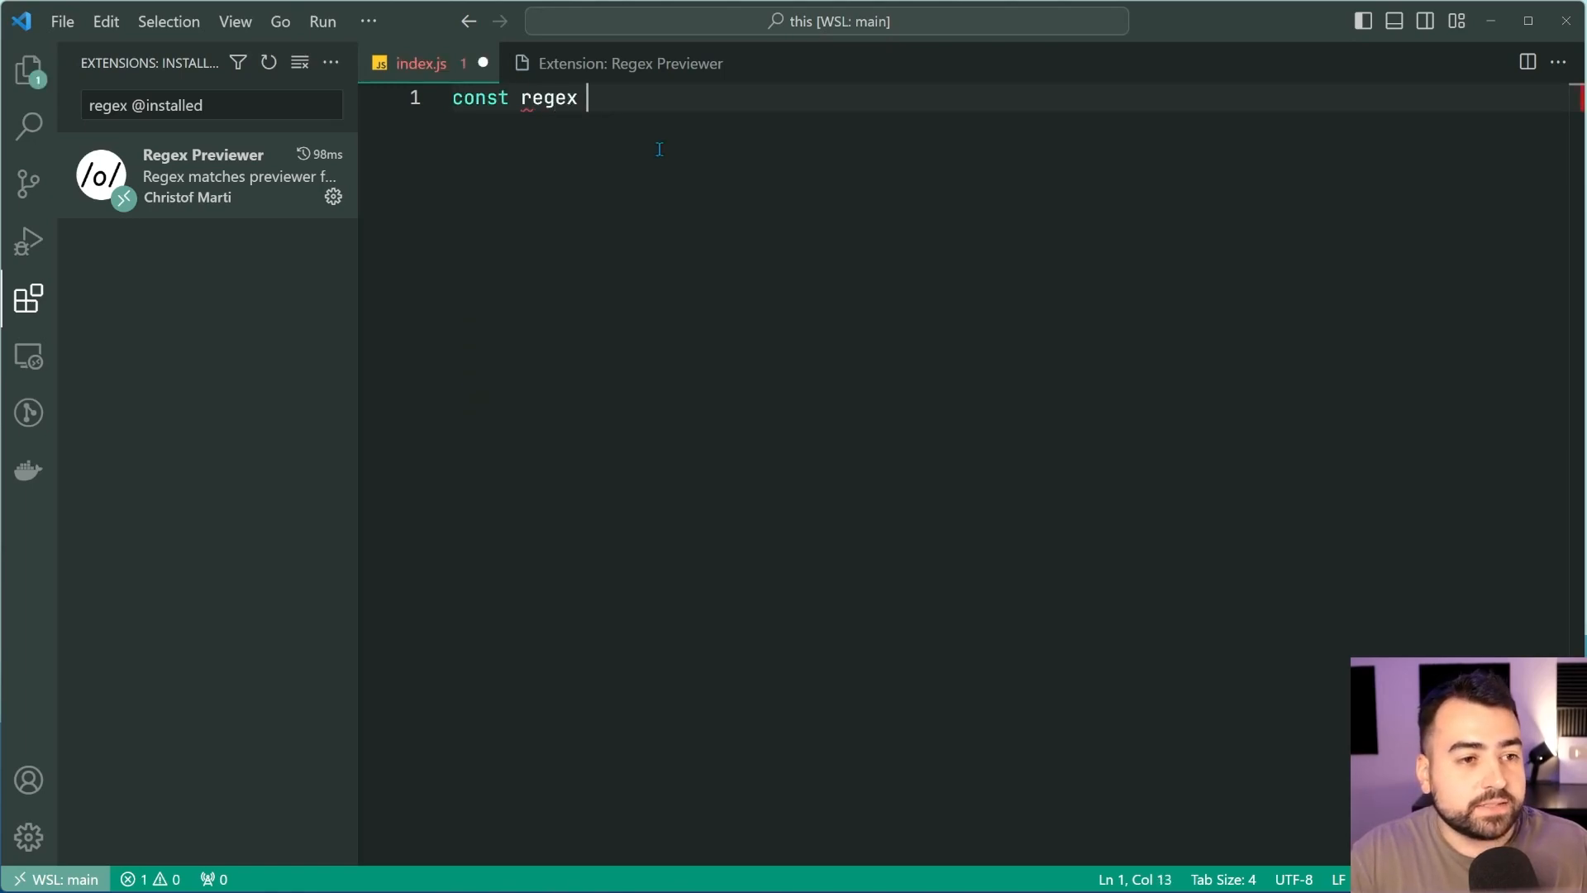
{"action": "type", "text": "="}
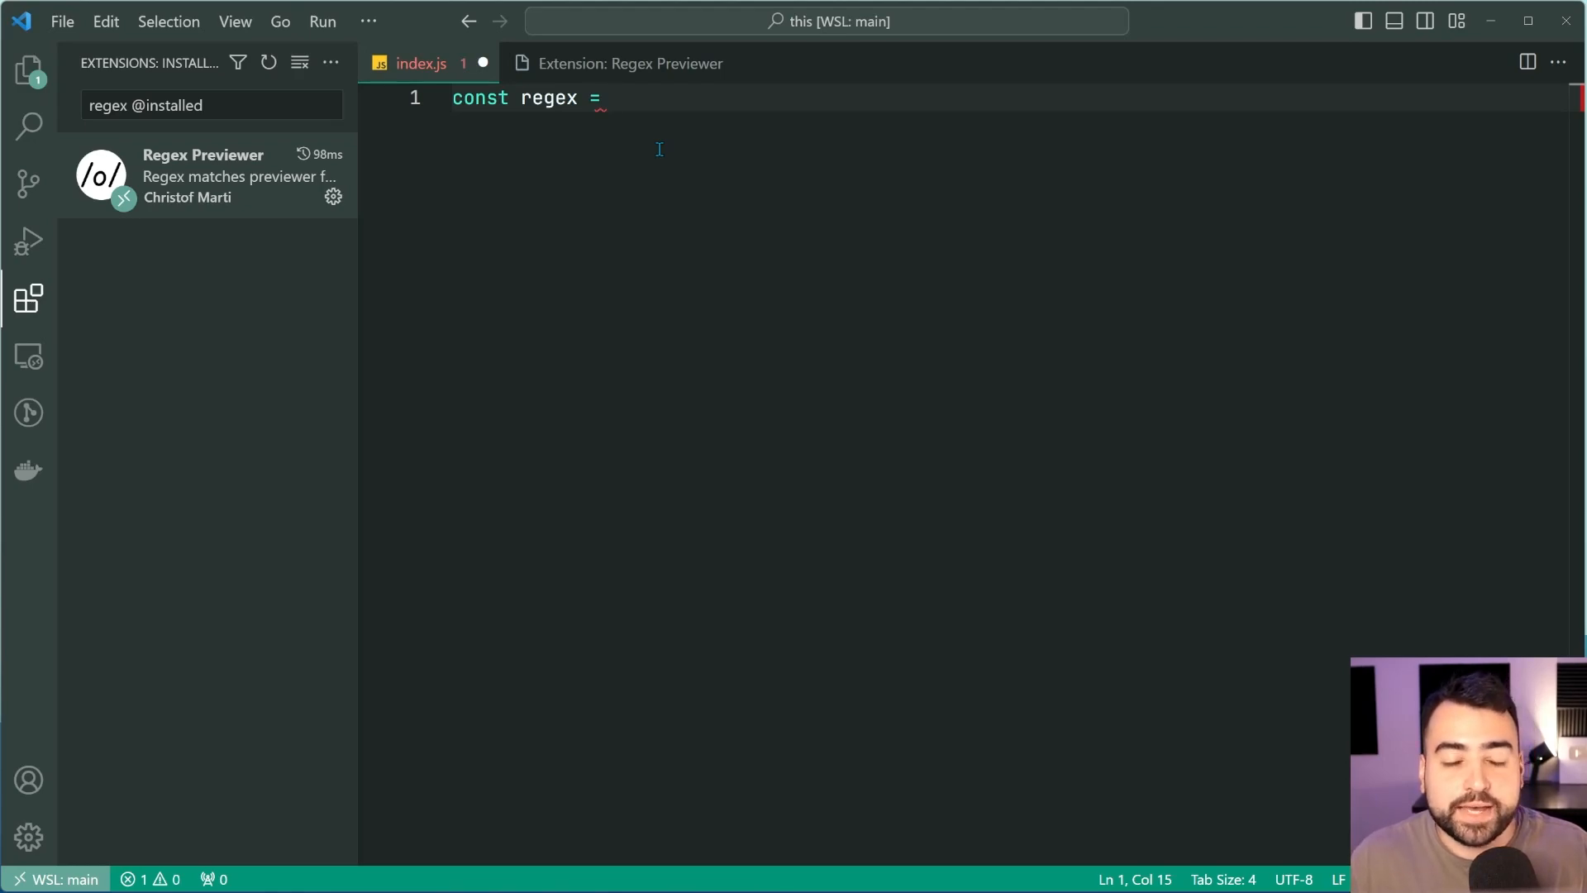
{"action": "type", "text": "/"}
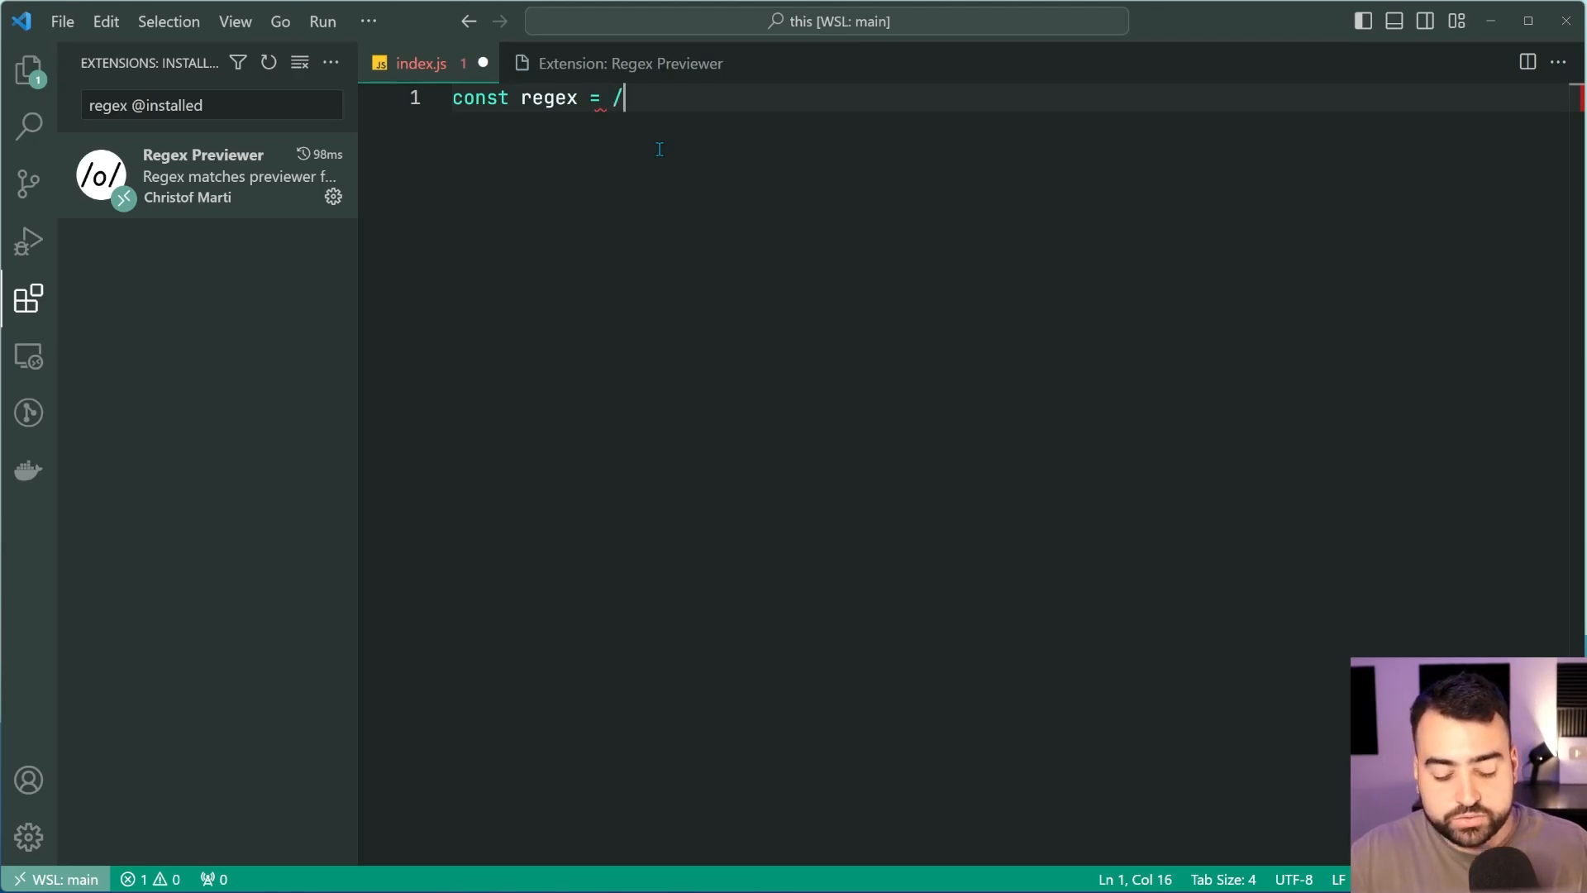
{"action": "type", "text": "\\d/"}
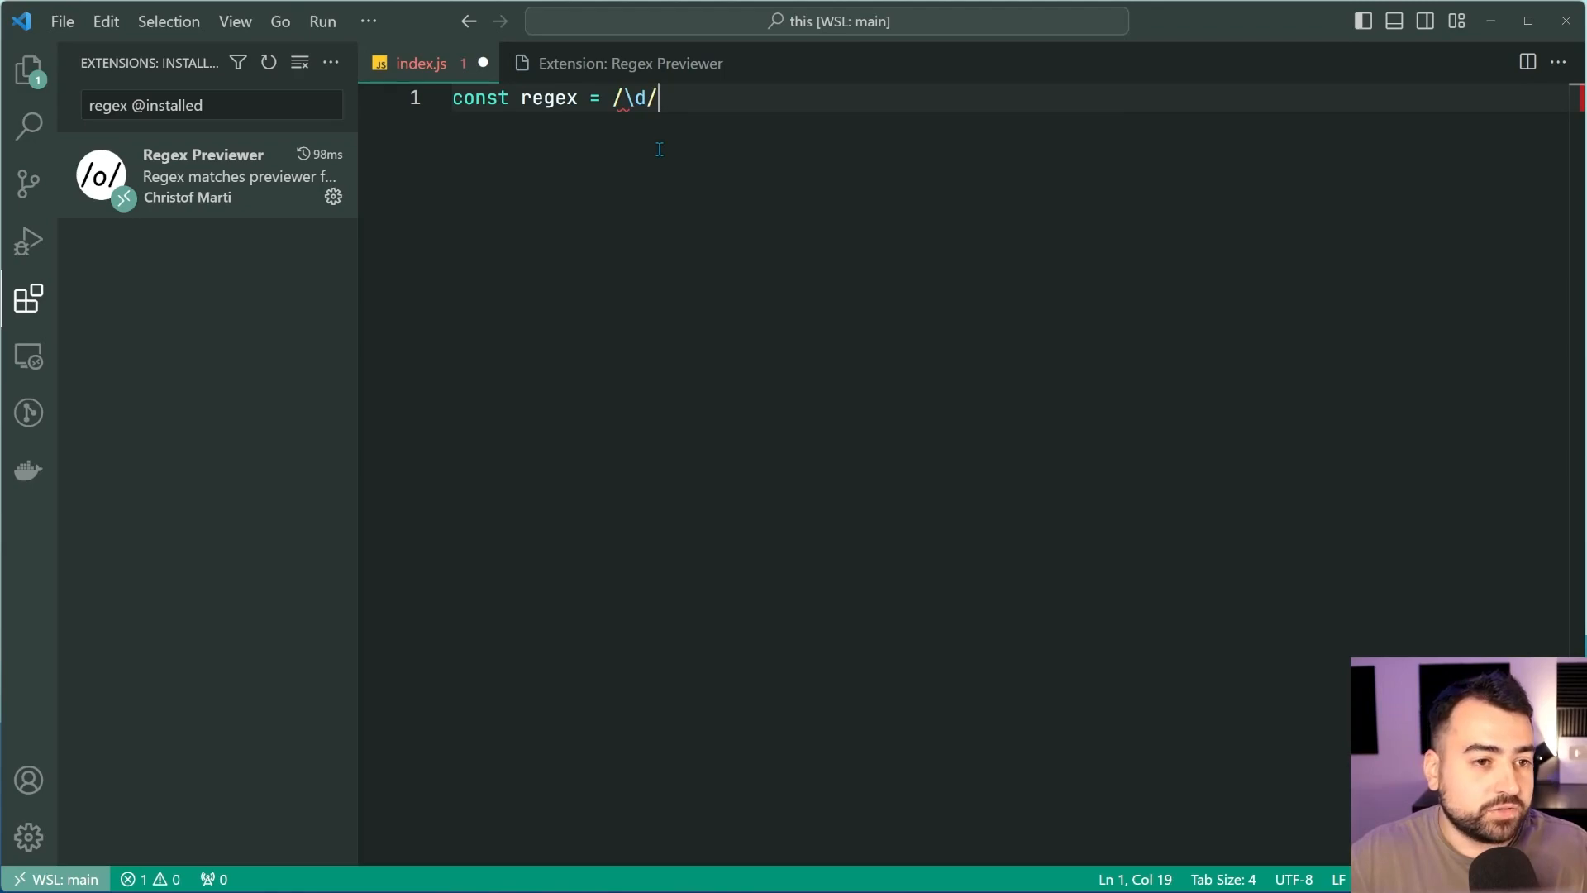
{"action": "type", "text": ";"}
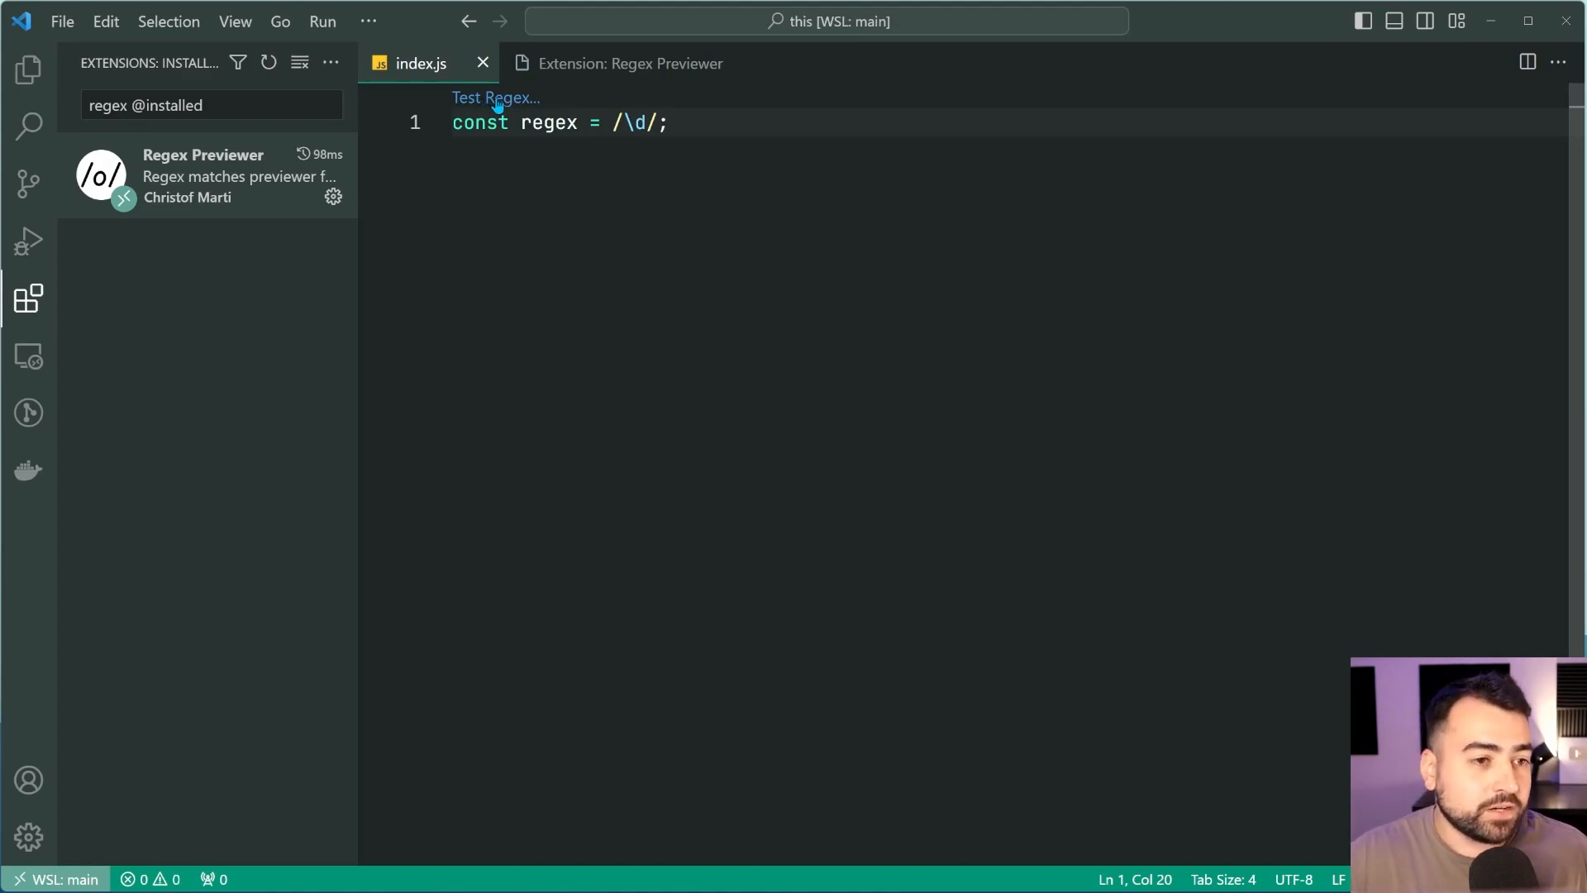
Show the Regex Previewer sample text beside index.js via 'Test Regex...' and hide the sidebar
{"action": "left_click", "coordinate": [496, 98]}
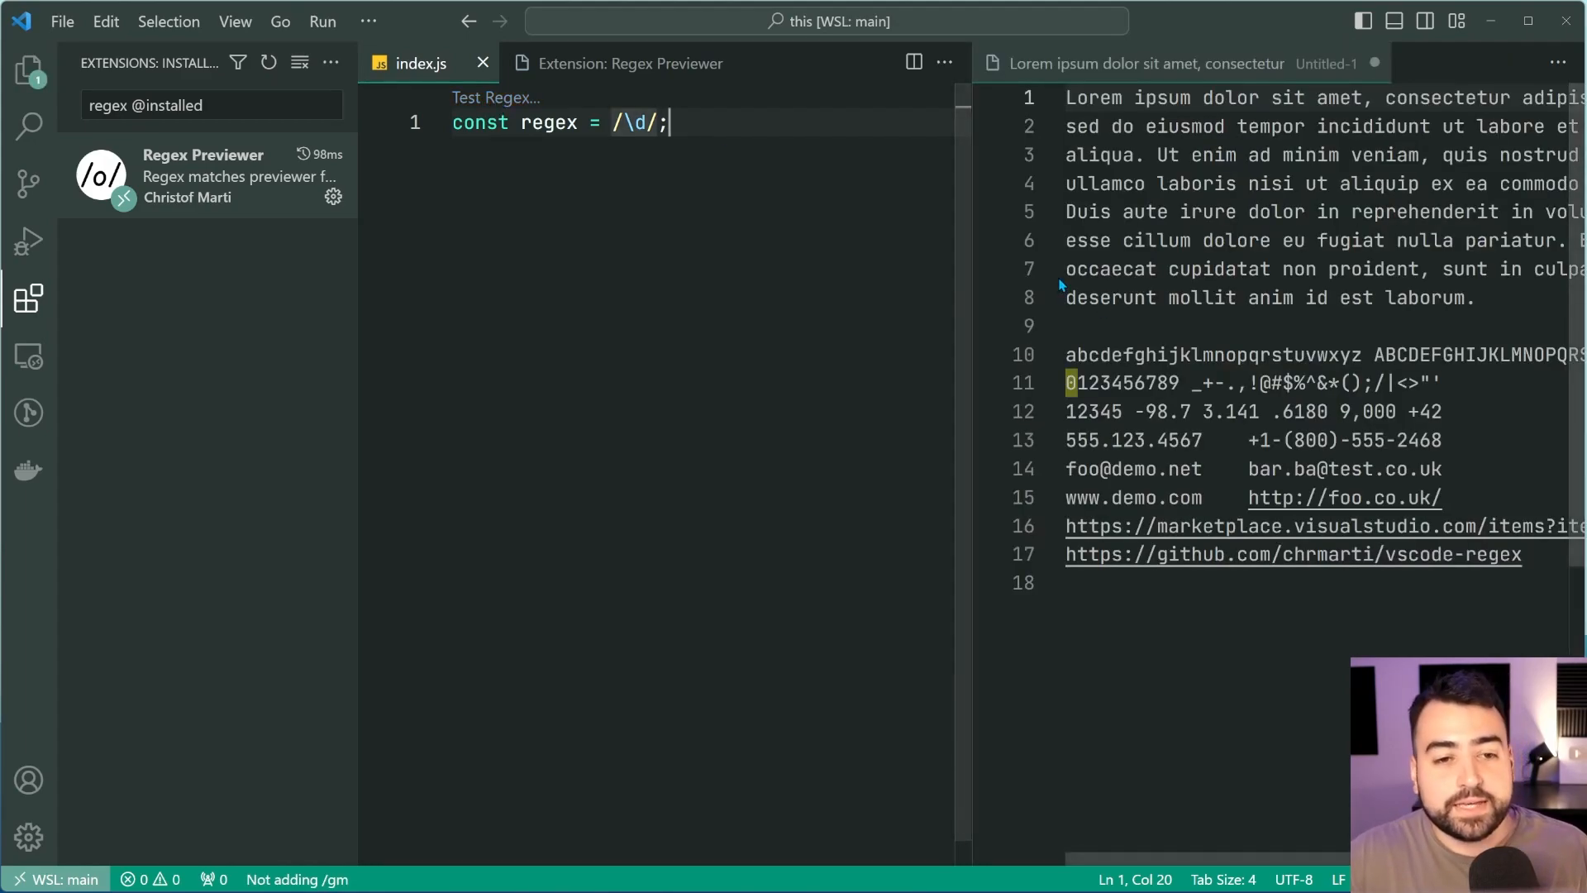
{"action": "left_click", "coordinate": [28, 298]}
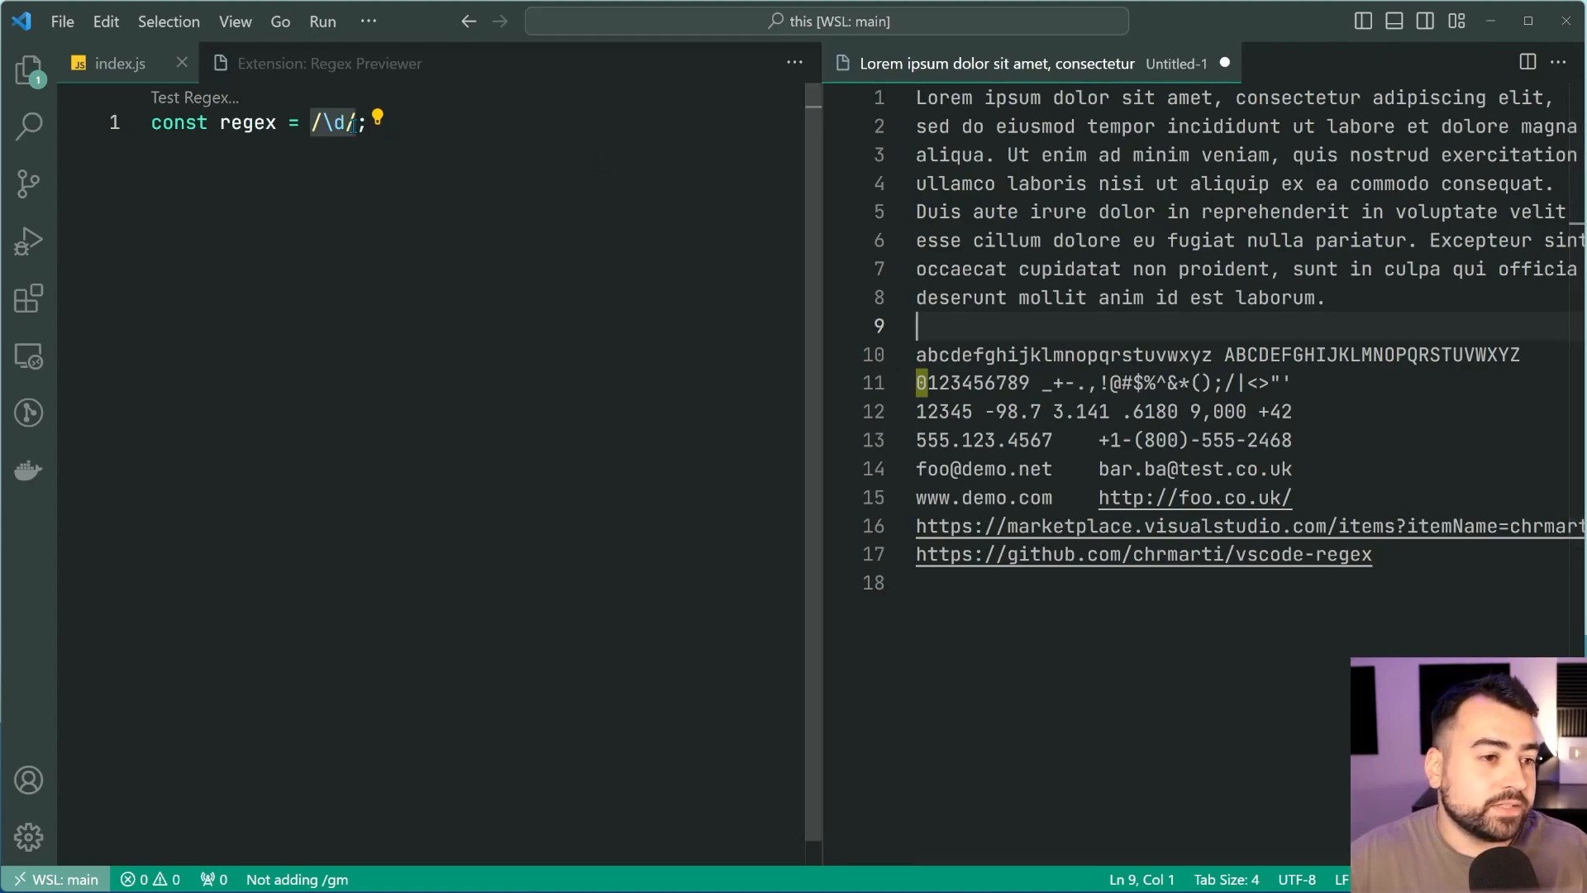
{"action": "left_click", "coordinate": [344, 122]}
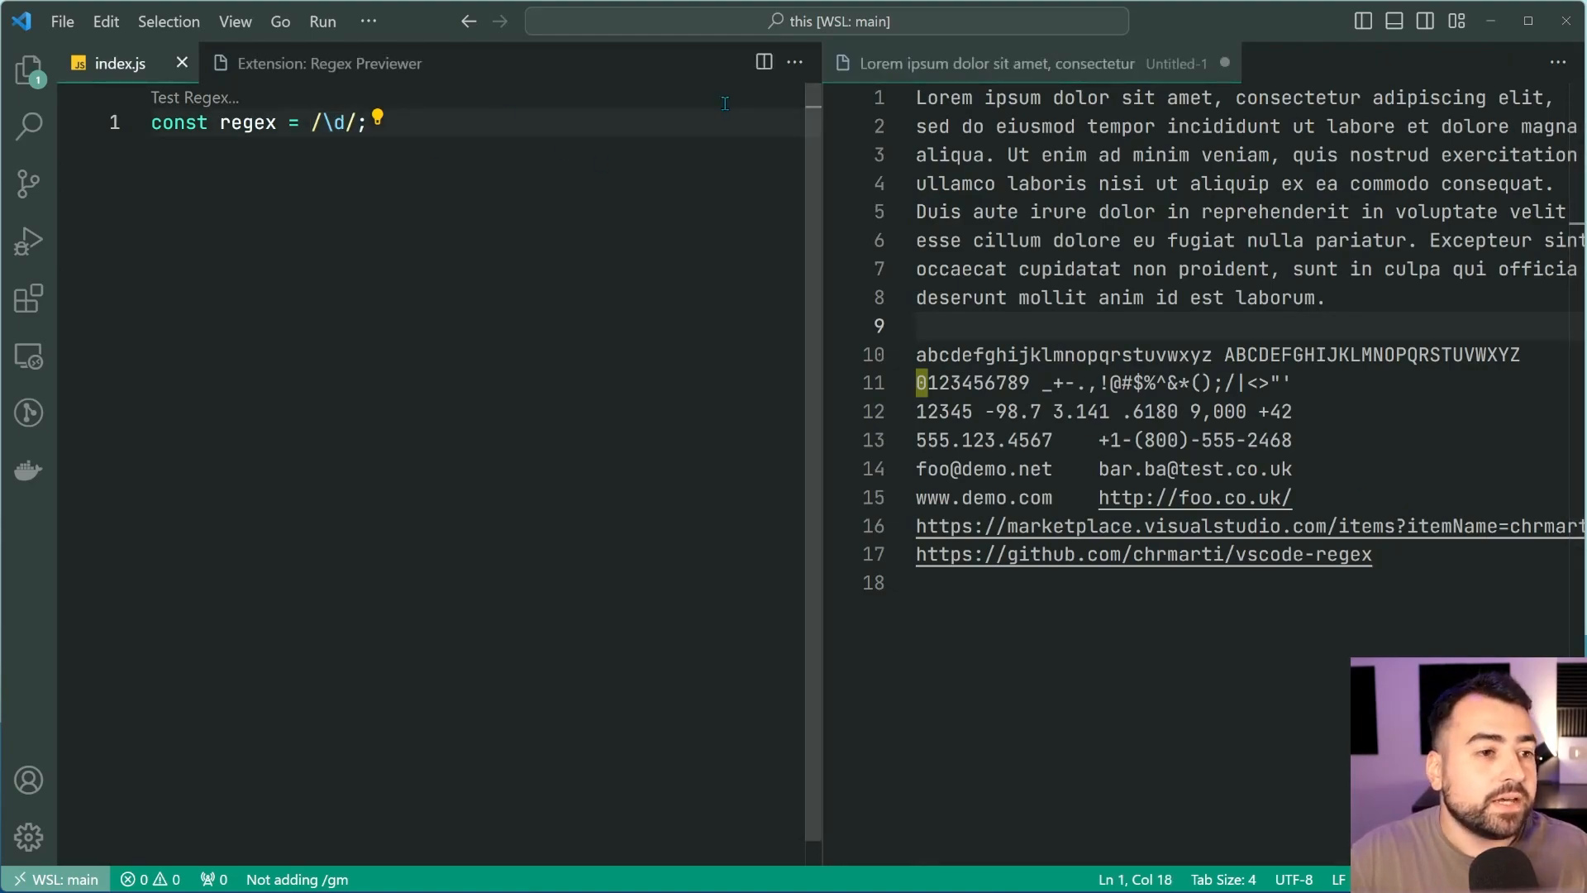
{"action": "type", "text": "+"}
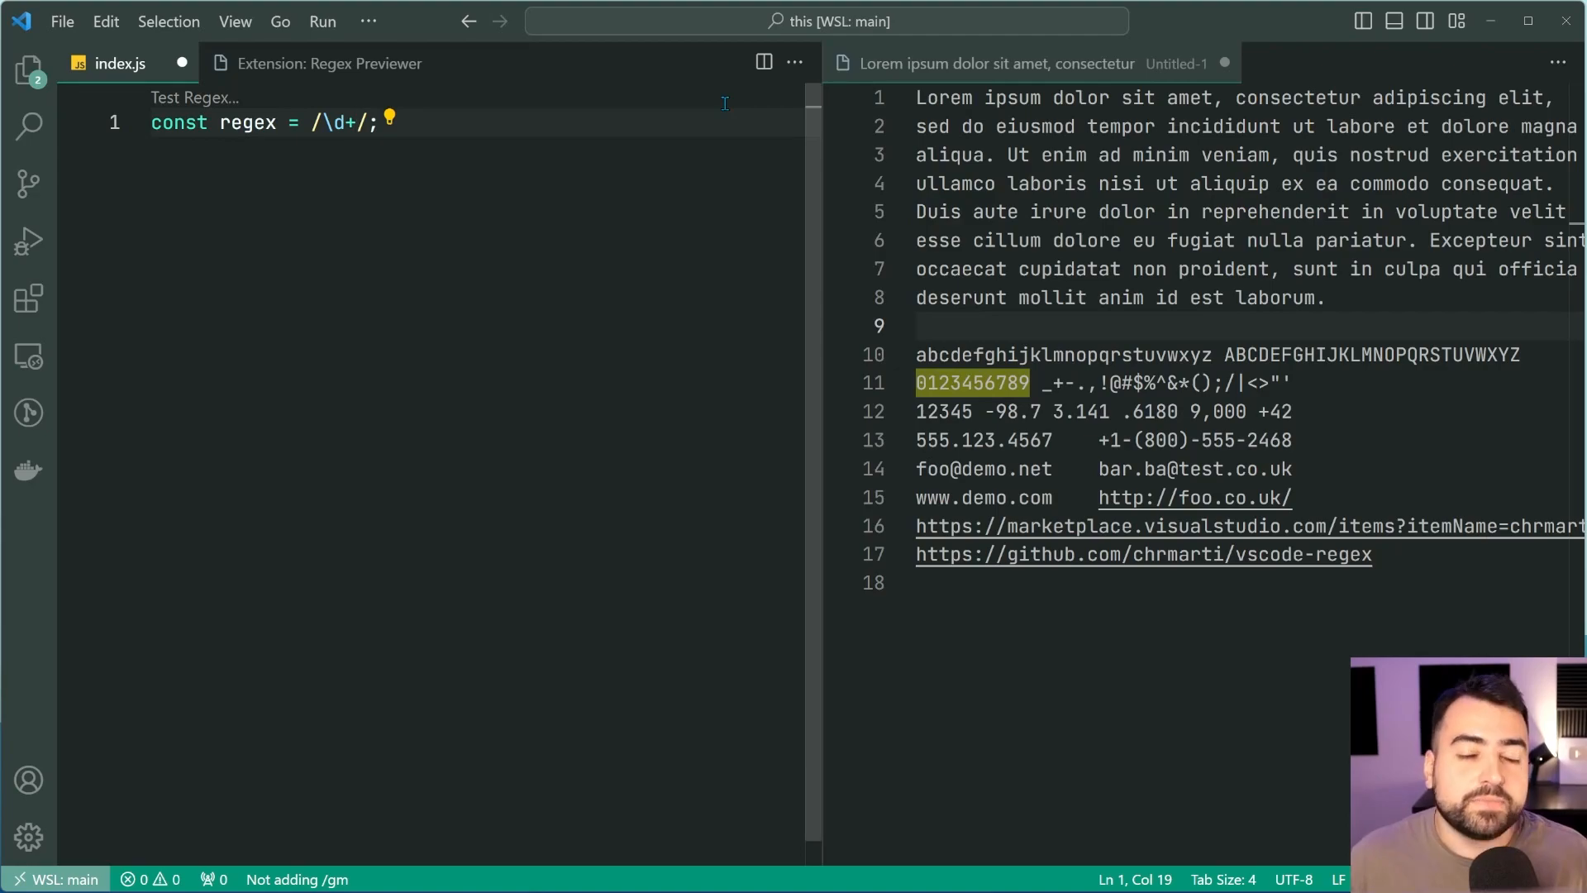
{"action": "mouse_move", "coordinate": [1038, 299]}
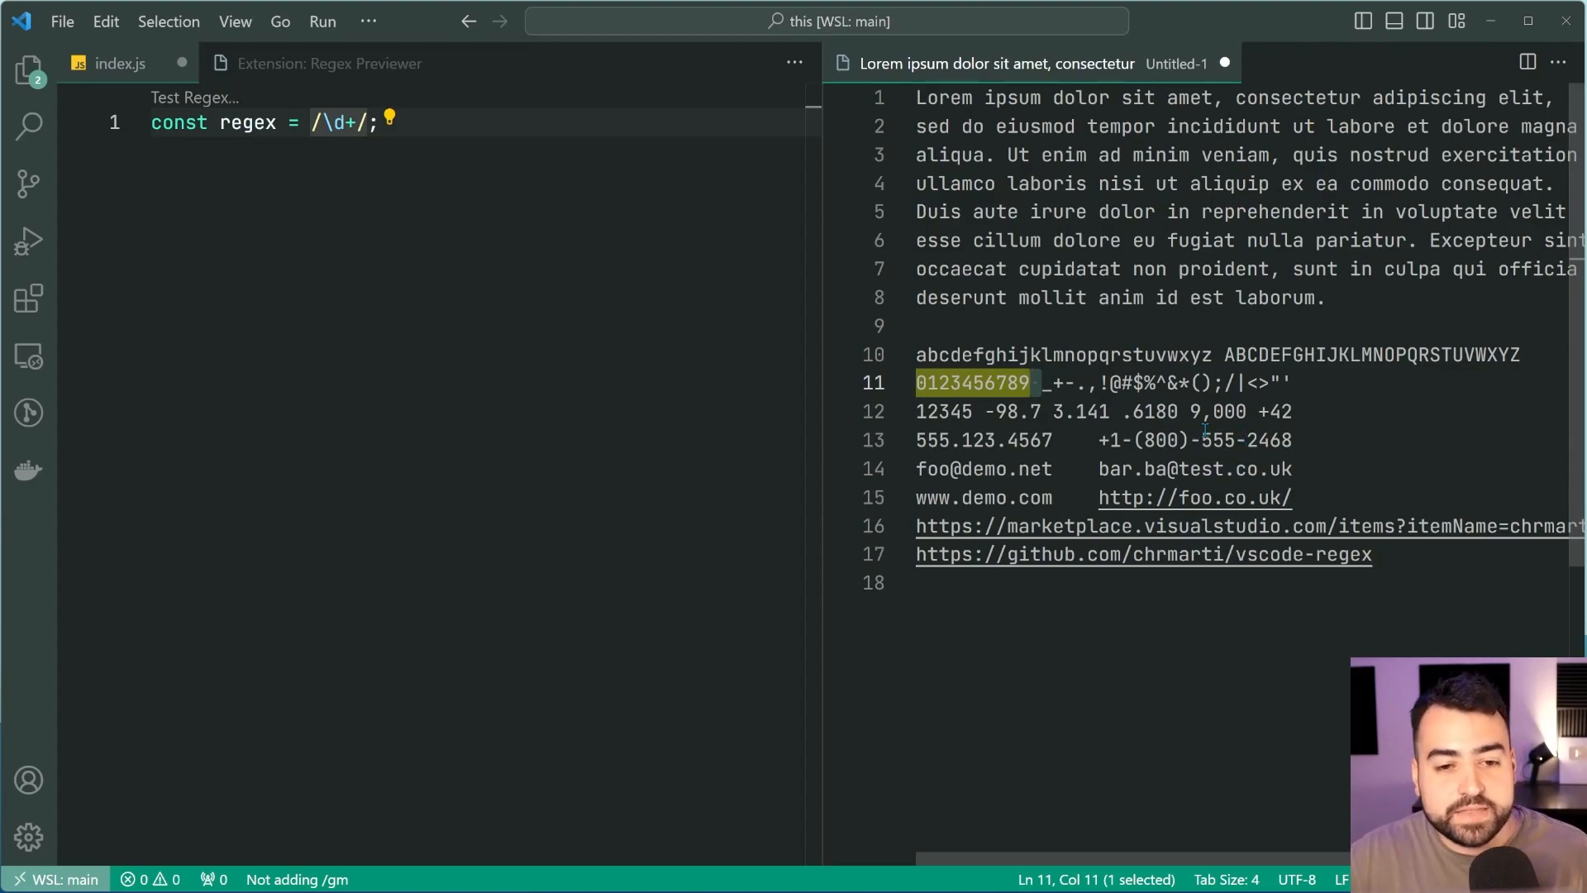
{"action": "double_click", "coordinate": [942, 412]}
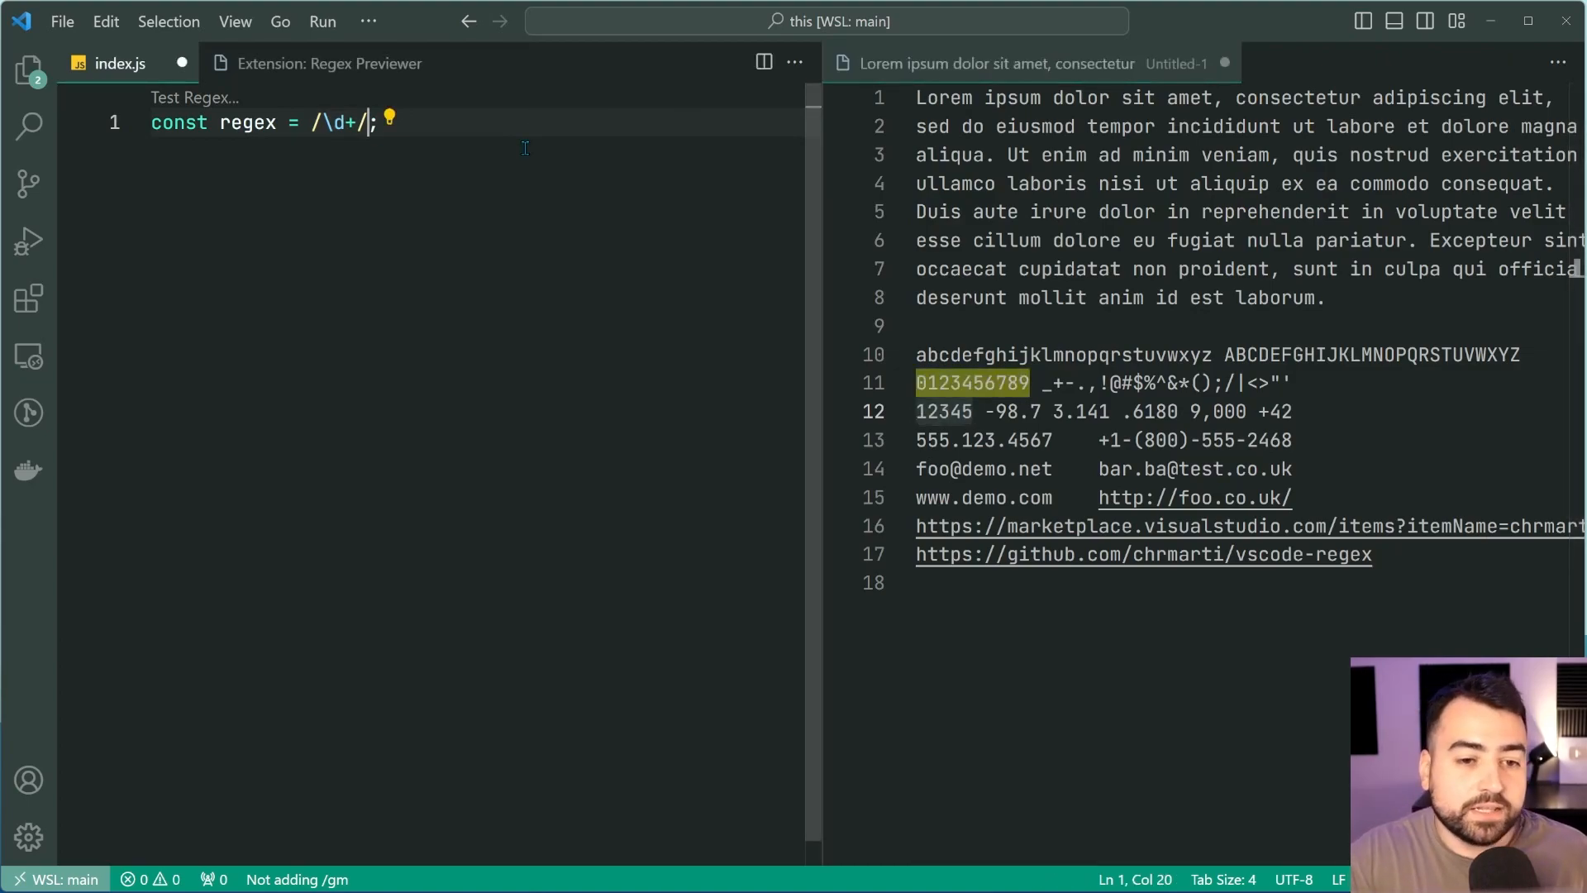
Try the g flag to highlight every number, then remove it, leaving /\d+/ with automatic /gm
{"action": "type", "text": "g"}
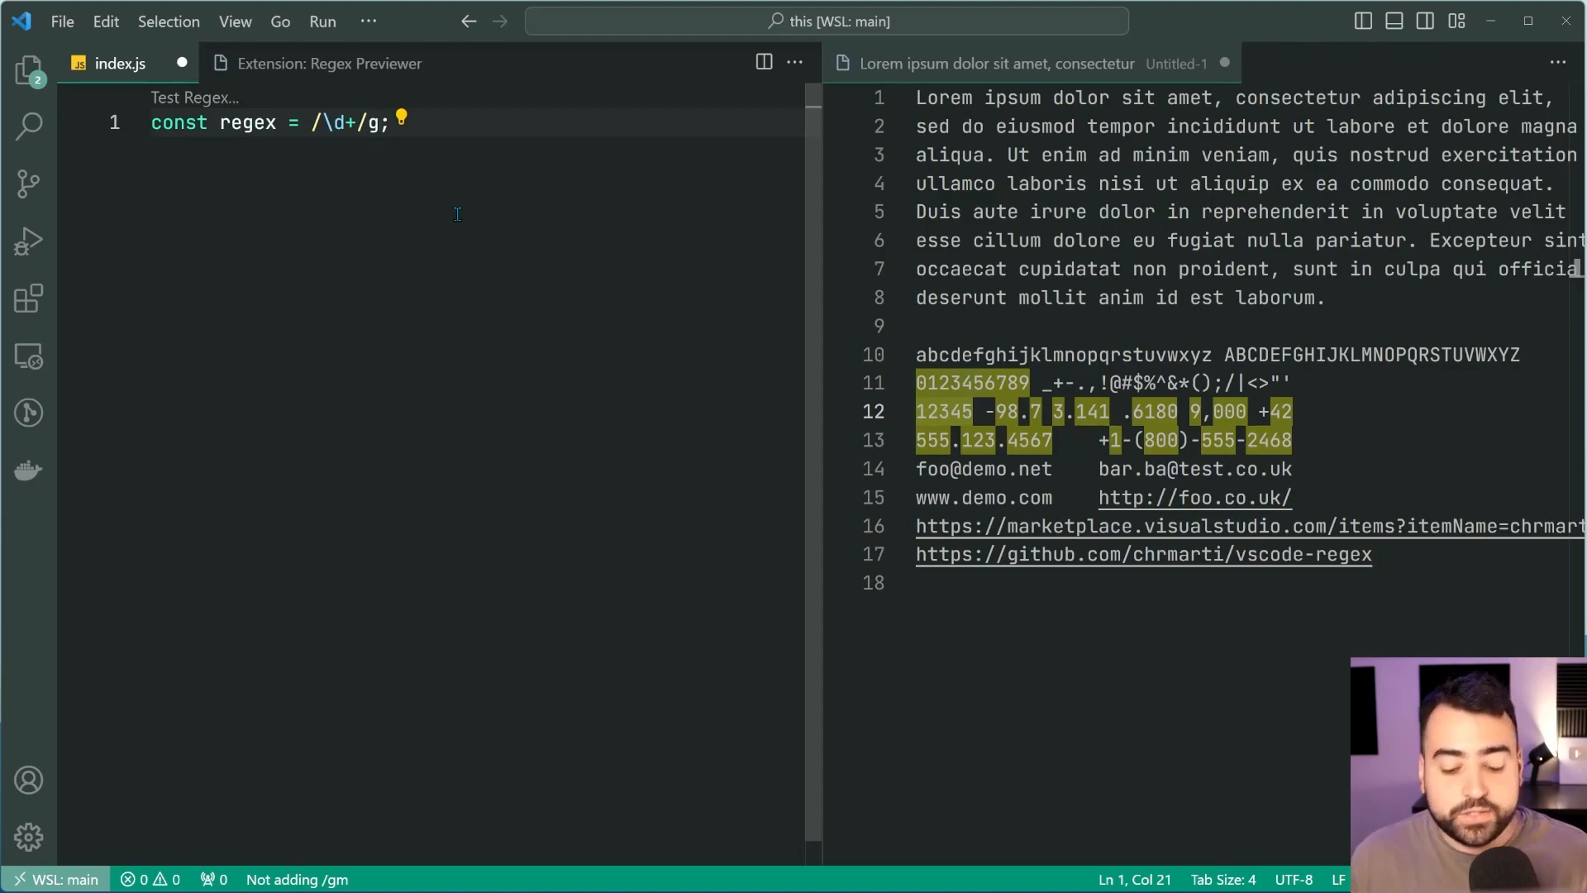
{"action": "key", "text": "Backspace"}
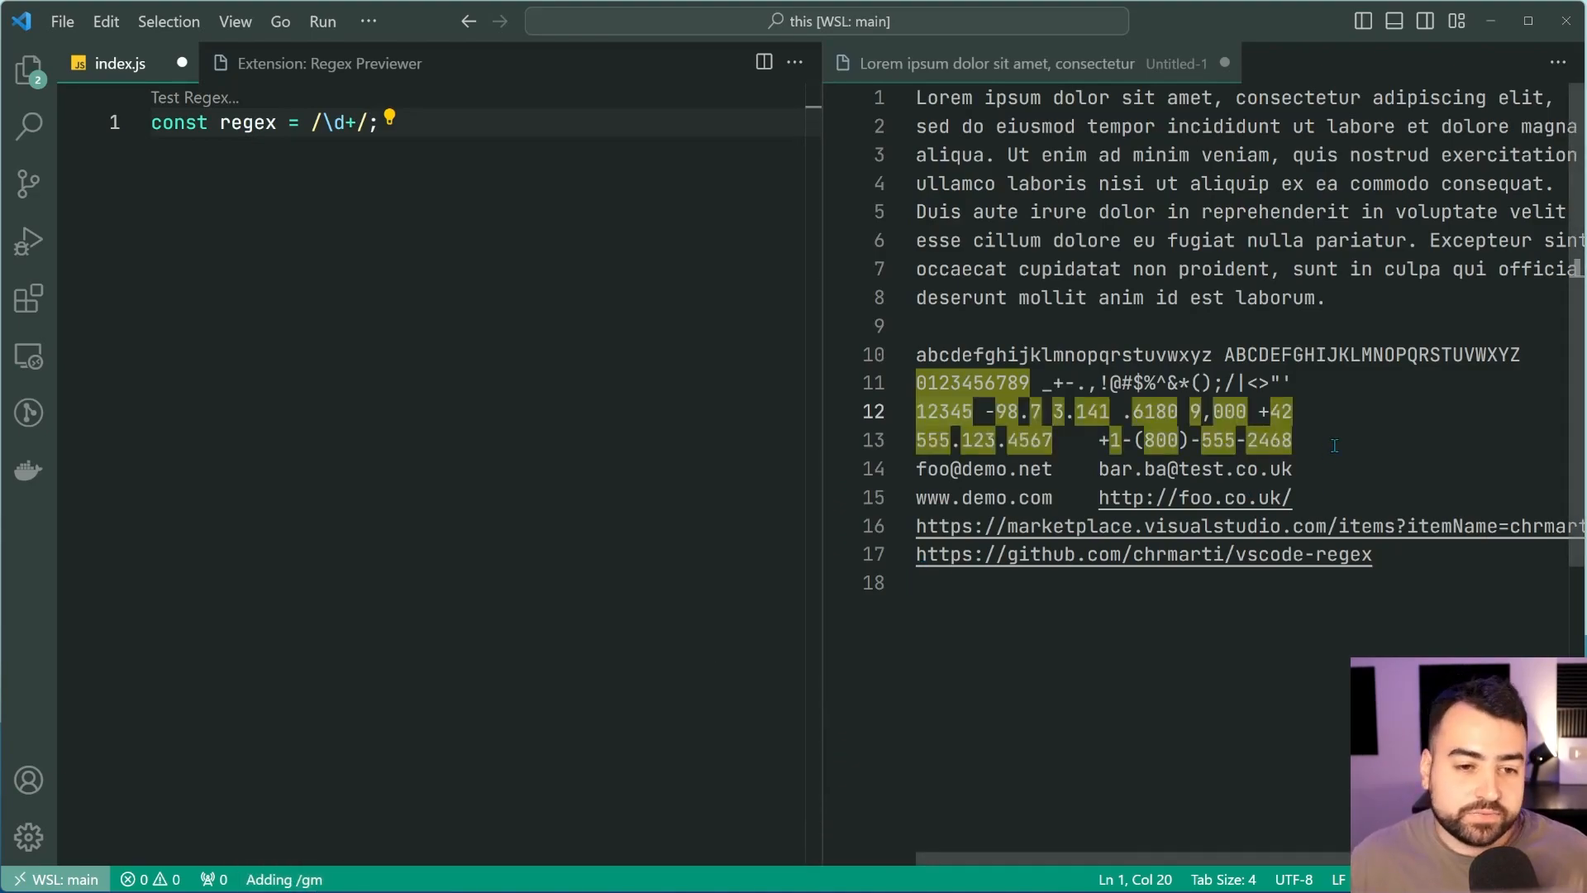
Start a new blank untitled document beside the sample text
{"action": "left_click", "coordinate": [1296, 382]}
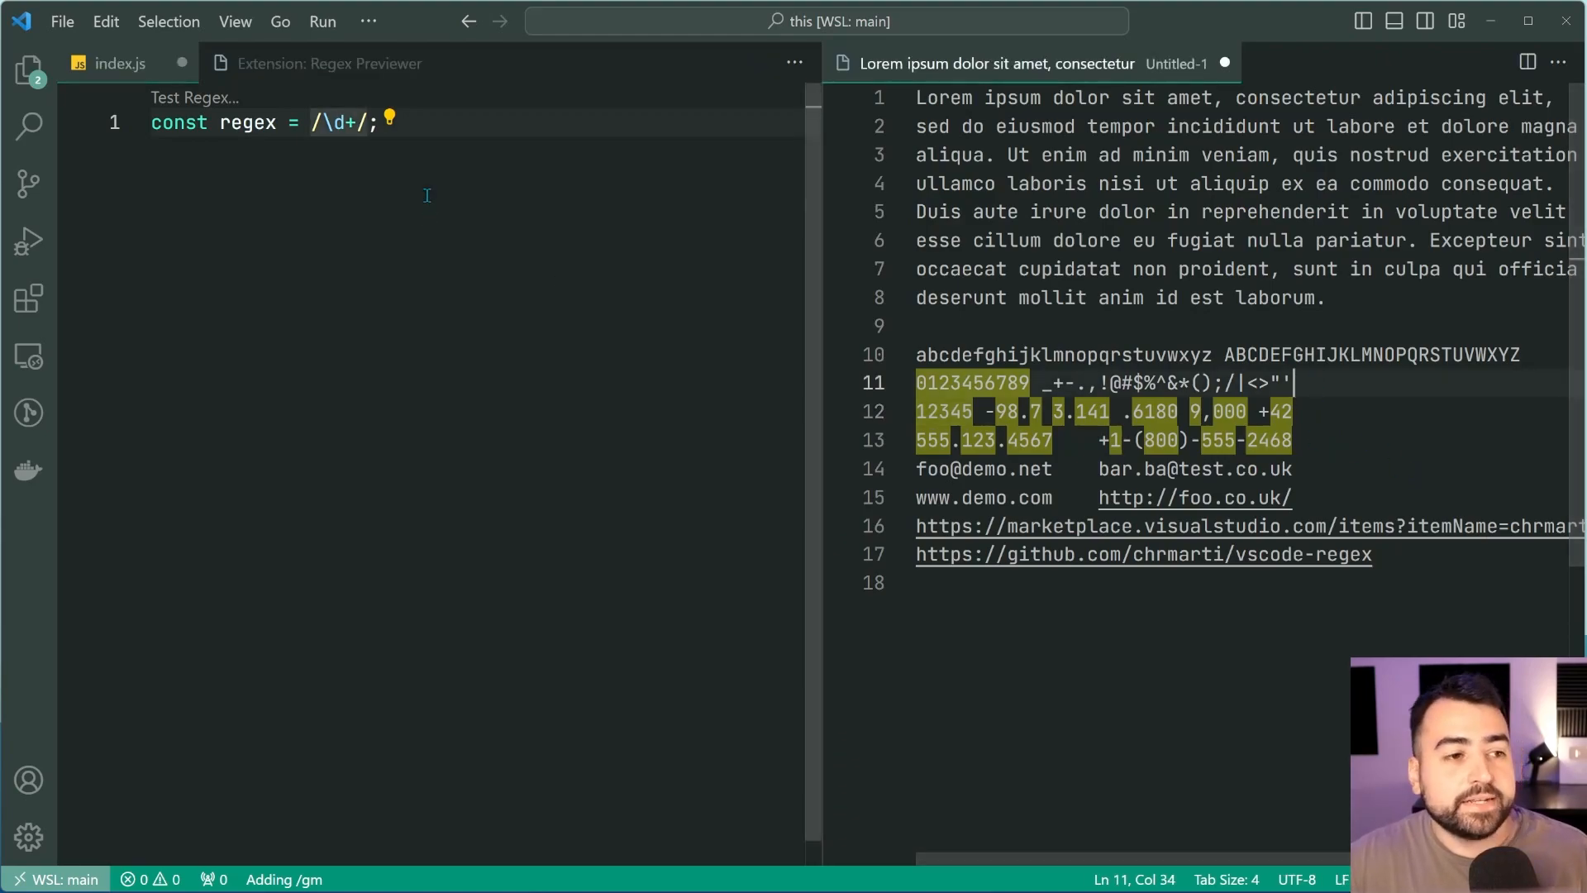
{"action": "left_click", "coordinate": [364, 122]}
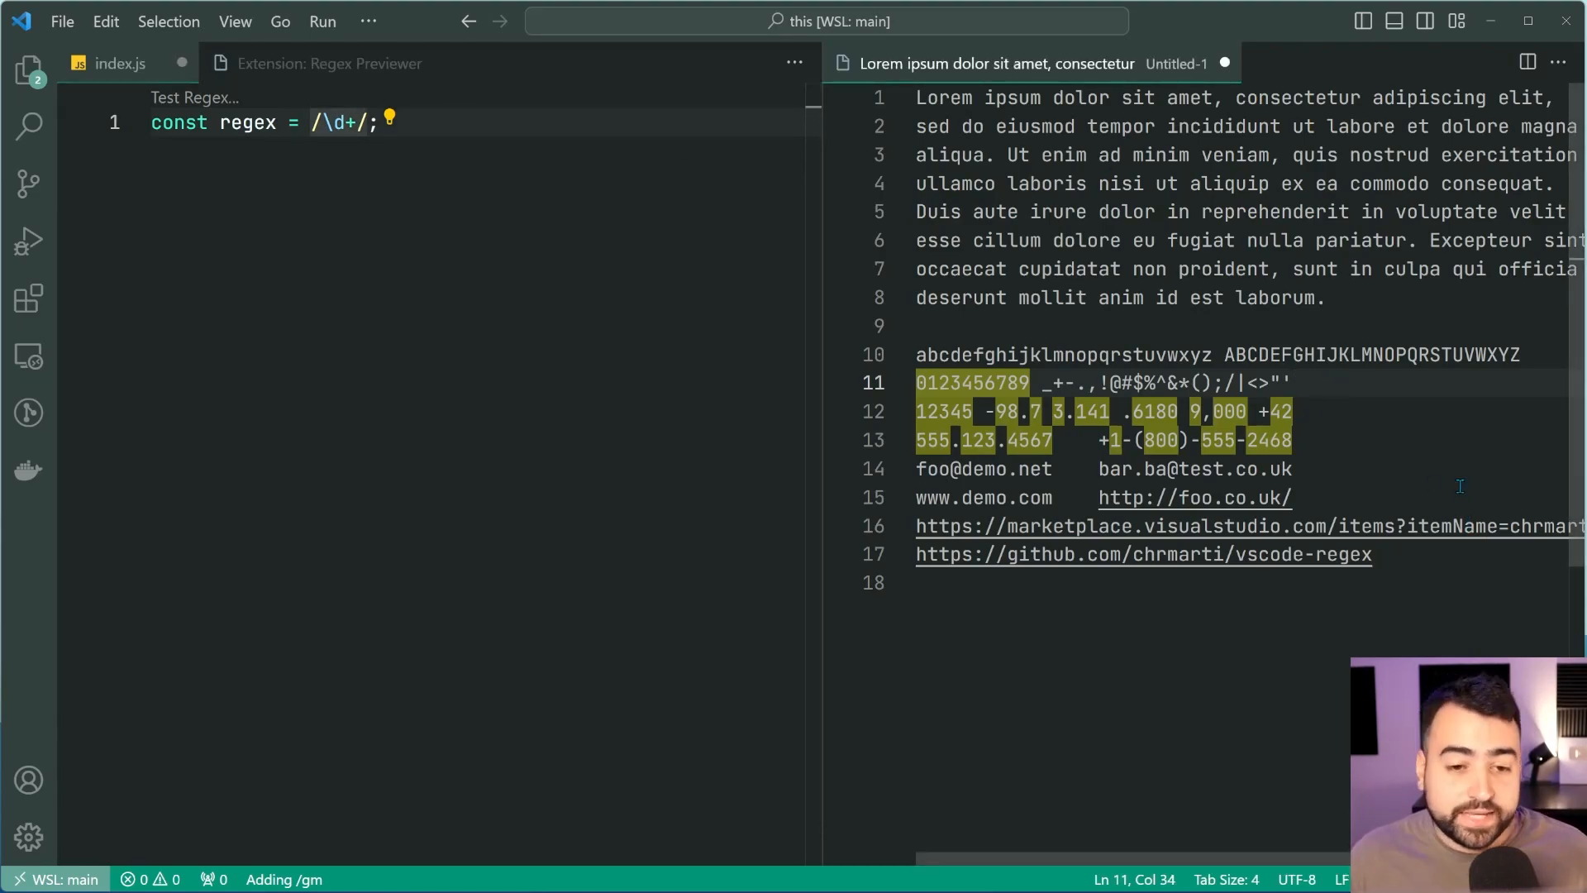
{"action": "mouse_move", "coordinate": [1478, 620]}
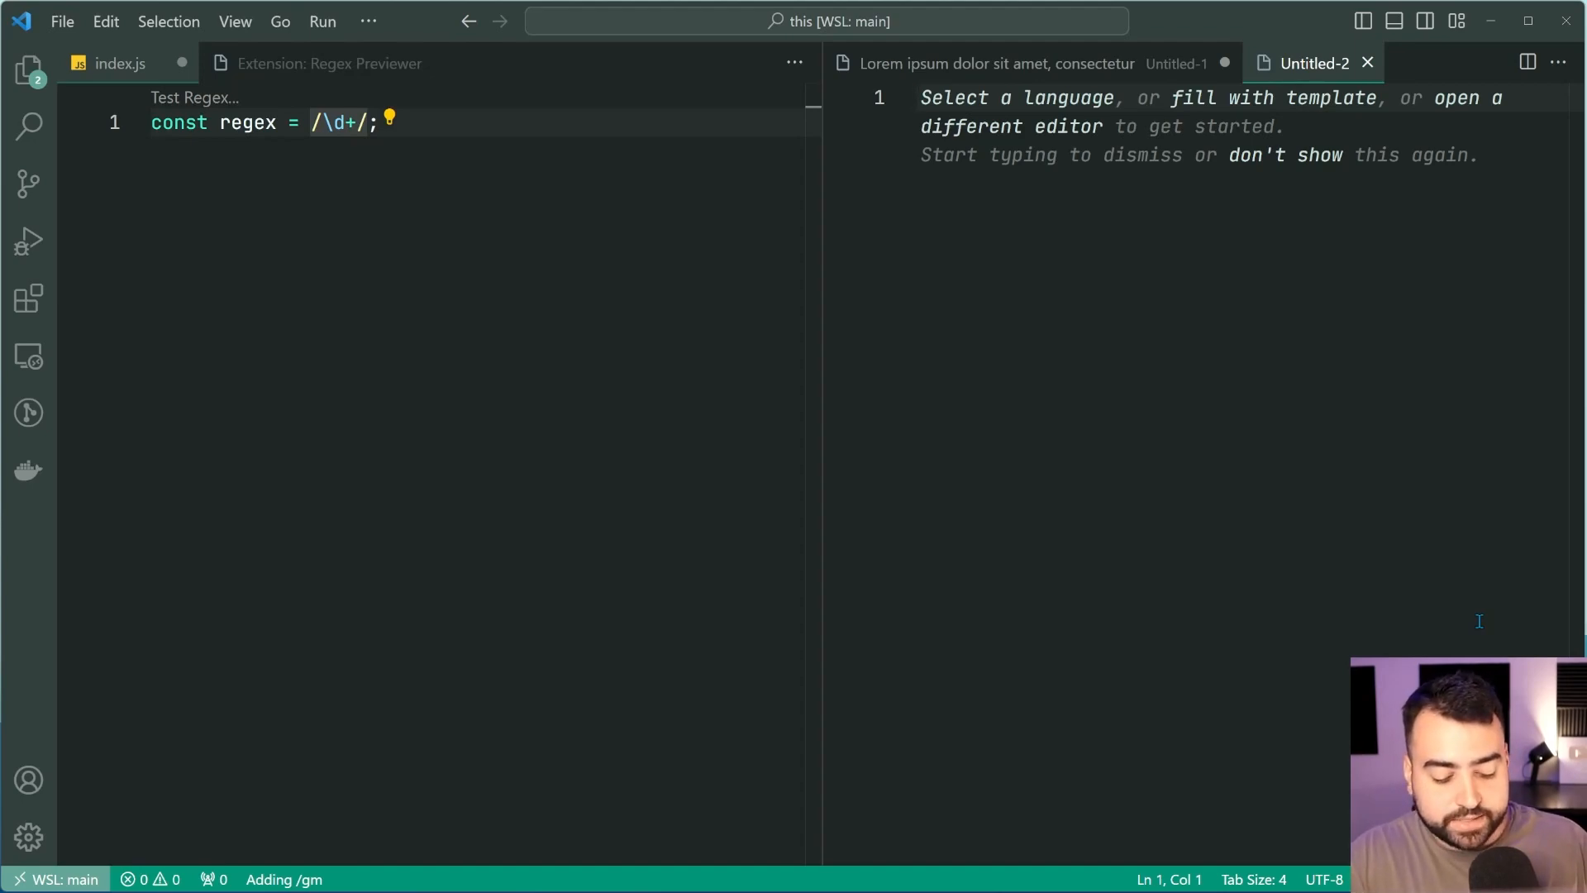
Enter 871 in the new document as a match, then switch back to the sample text
{"action": "type", "text": "871"}
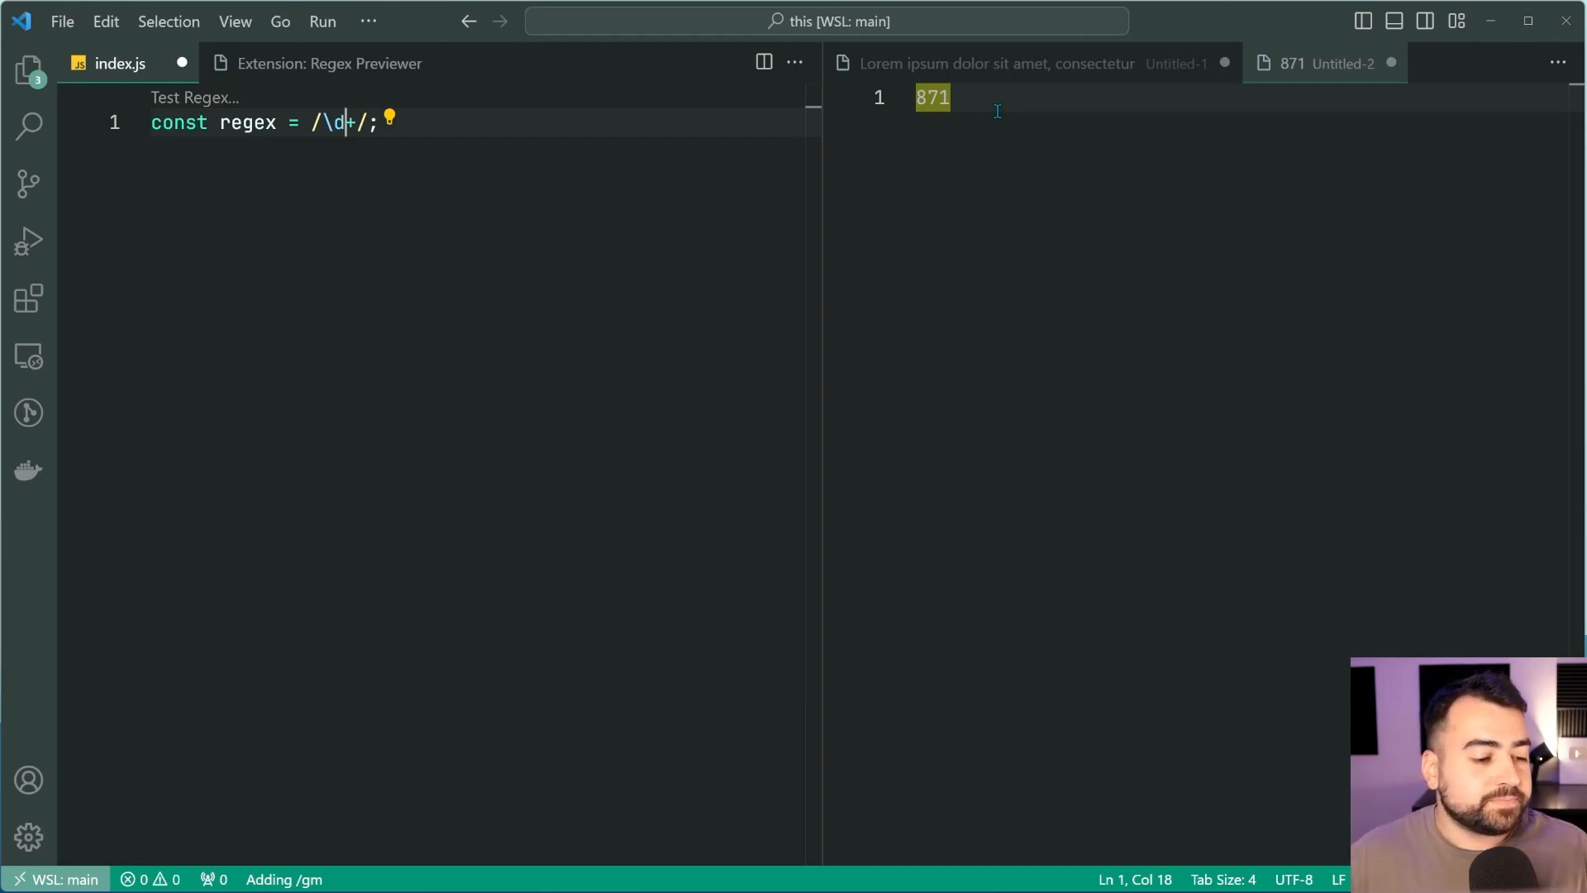
{"action": "mouse_move", "coordinate": [1121, 410]}
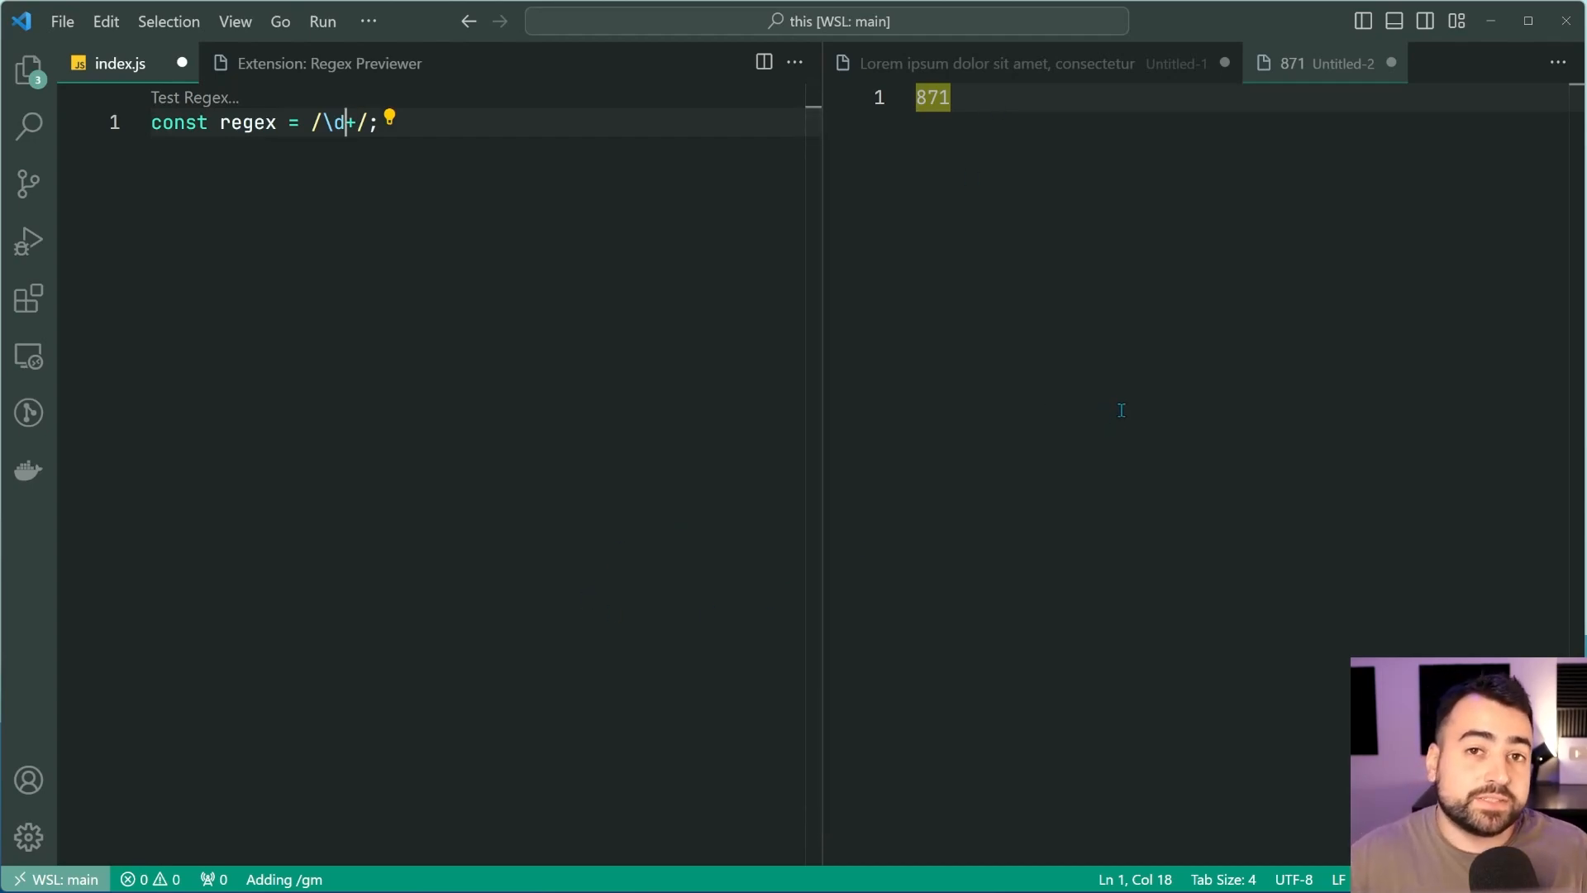
{"action": "mouse_move", "coordinate": [990, 326]}
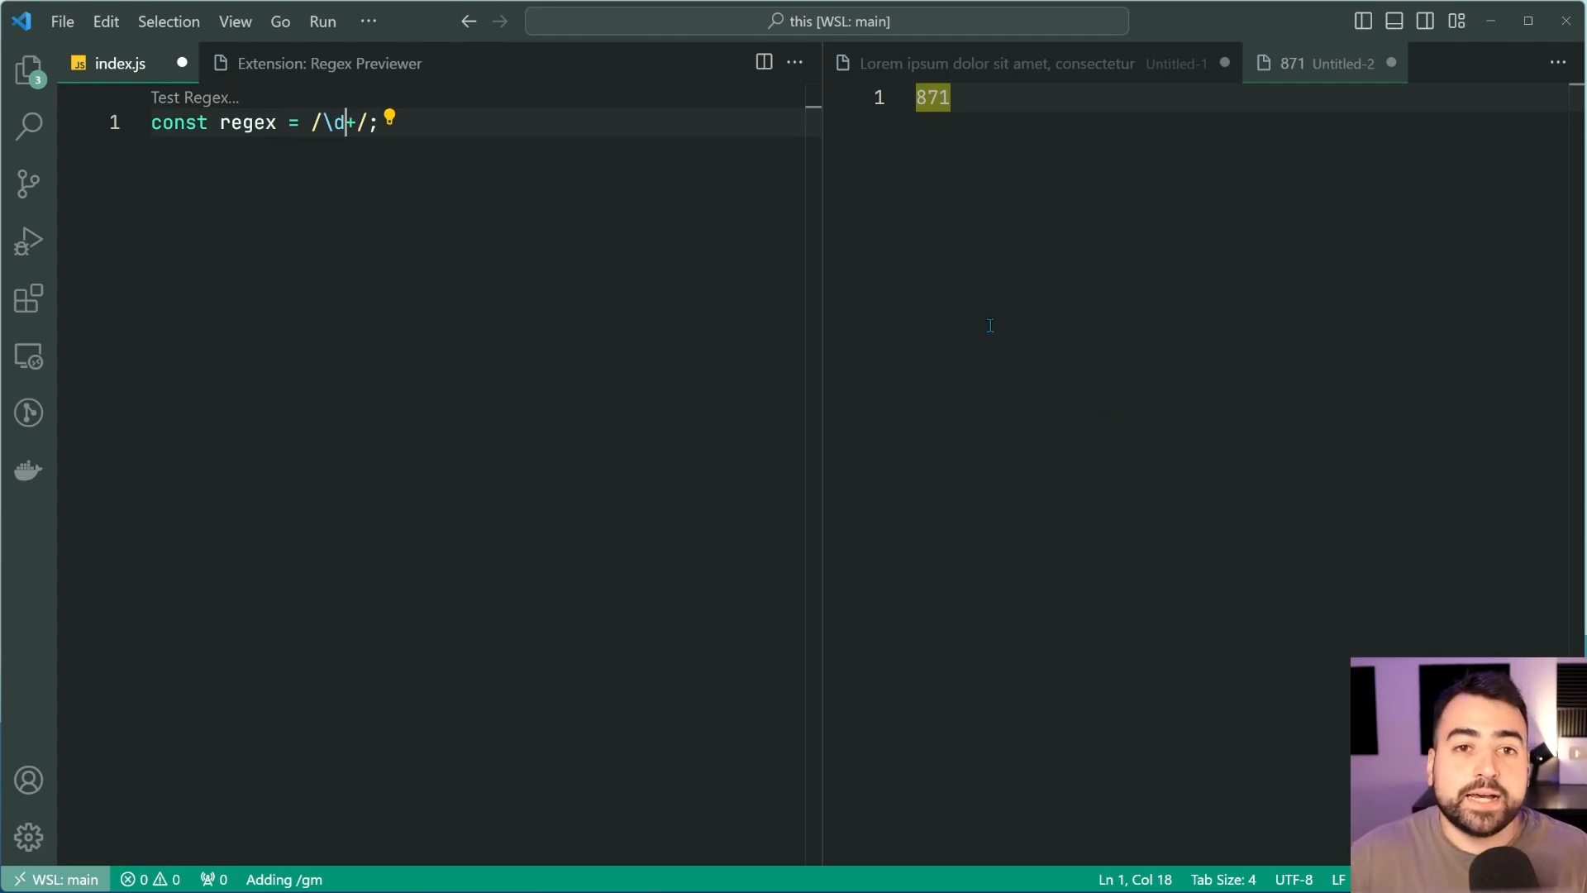
{"action": "left_click", "coordinate": [1031, 63]}
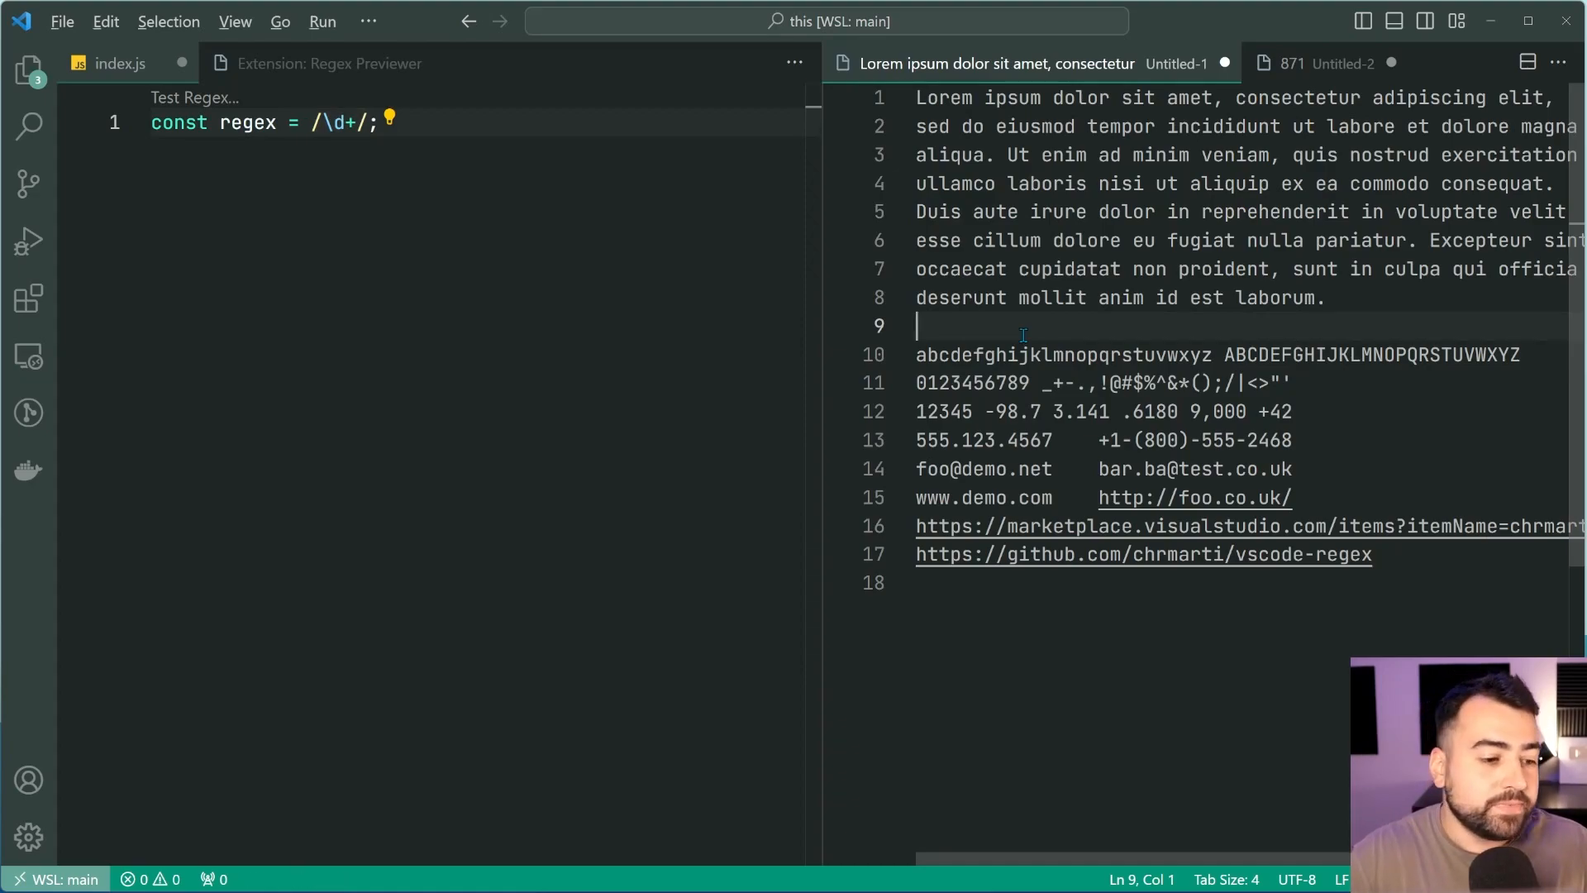
{"action": "double_click", "coordinate": [1134, 239]}
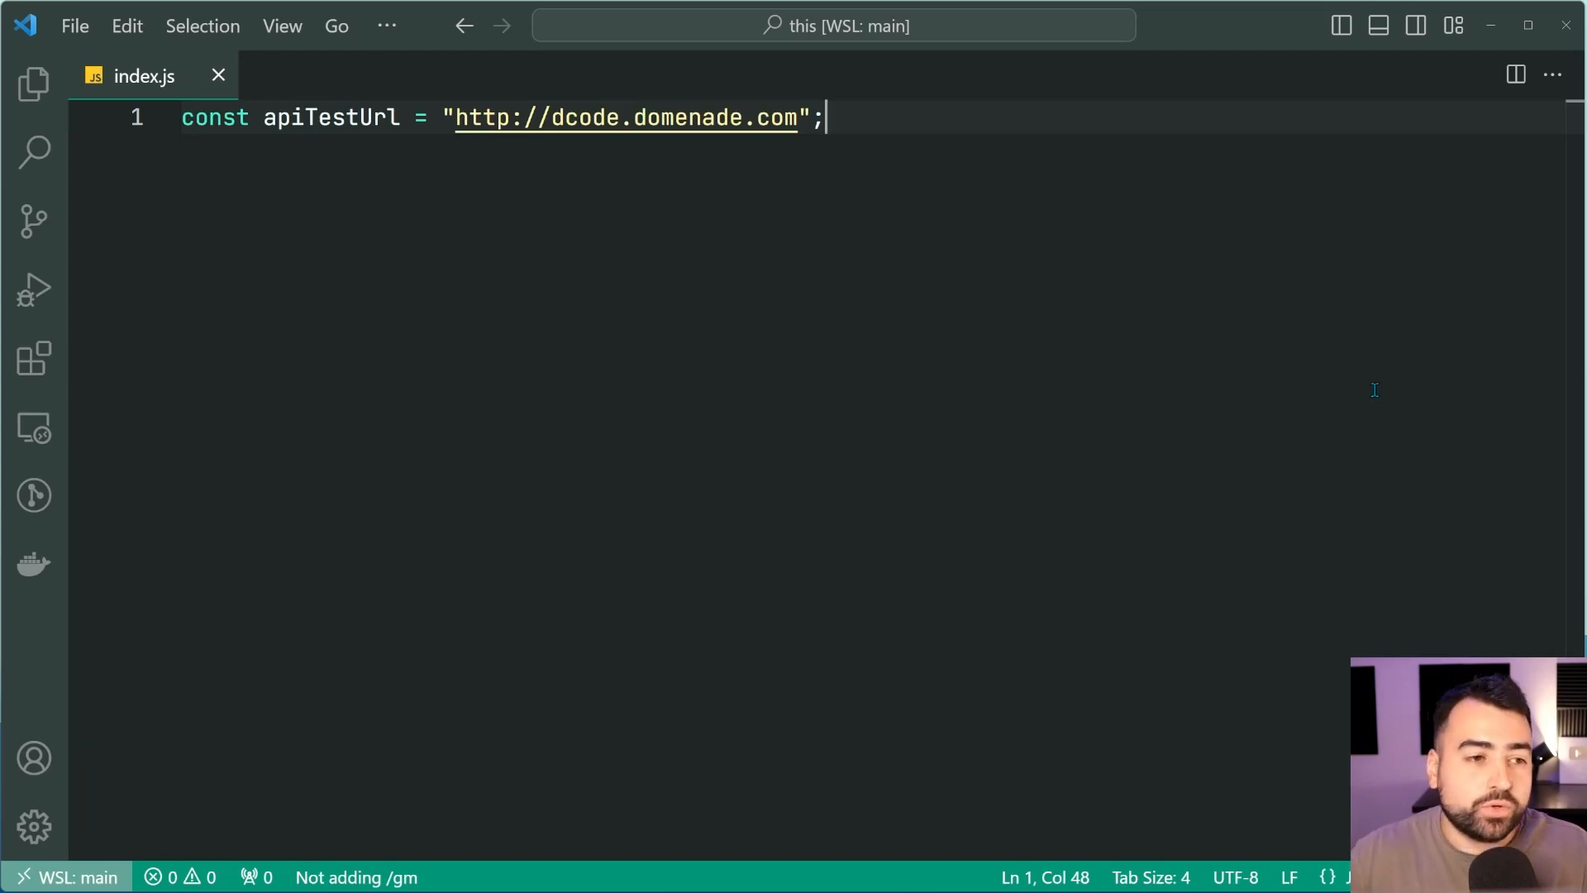
{"action": "double_click", "coordinate": [331, 117]}
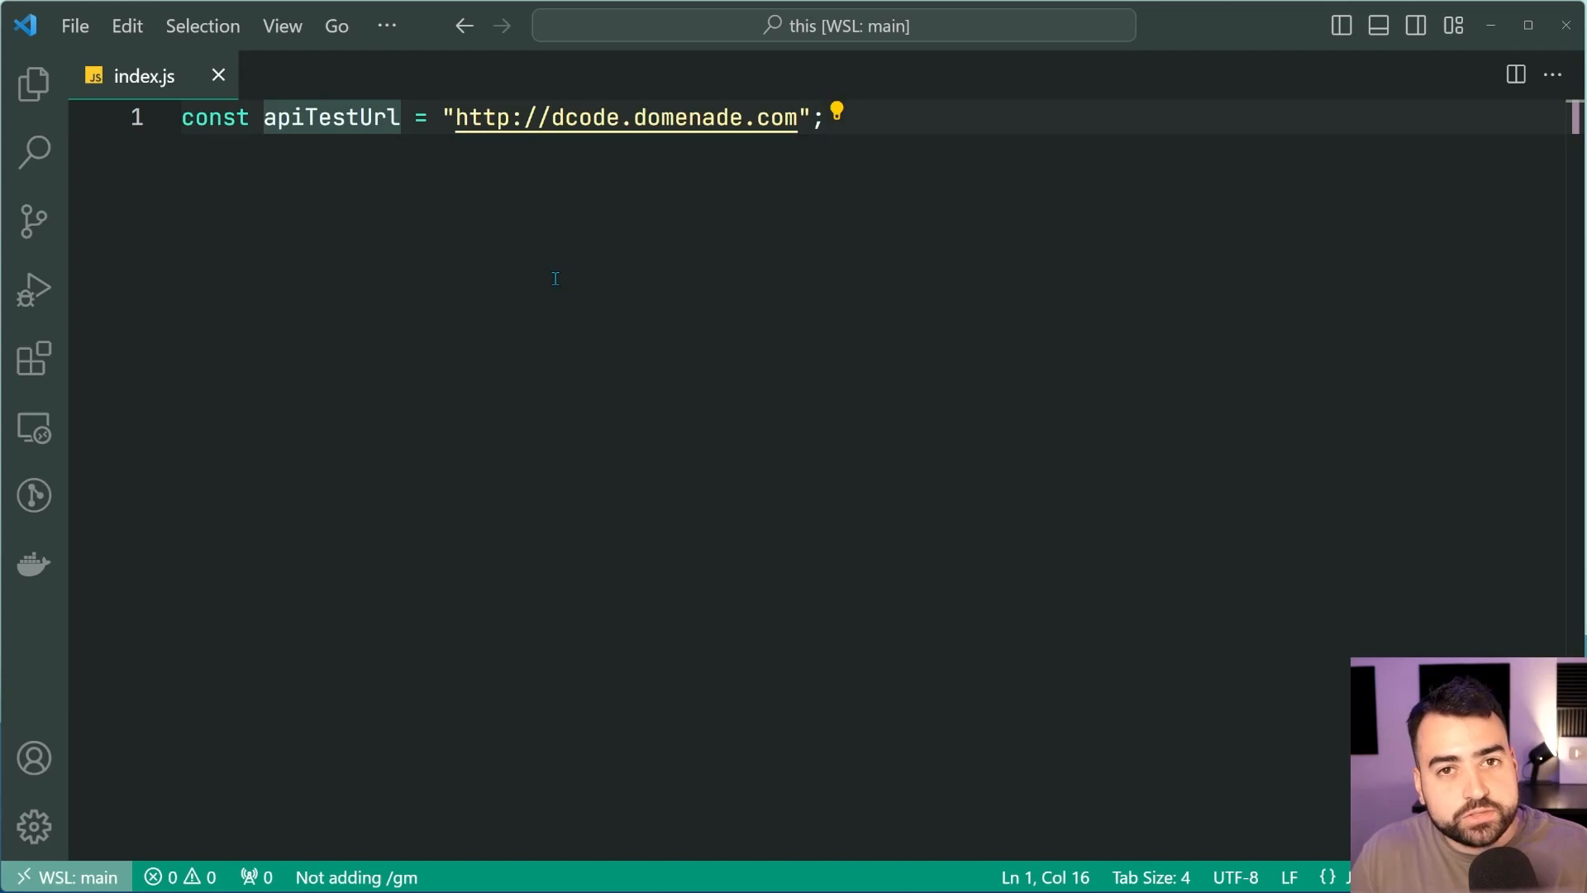
{"action": "double_click", "coordinate": [314, 118]}
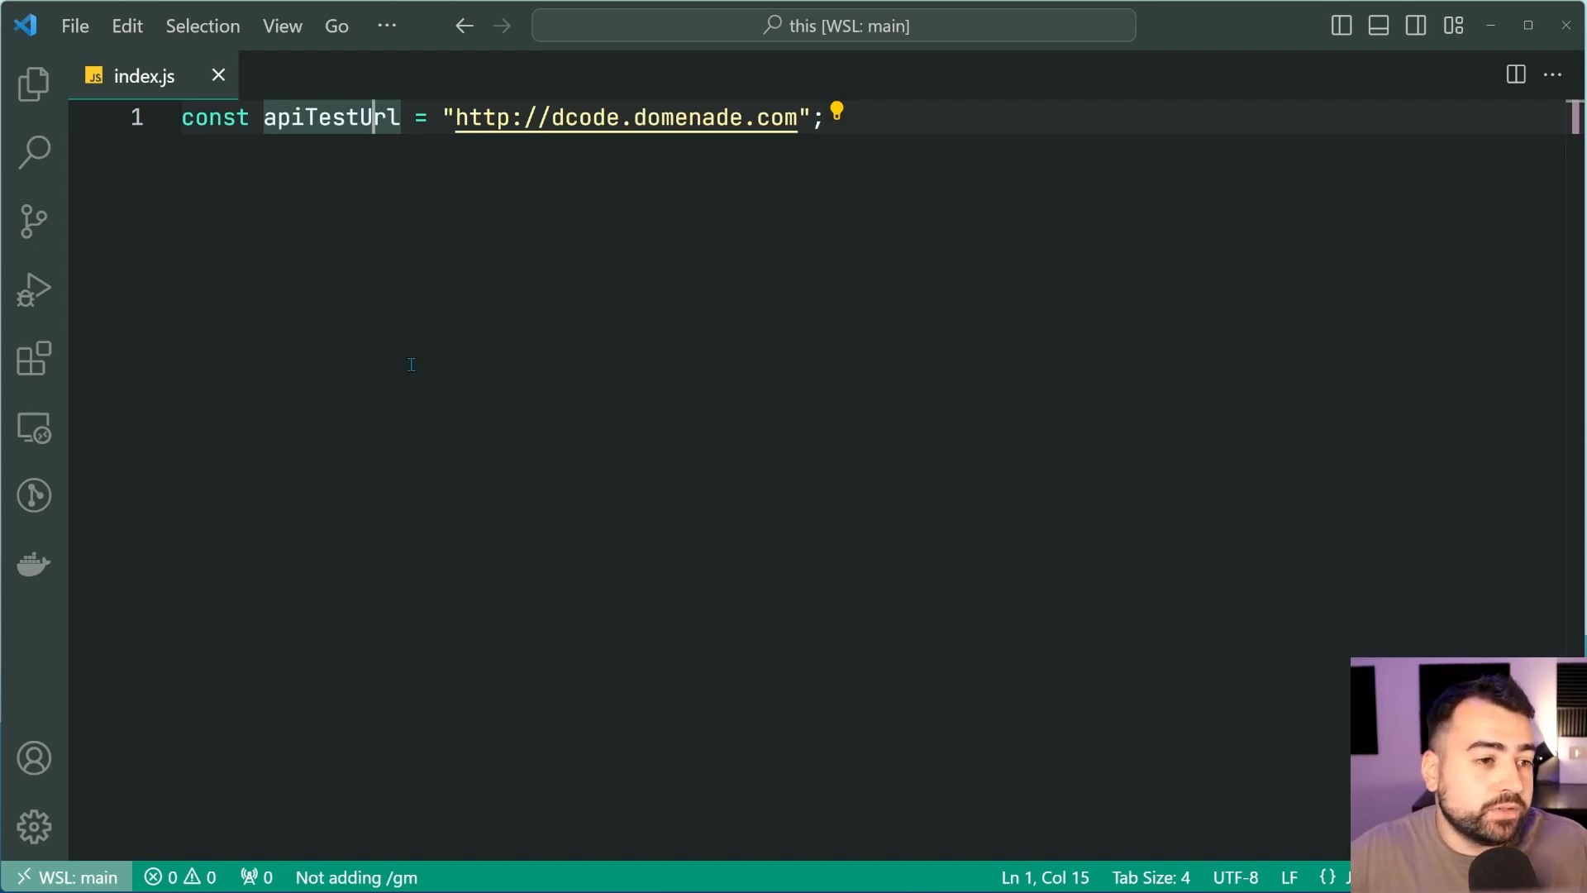
{"action": "mouse_move", "coordinate": [433, 129]}
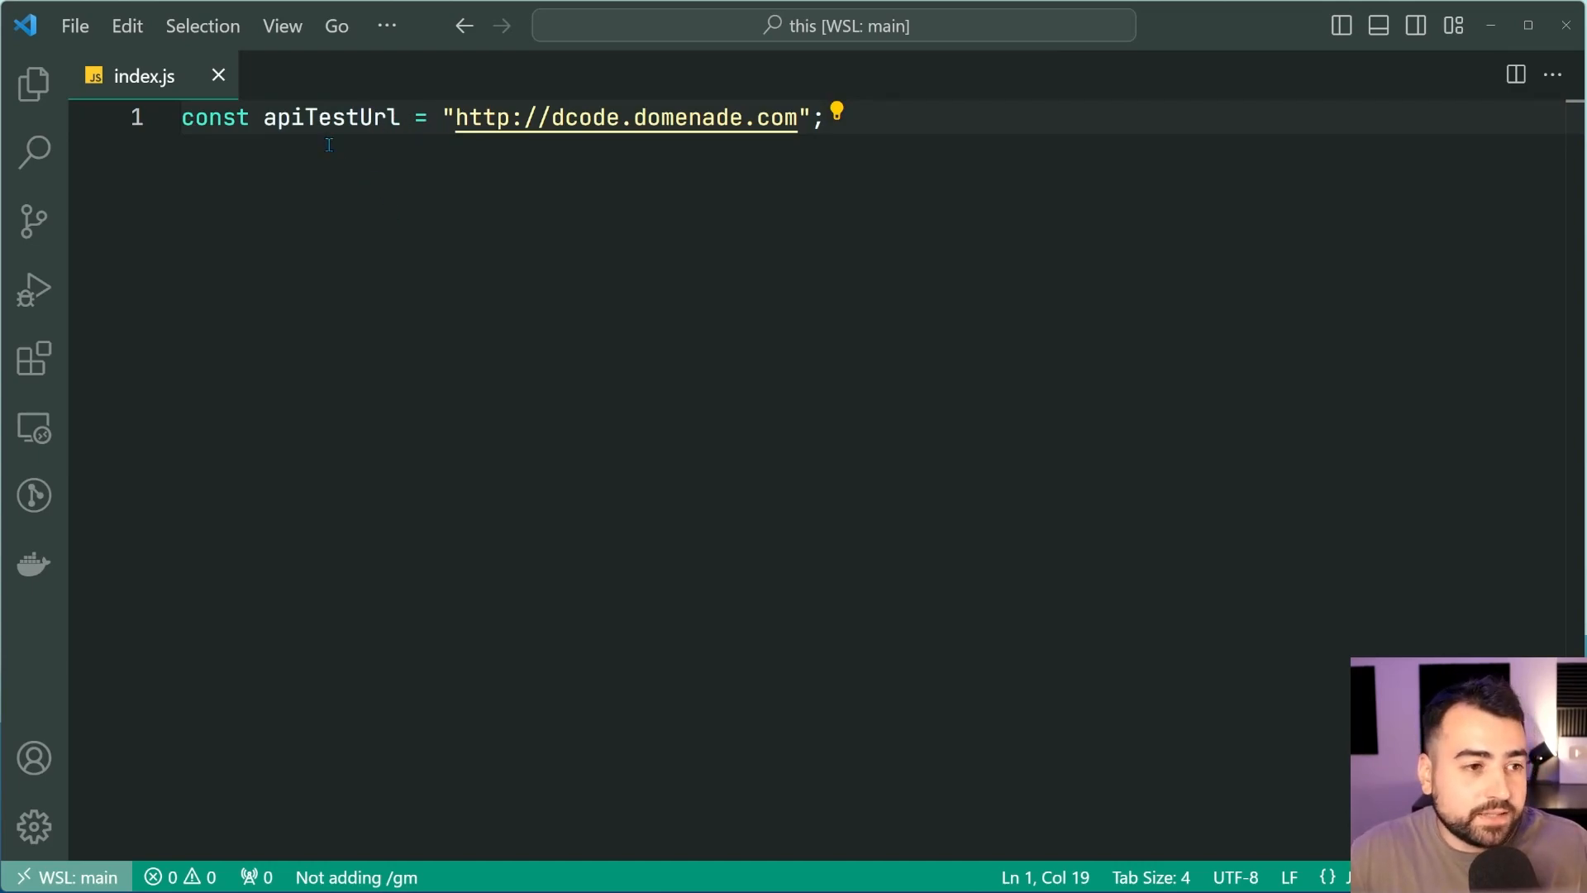
{"action": "double_click", "coordinate": [331, 118]}
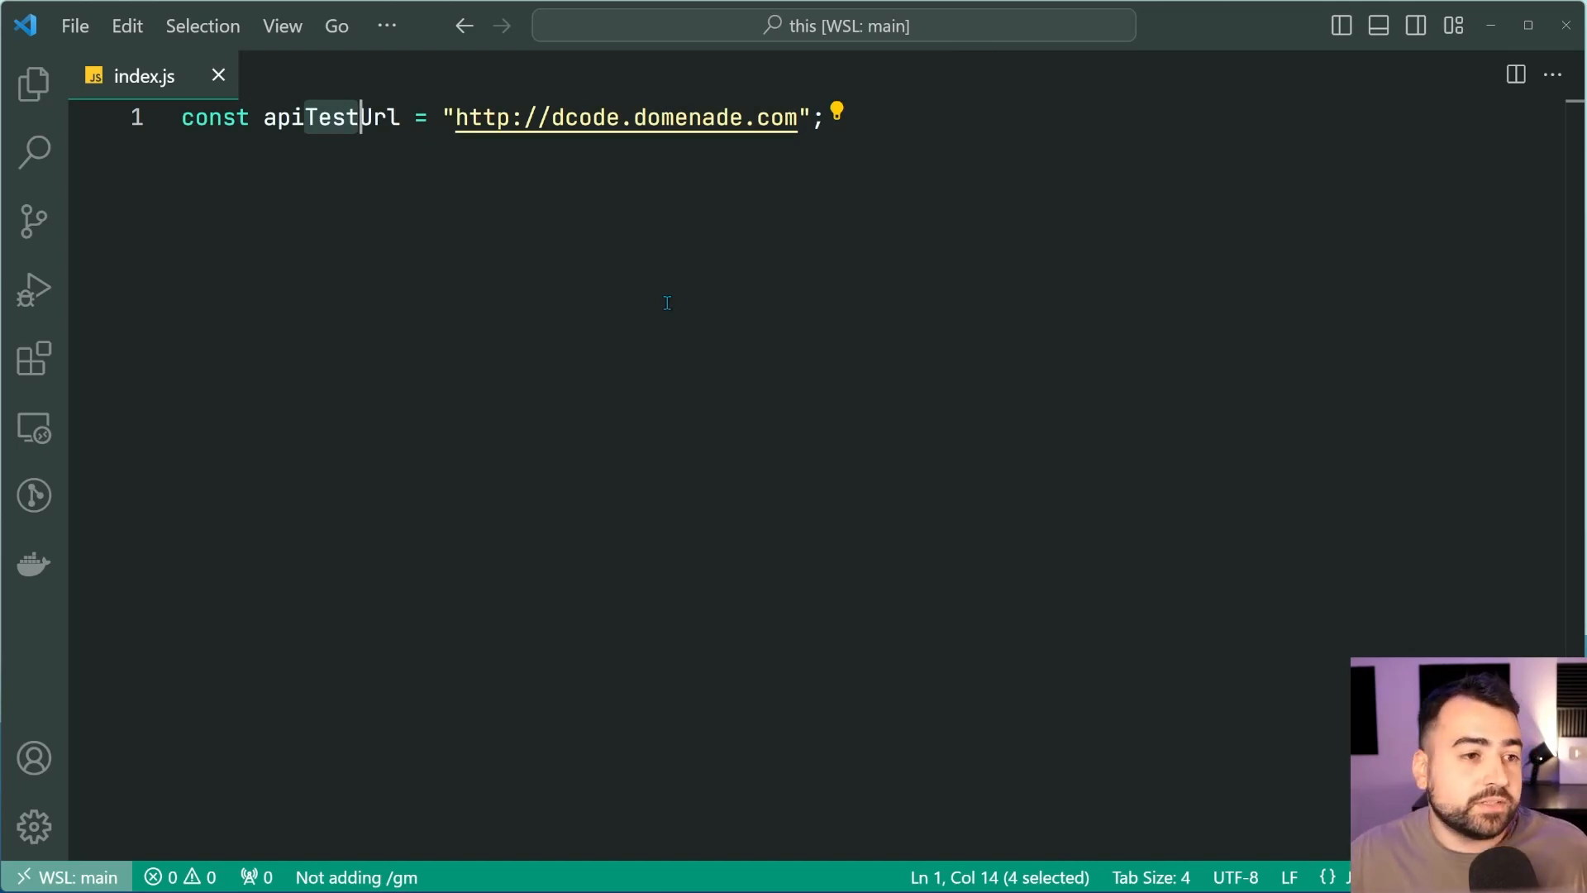
{"action": "double_click", "coordinate": [331, 117]}
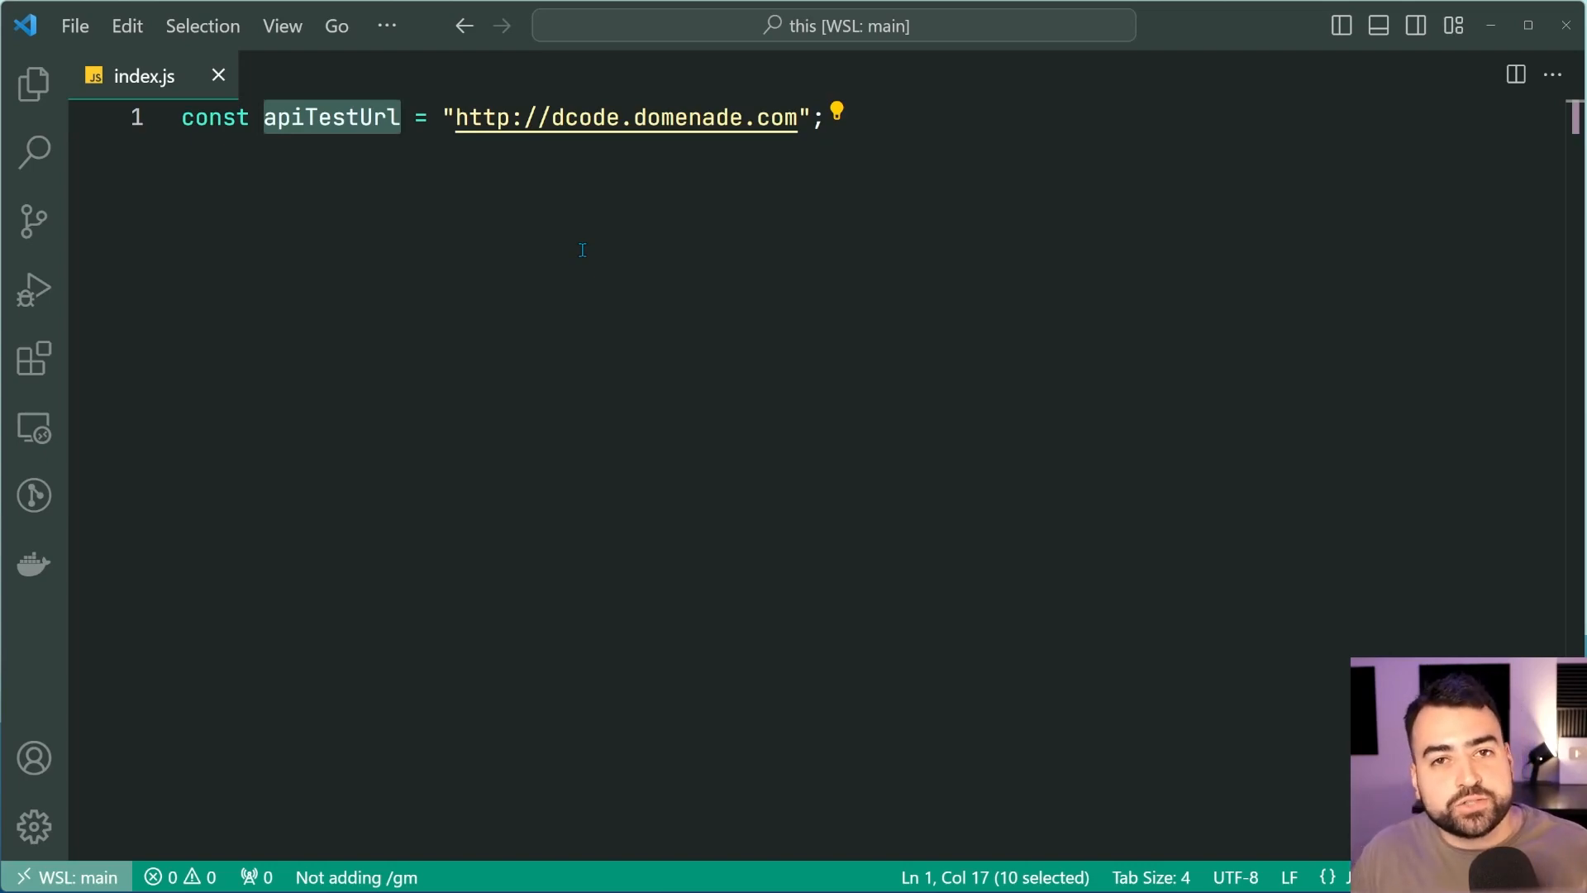
{"action": "left_click", "coordinate": [319, 117]}
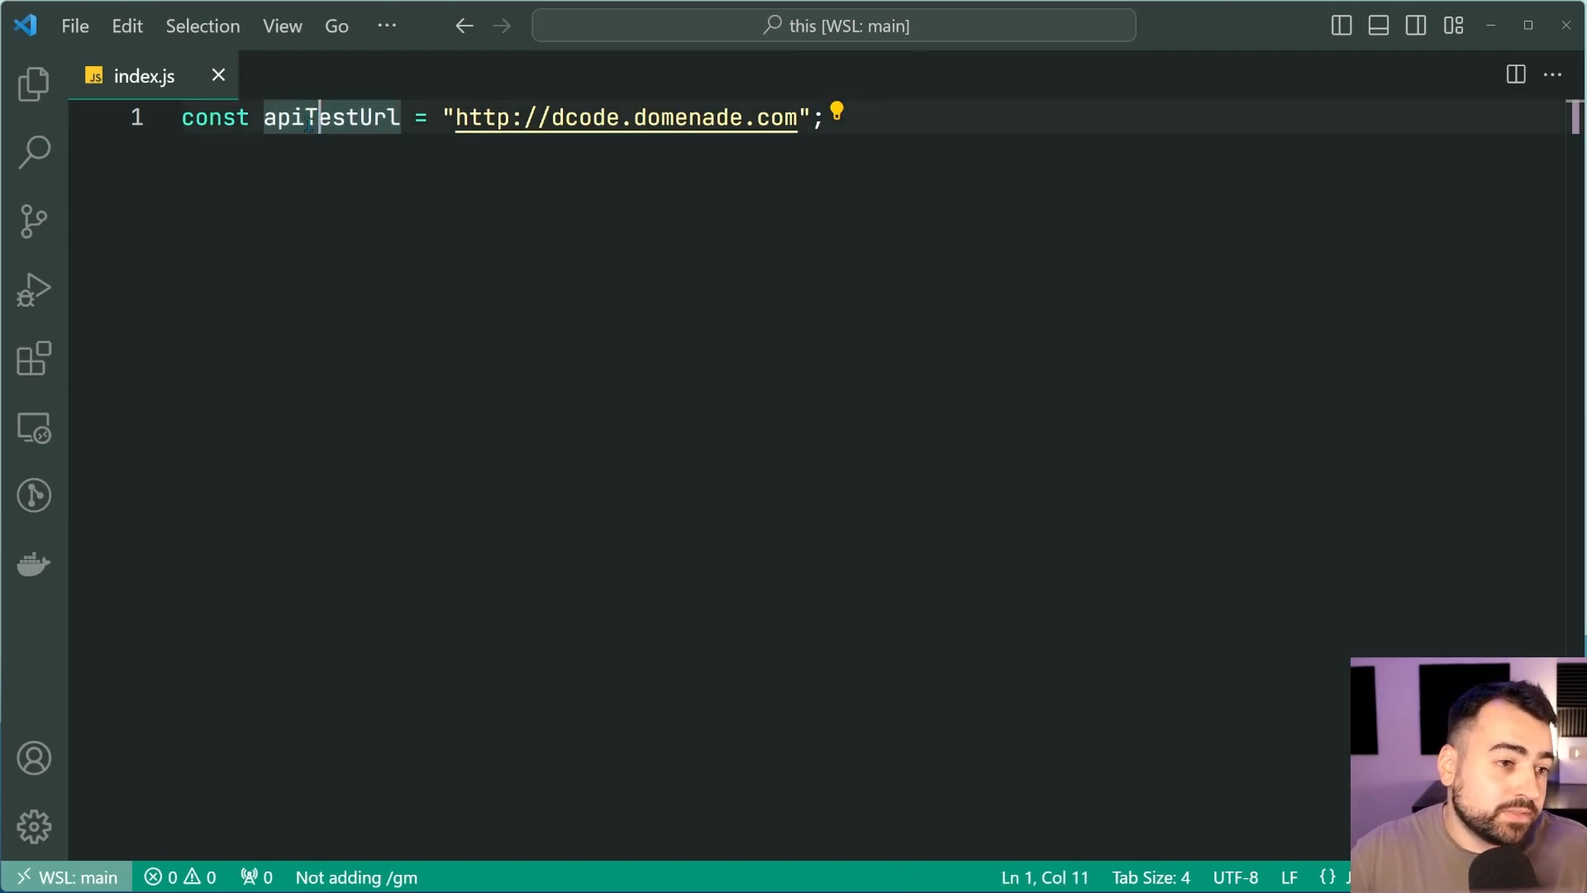
{"action": "double_click", "coordinate": [344, 118]}
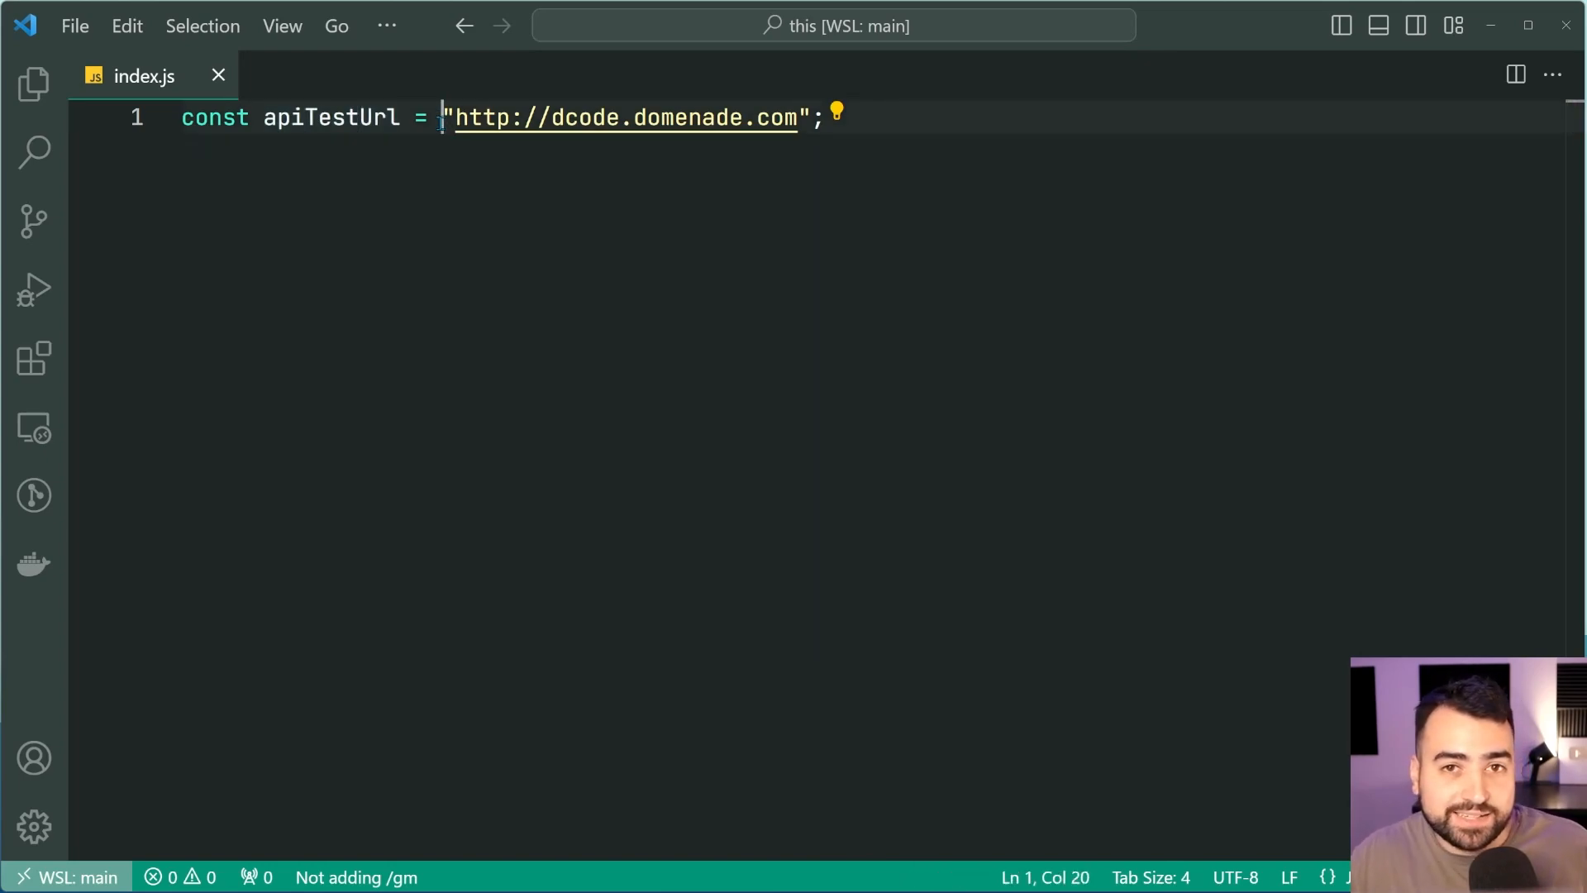
{"action": "double_click", "coordinate": [331, 117]}
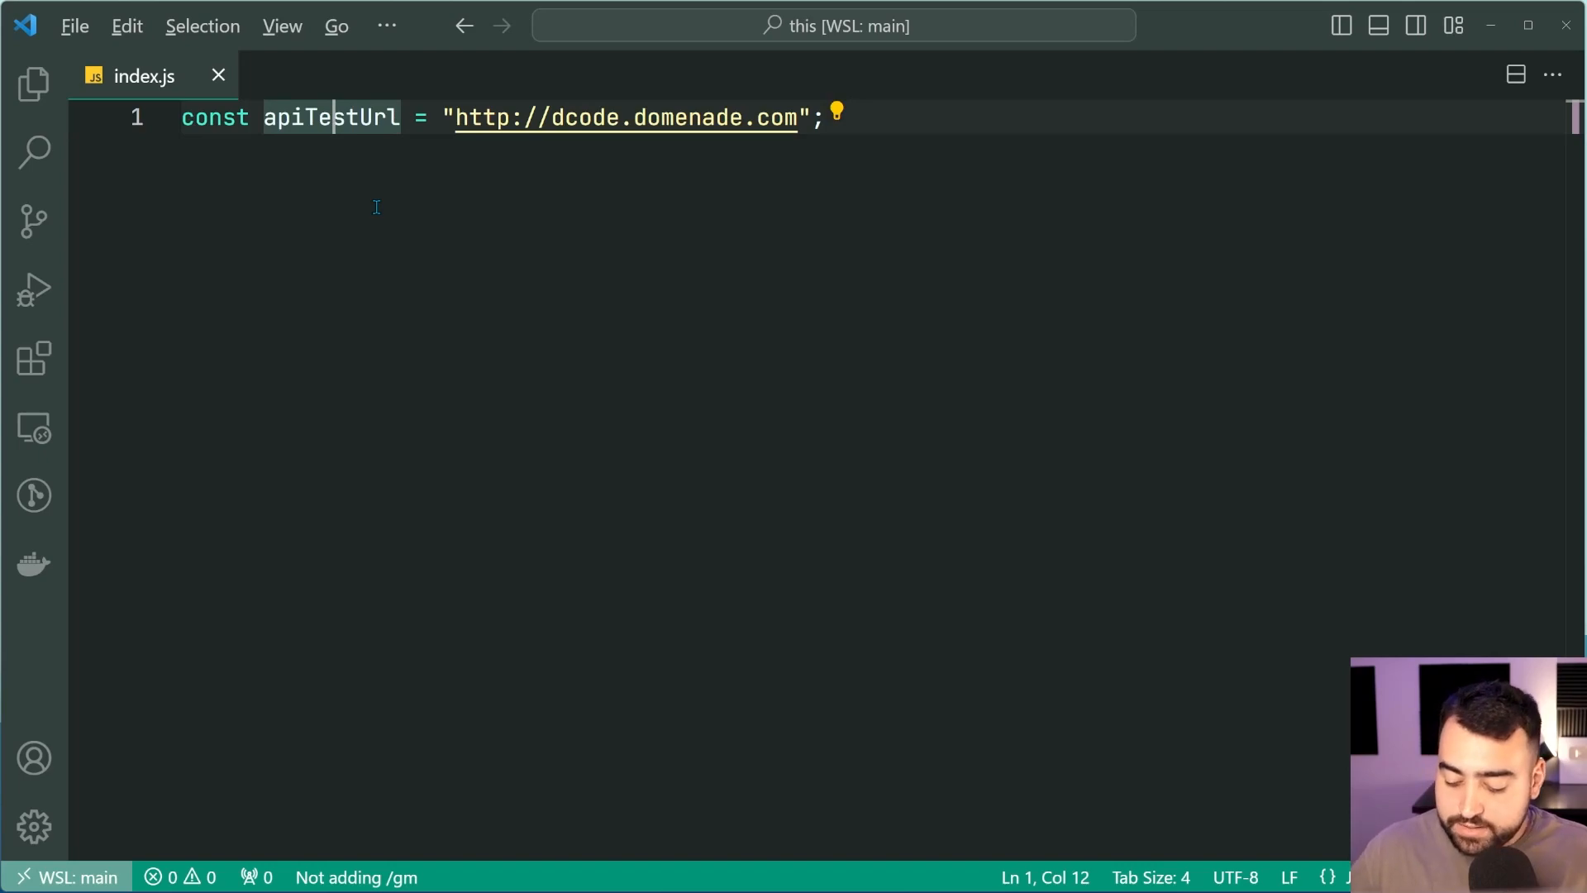
{"action": "double_click", "coordinate": [326, 117]}
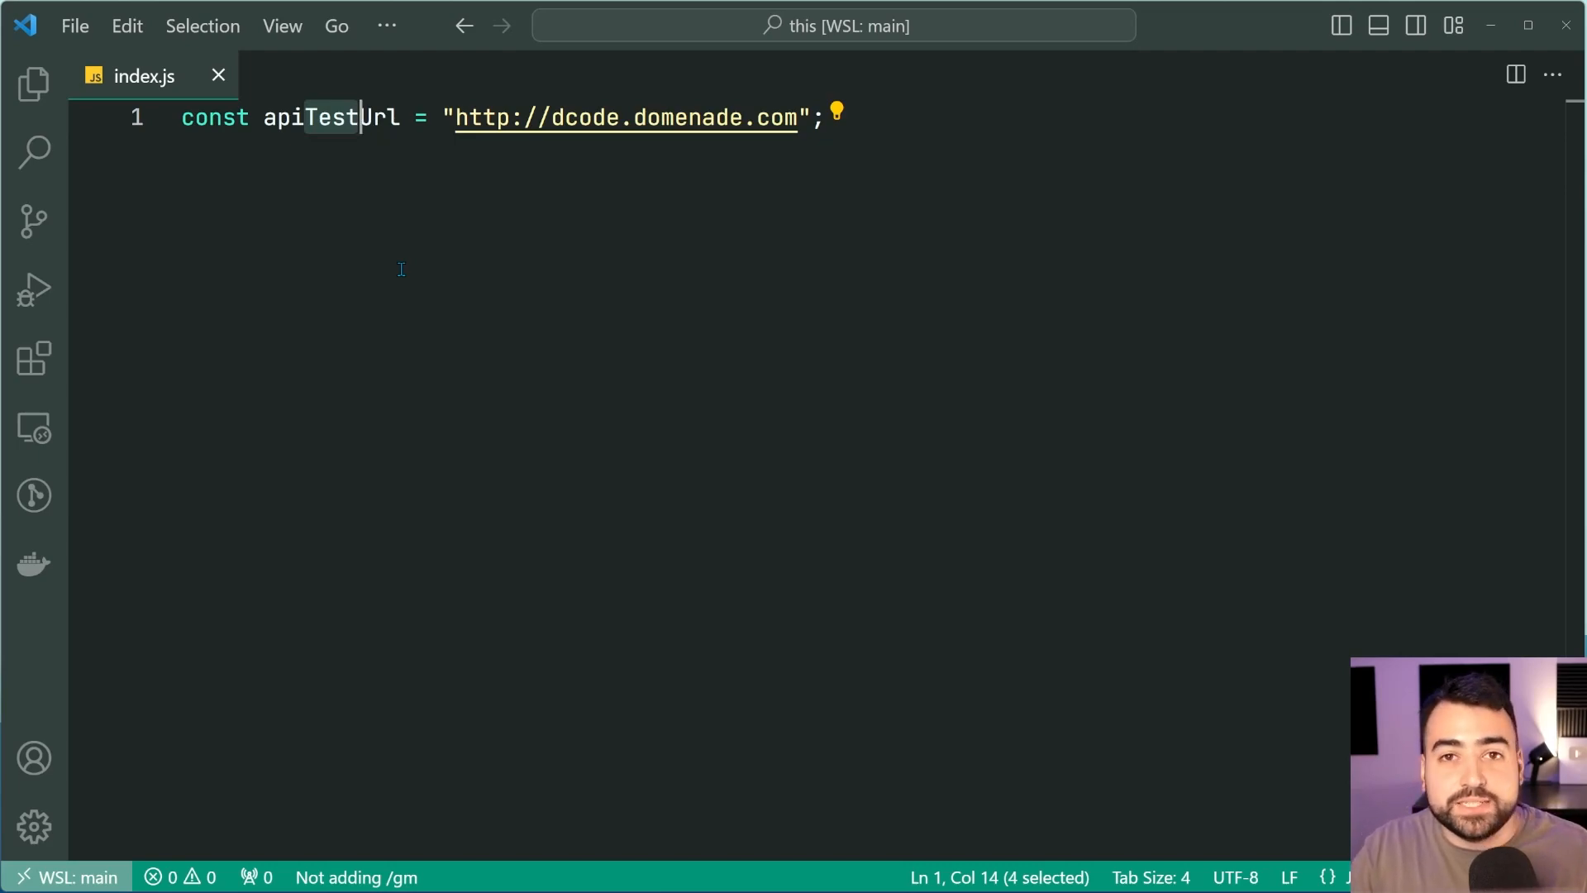
{"action": "type", "text": "Pr"}
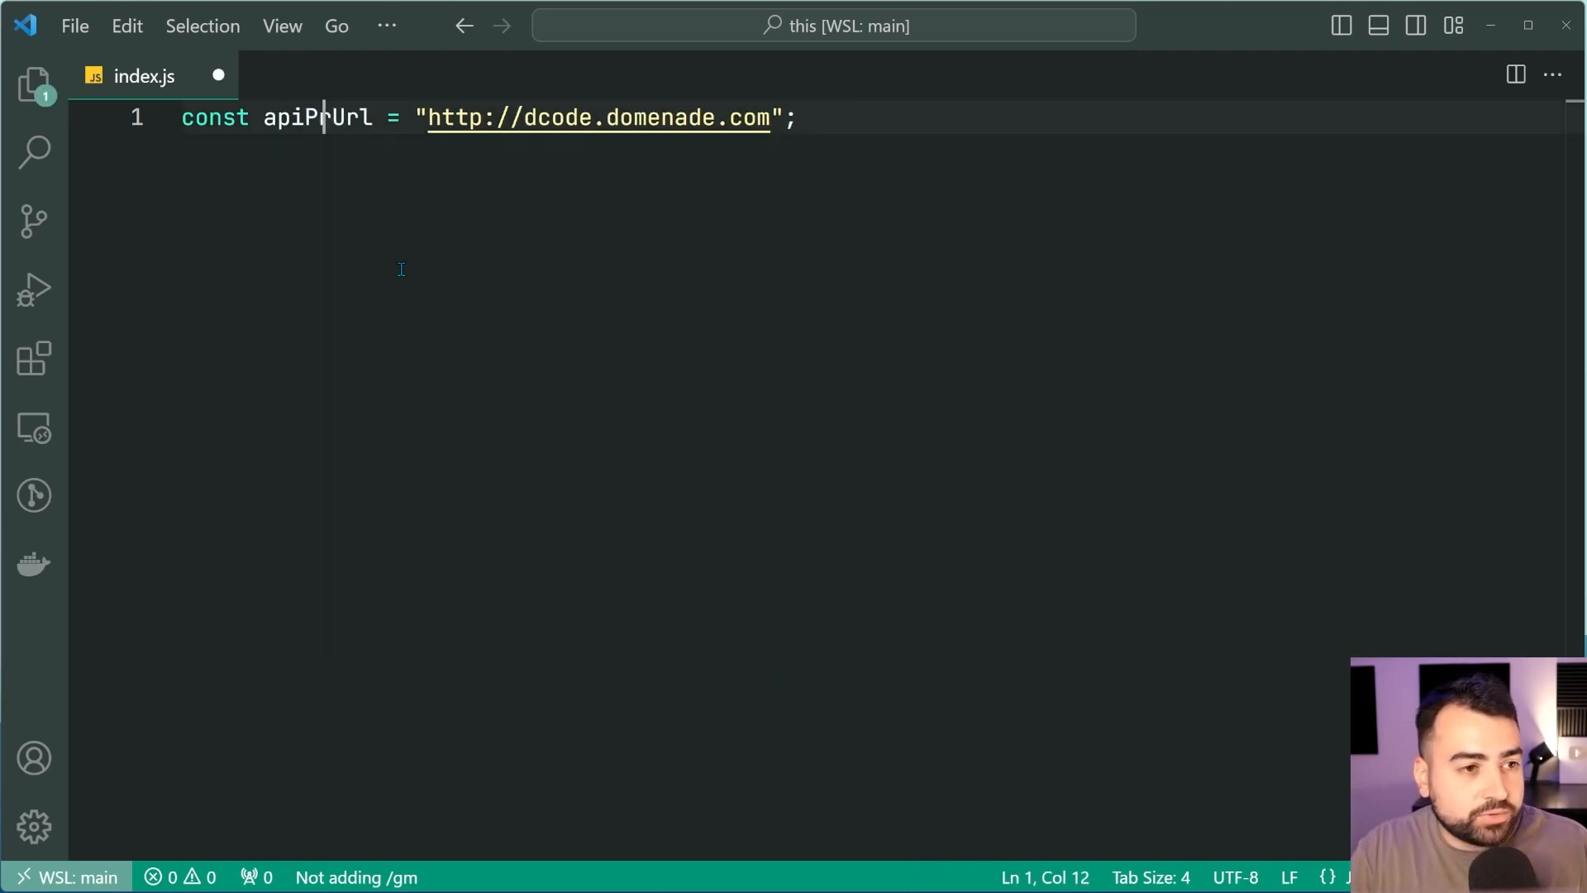
{"action": "type", "text": "Test"}
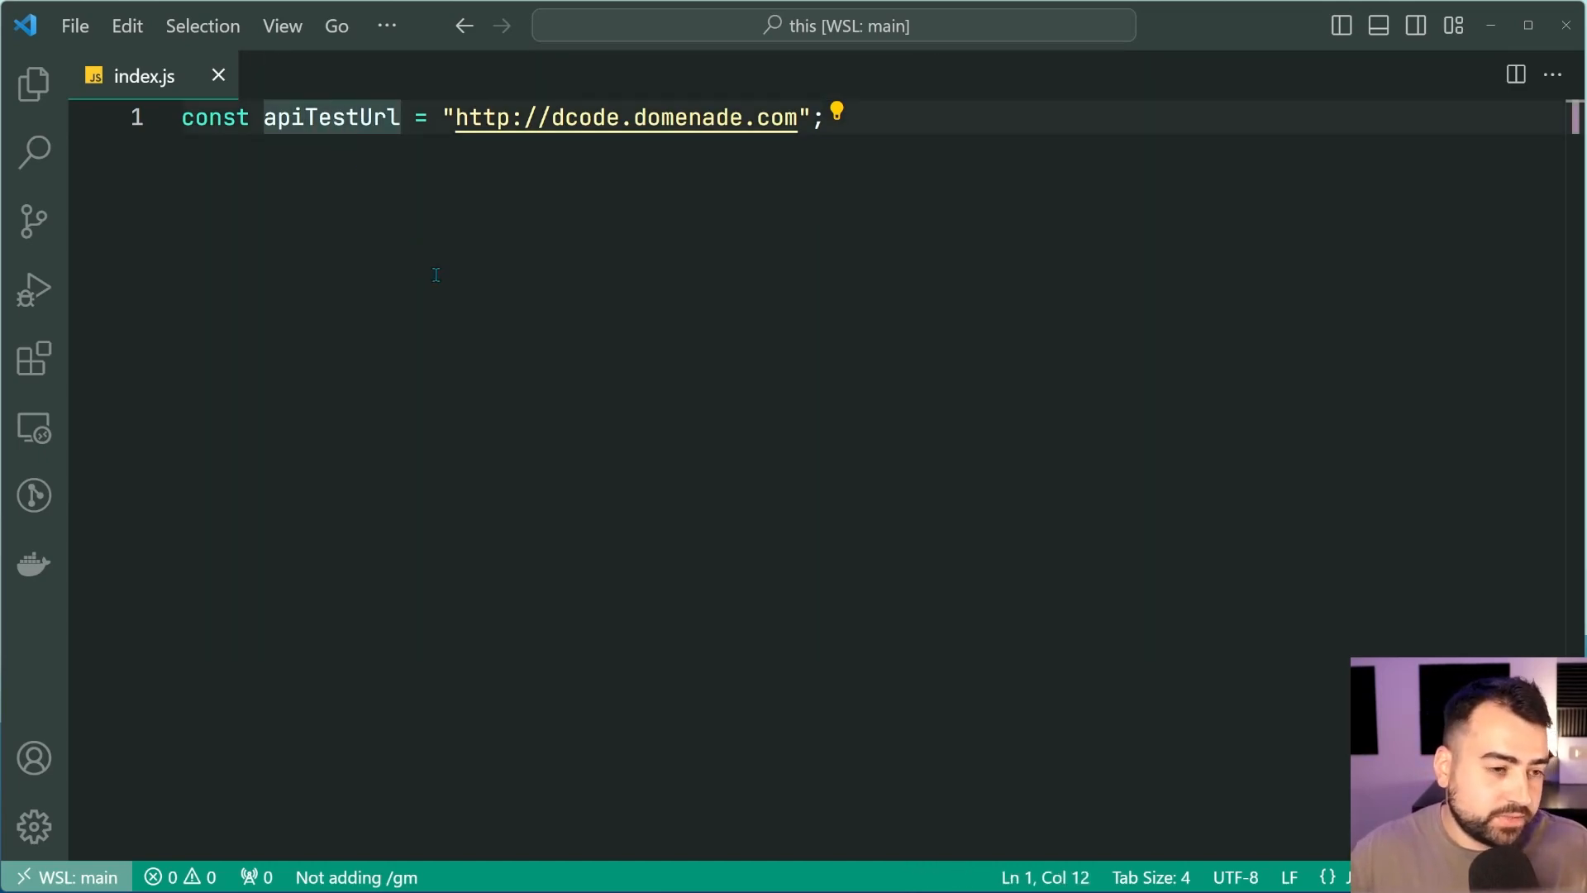
{"action": "double_click", "coordinate": [331, 117]}
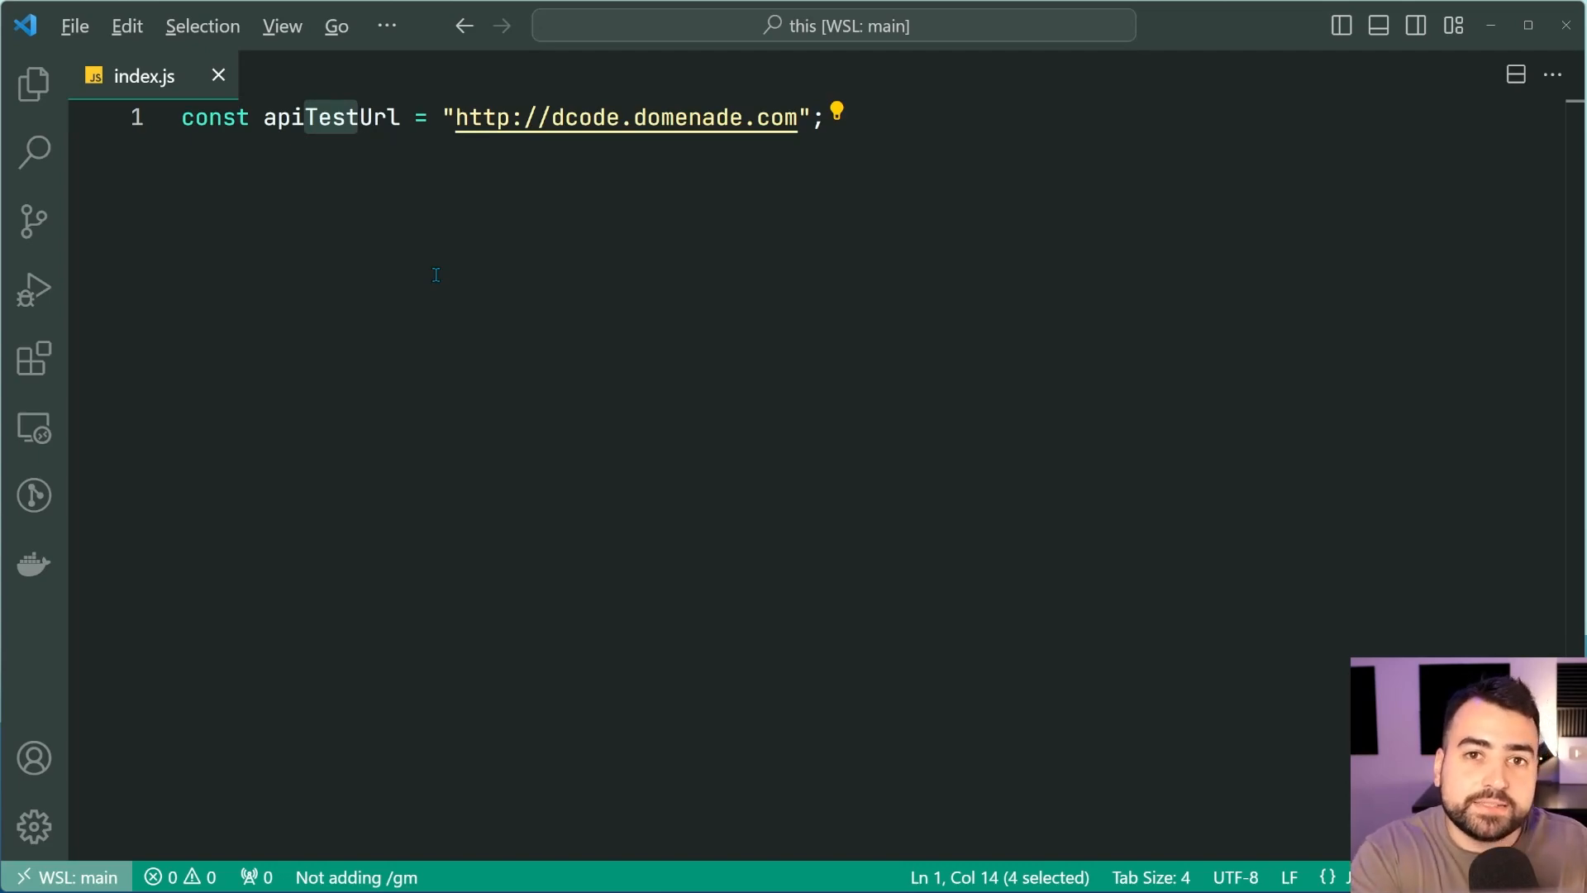
{"action": "double_click", "coordinate": [329, 117]}
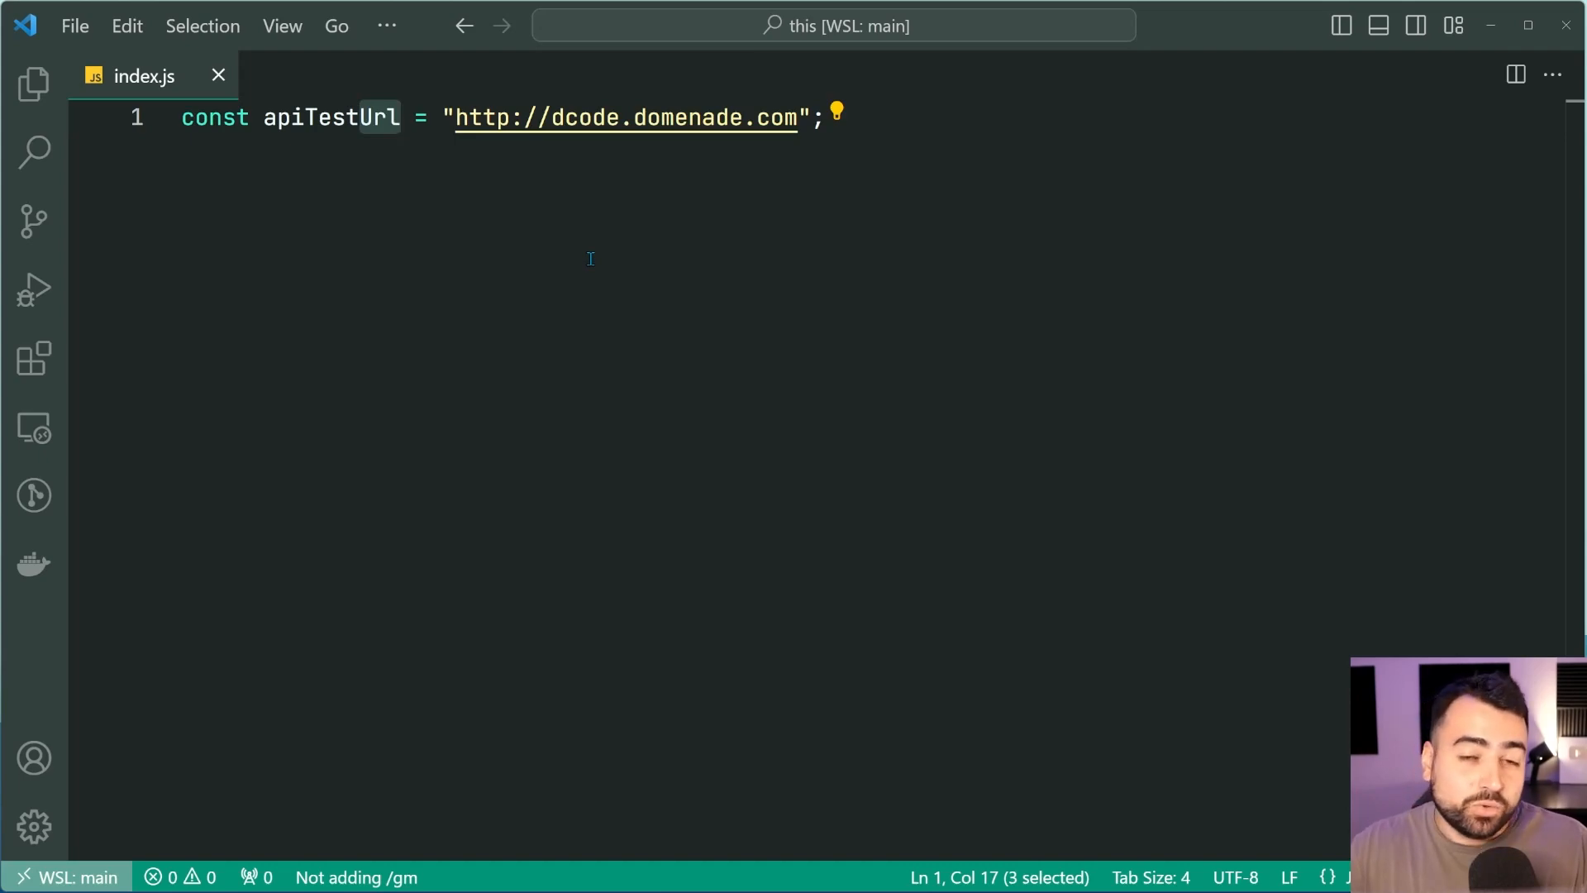
Rename the apiTestUrl constant to api_test_url and select part of it
{"action": "double_click", "coordinate": [330, 118]}
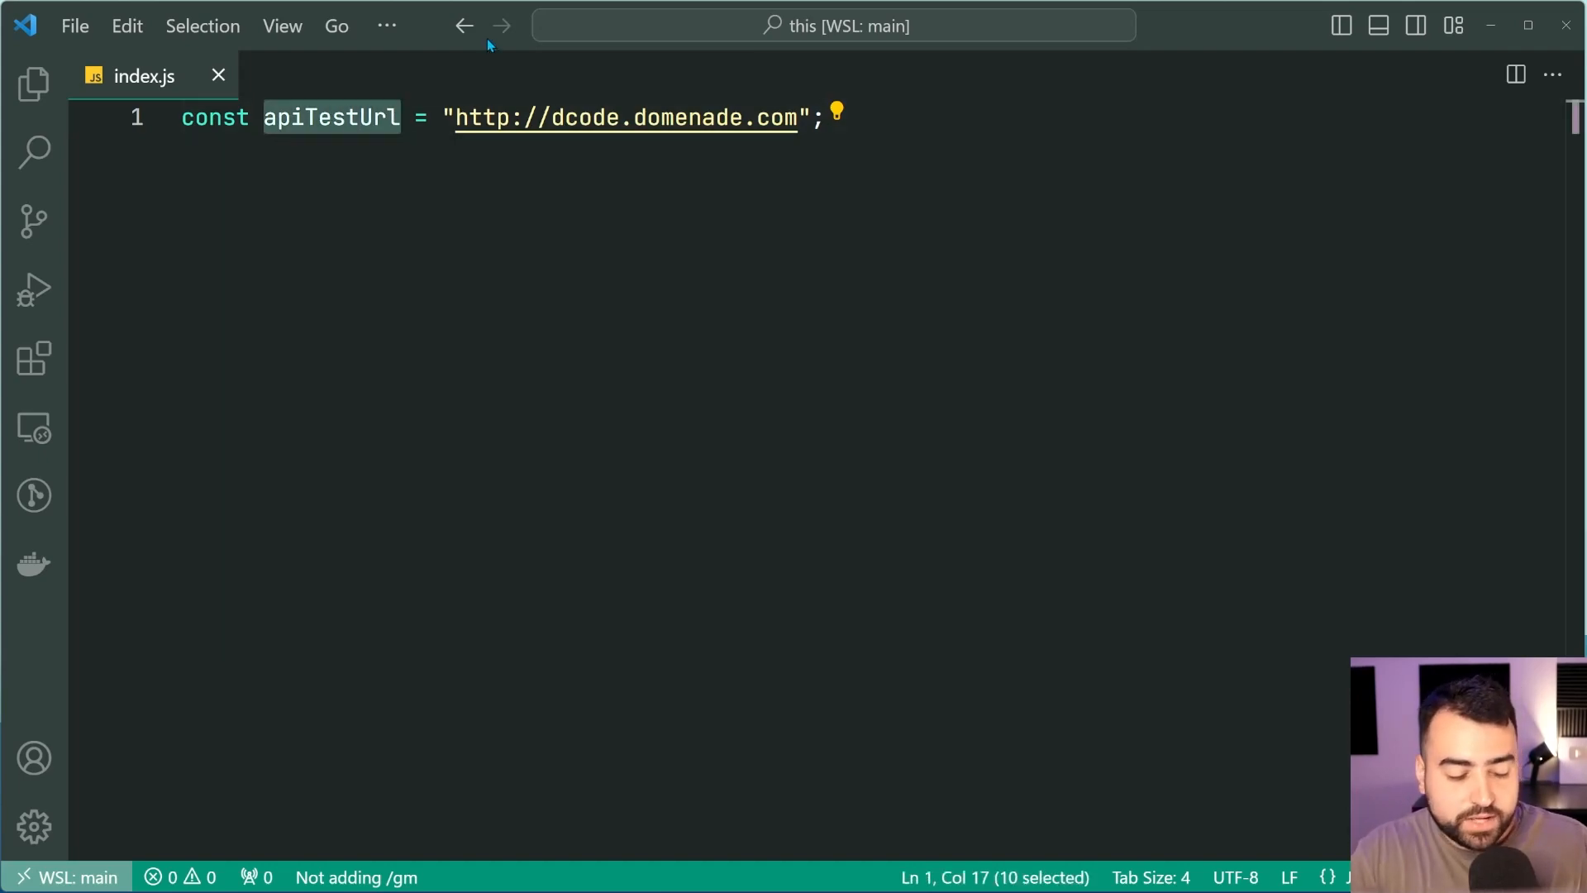
{"action": "type", "text": "api_test_ur"}
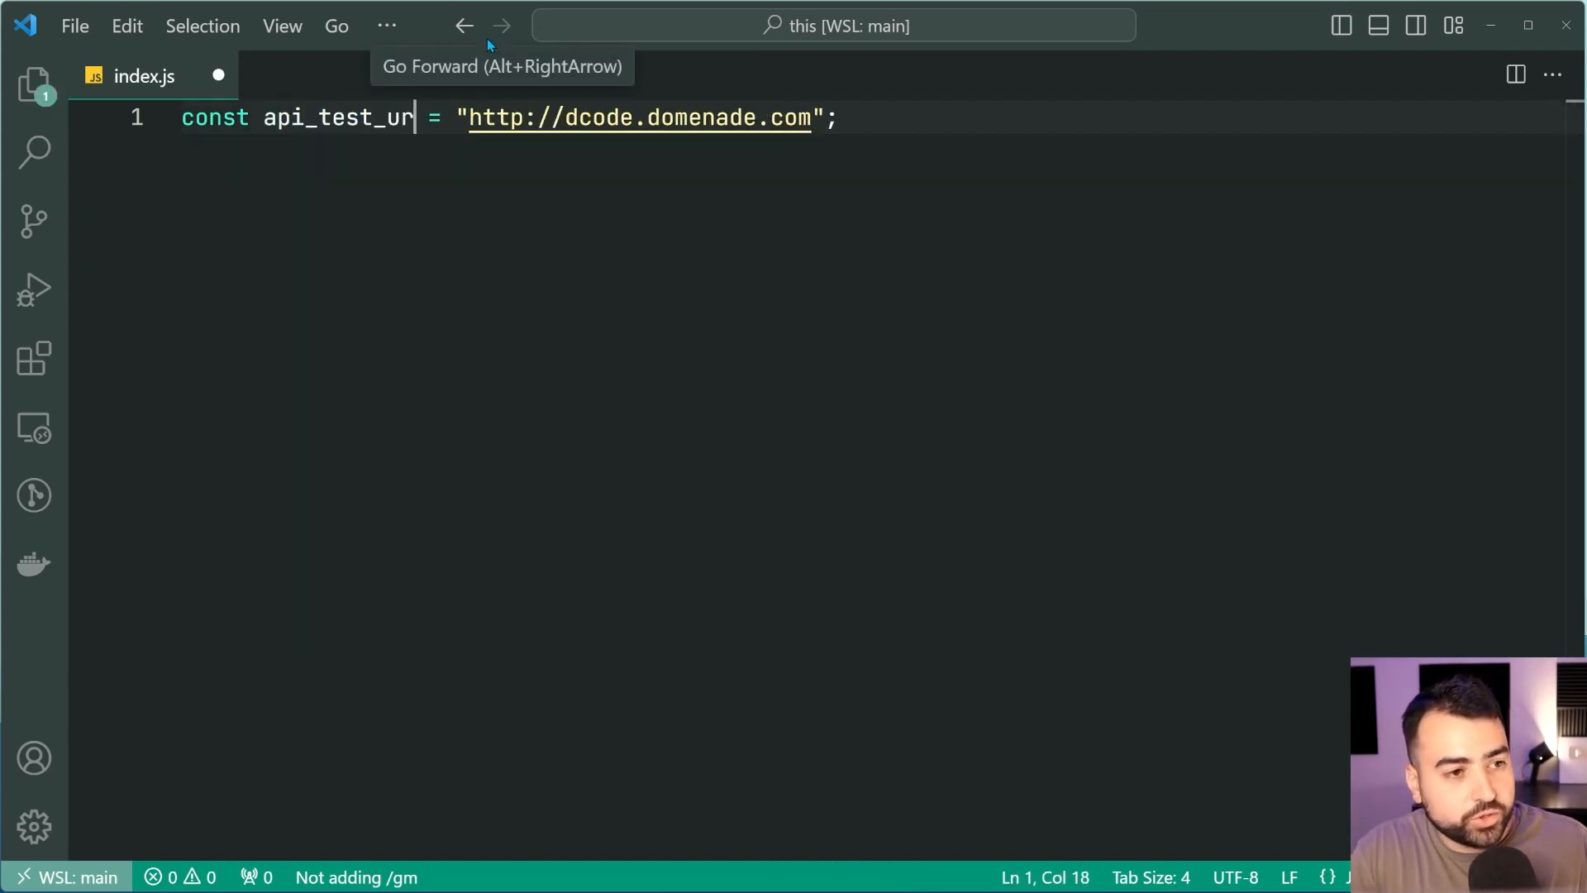
{"action": "type", "text": "l"}
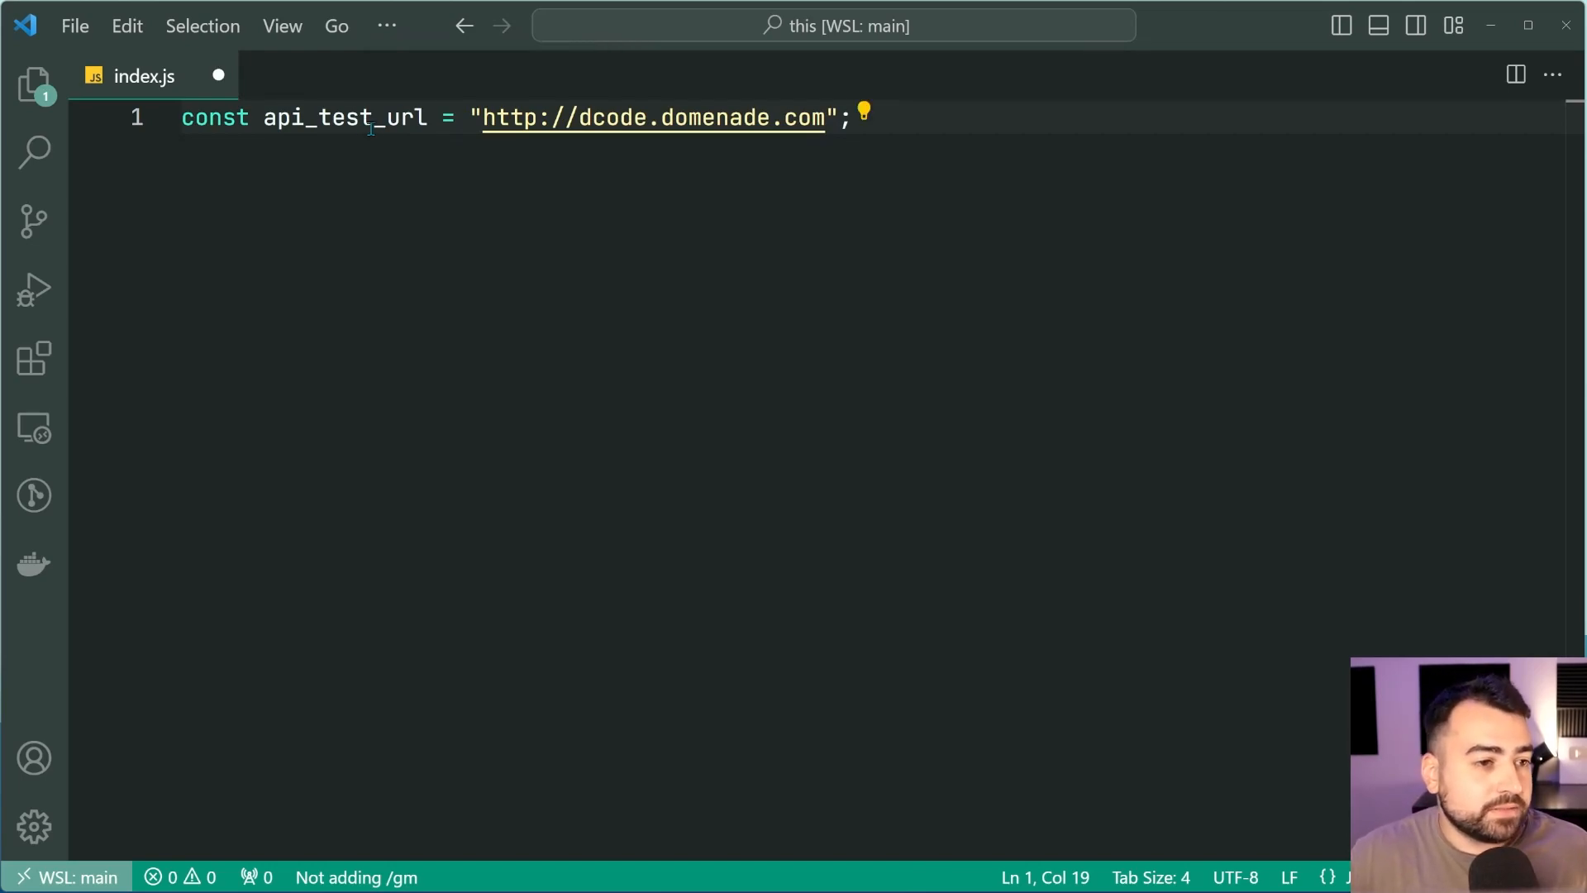
{"action": "double_click", "coordinate": [344, 117]}
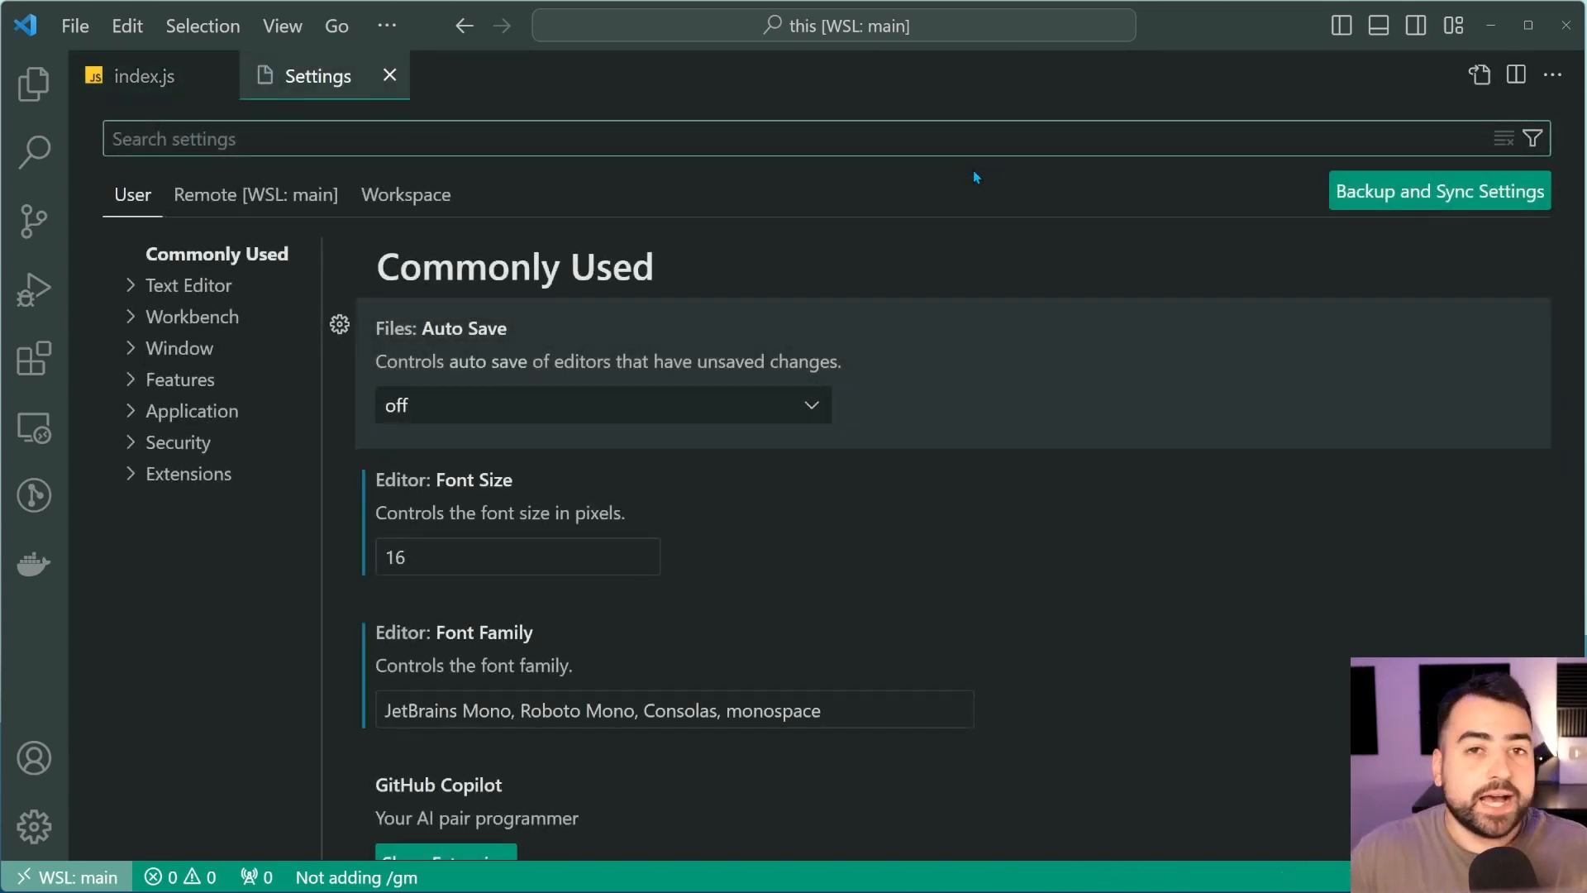
Filter Settings by 'activity bar' to find the activity bar location setting
{"action": "type", "text": "activity bar"}
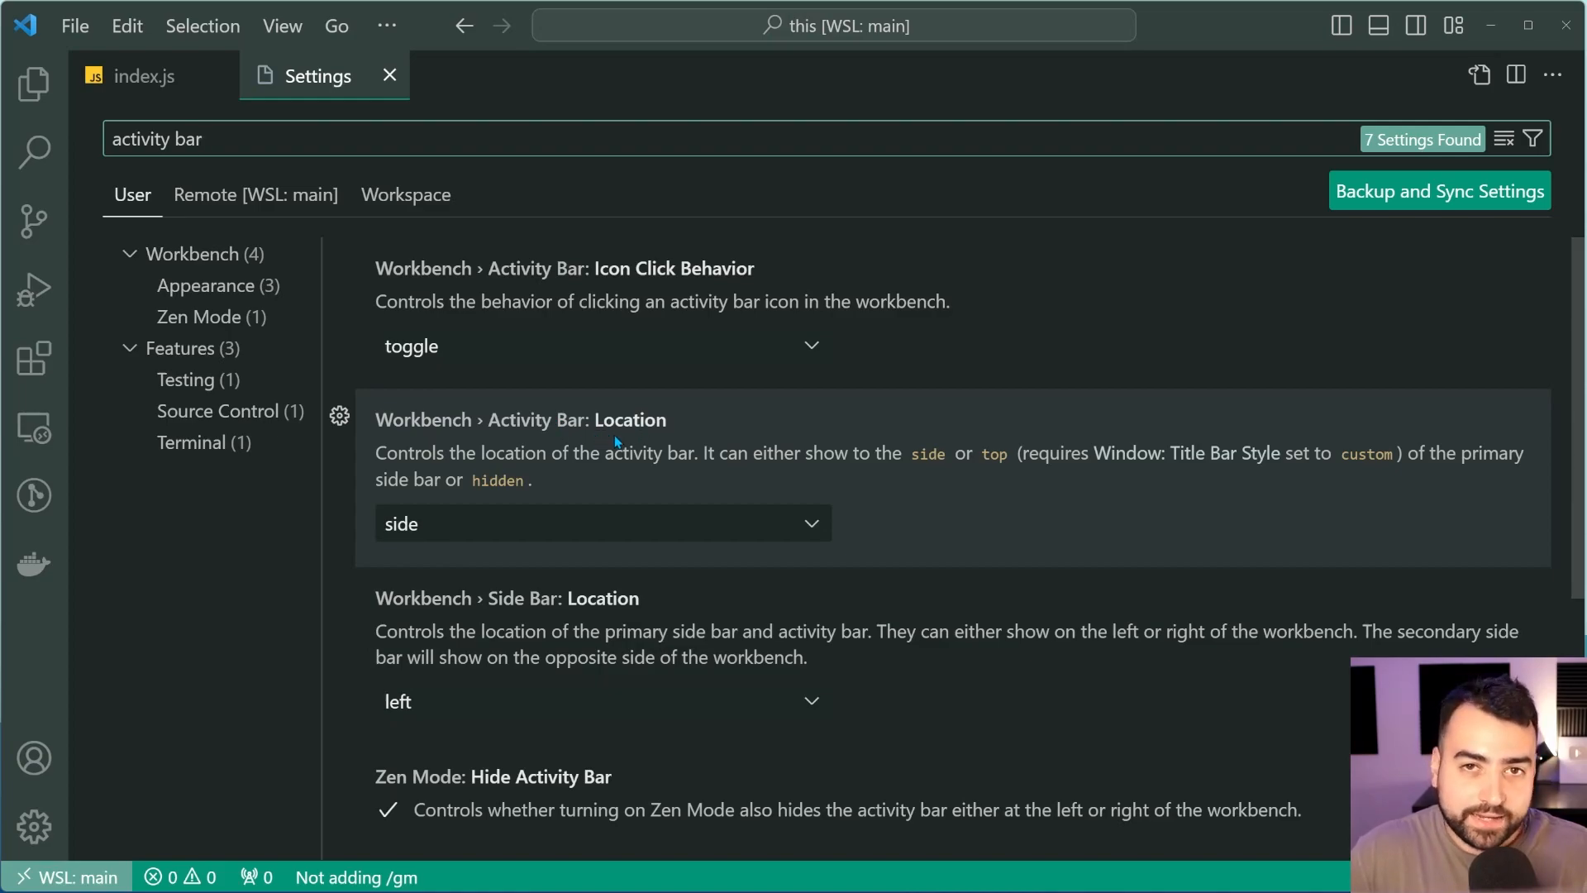
Set Workbench › Activity Bar: Location to top
{"action": "left_click", "coordinate": [602, 524]}
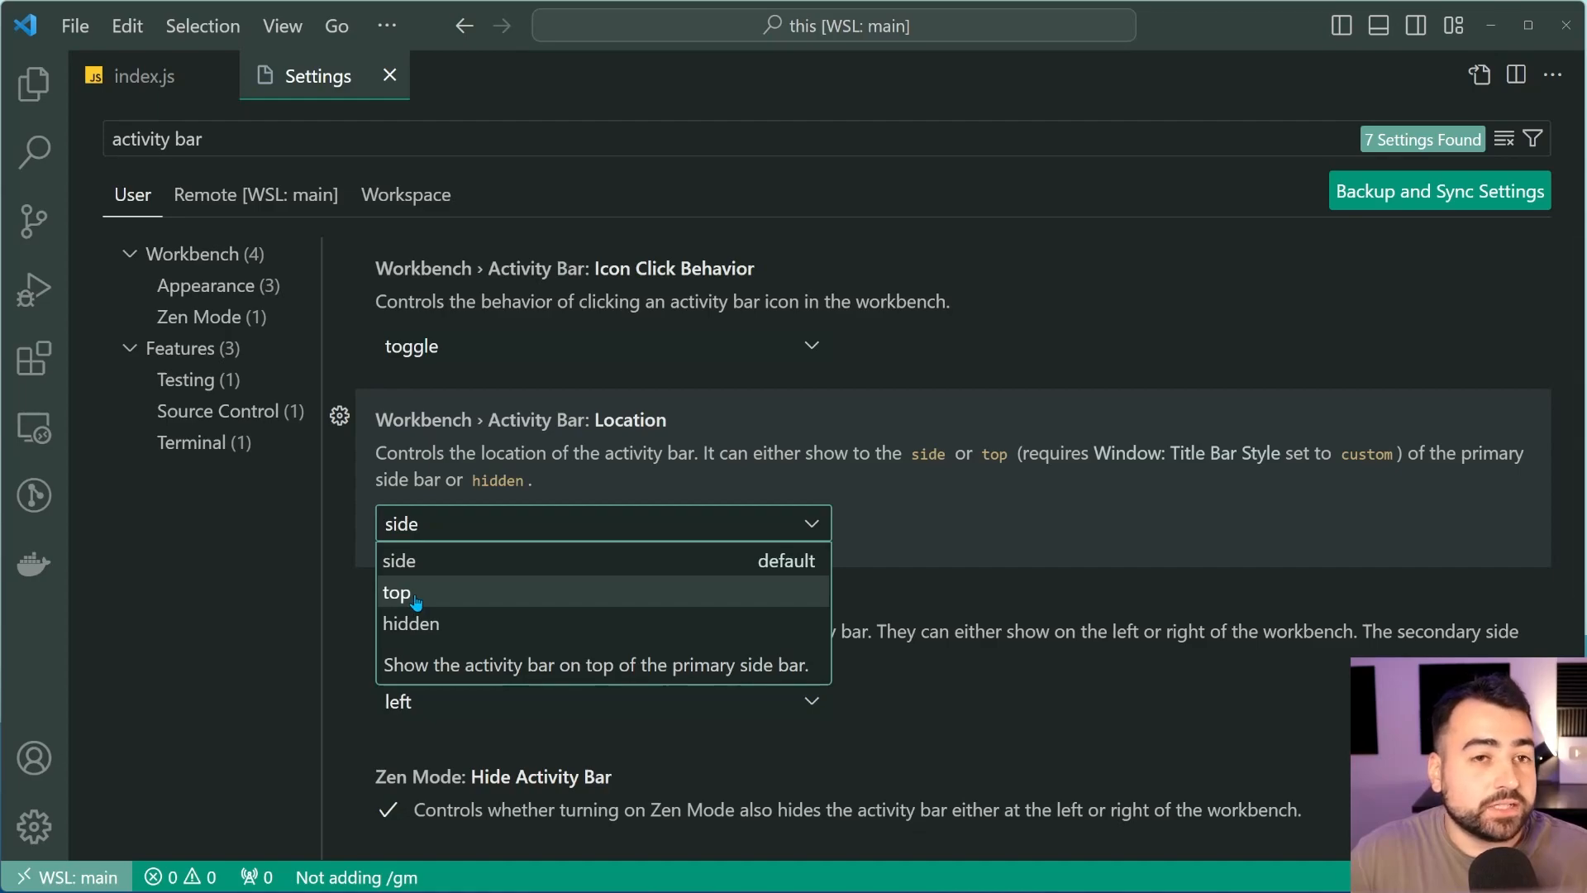
{"action": "left_click", "coordinate": [397, 592]}
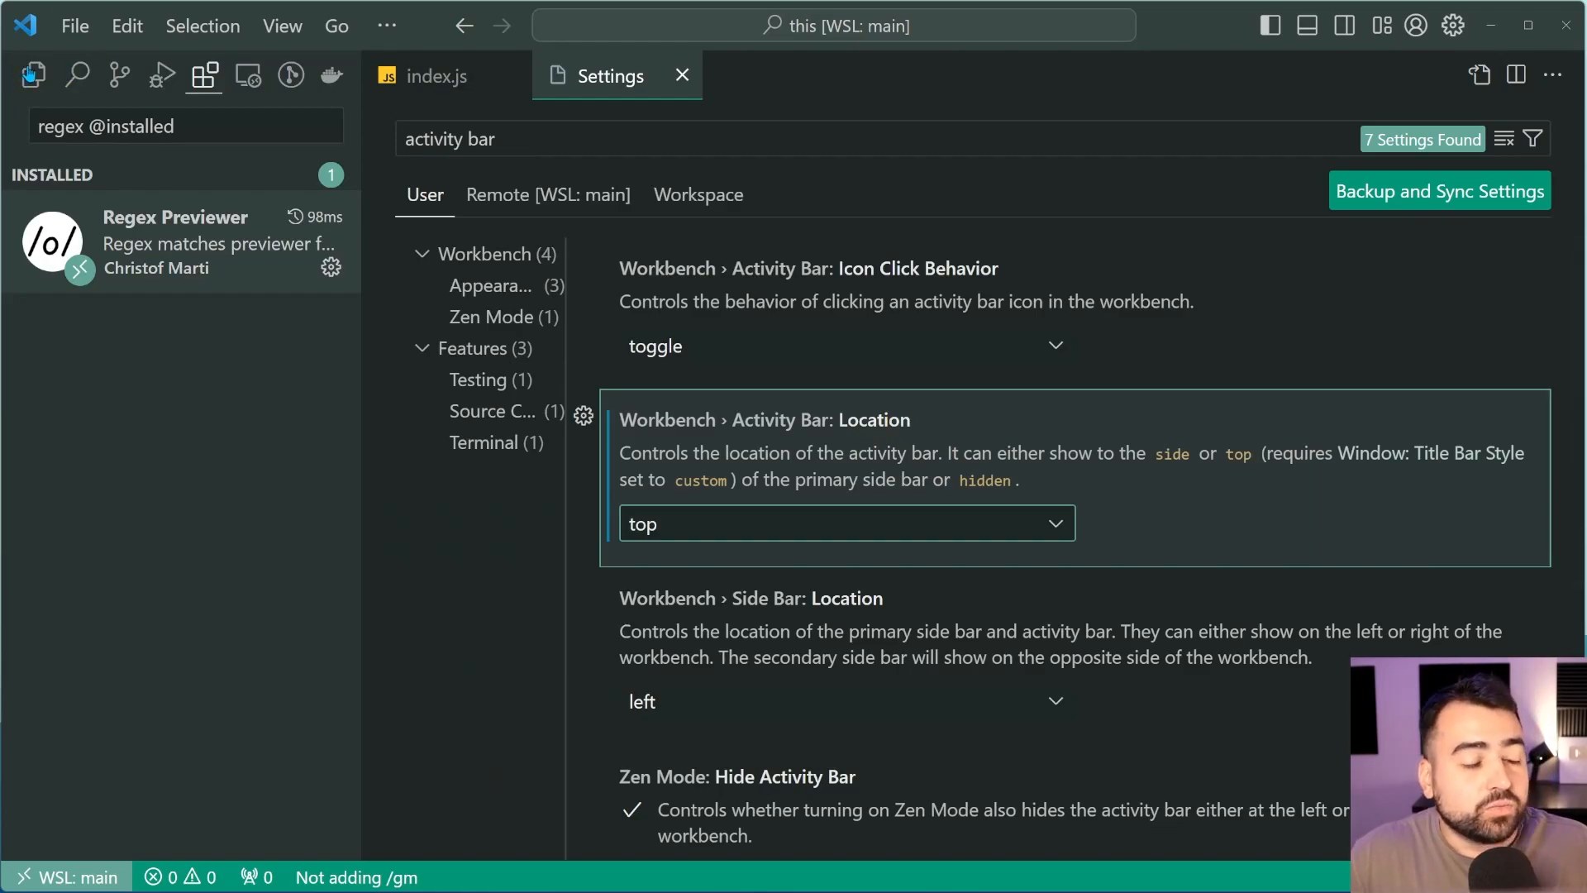
{"action": "mouse_move", "coordinate": [327, 74]}
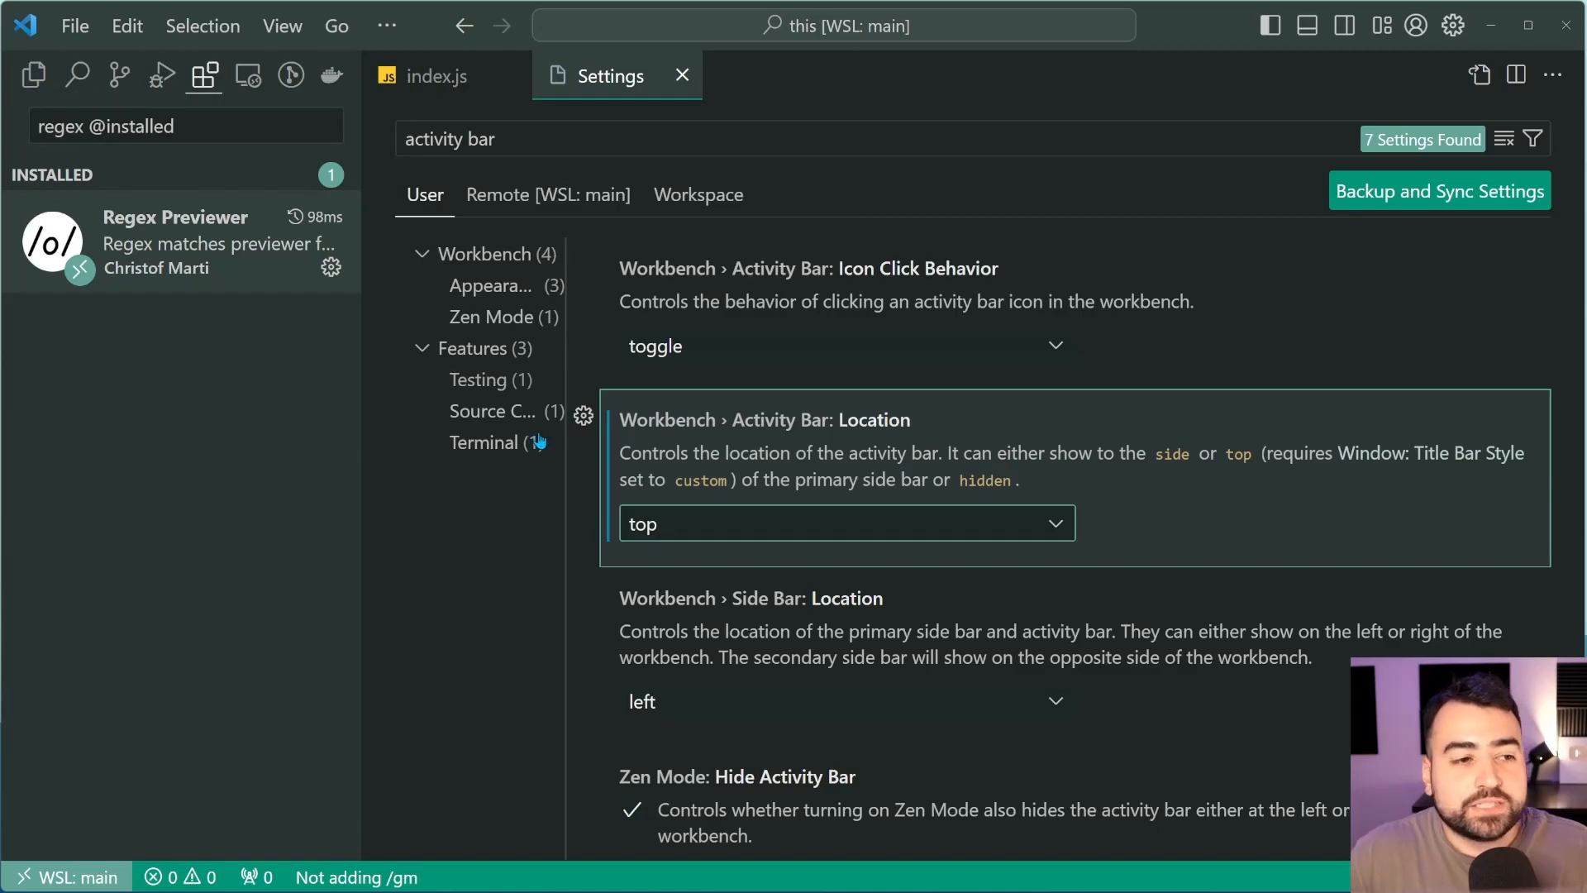
{"action": "left_click", "coordinate": [844, 524]}
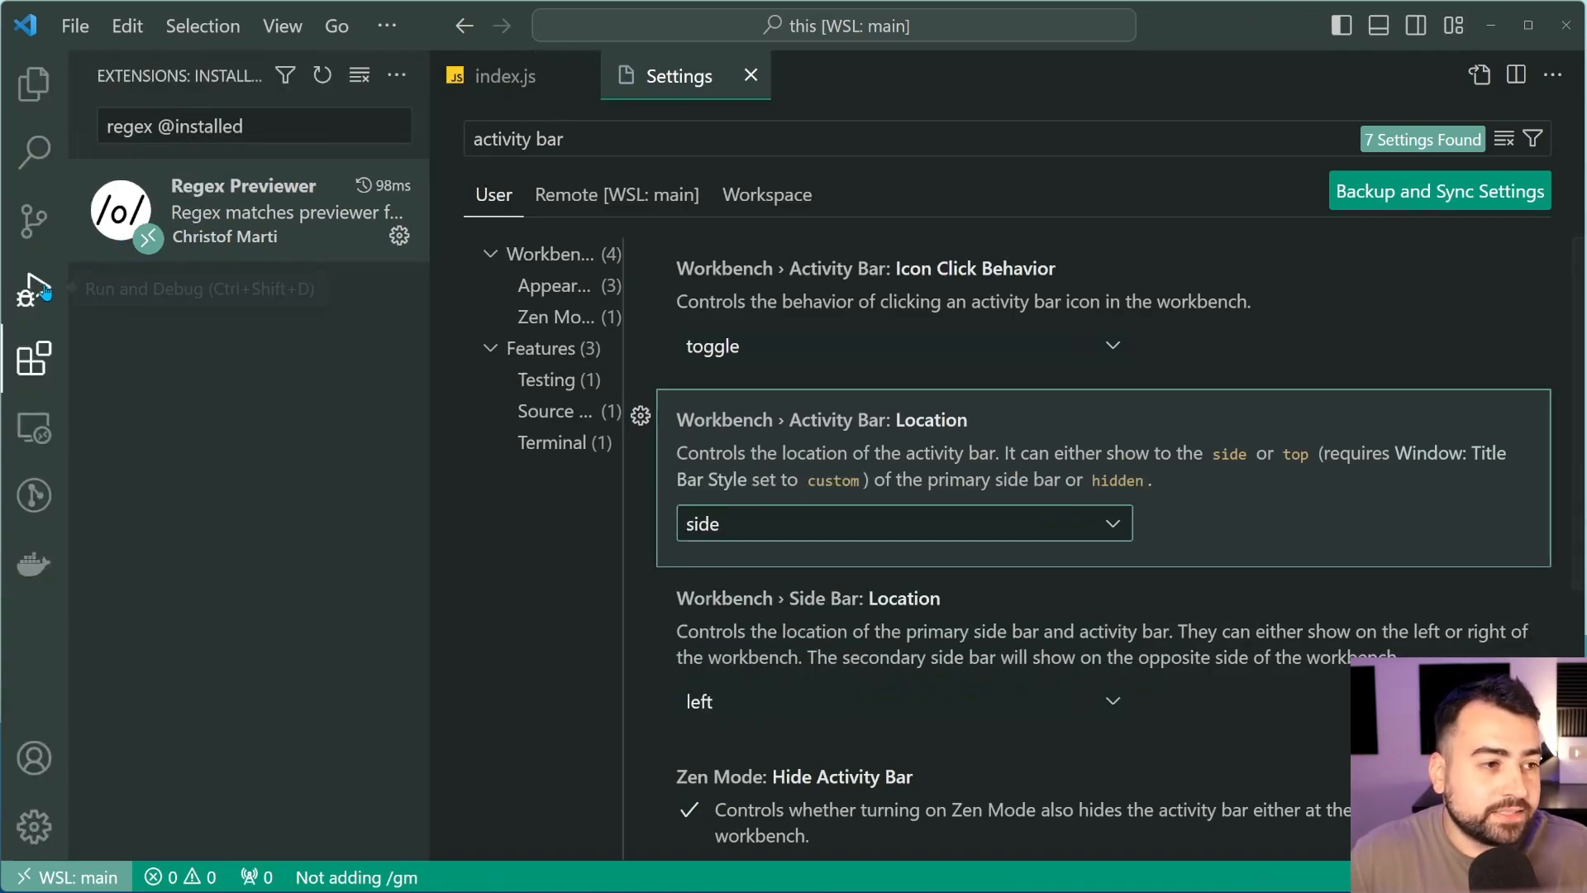
{"action": "left_click", "coordinate": [901, 525]}
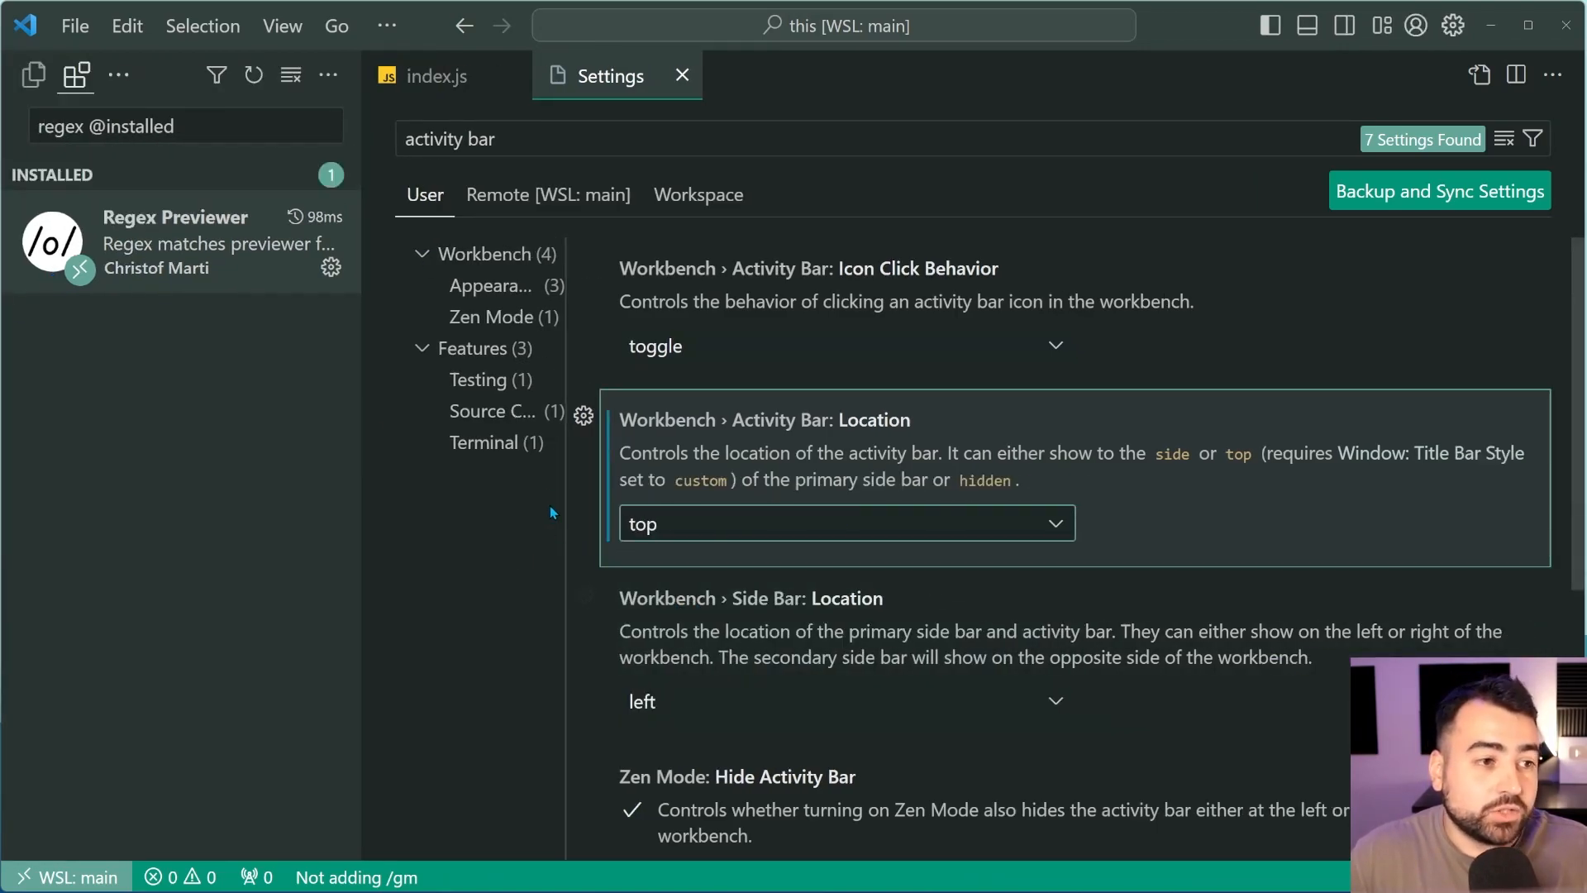
{"action": "mouse_move", "coordinate": [286, 461]}
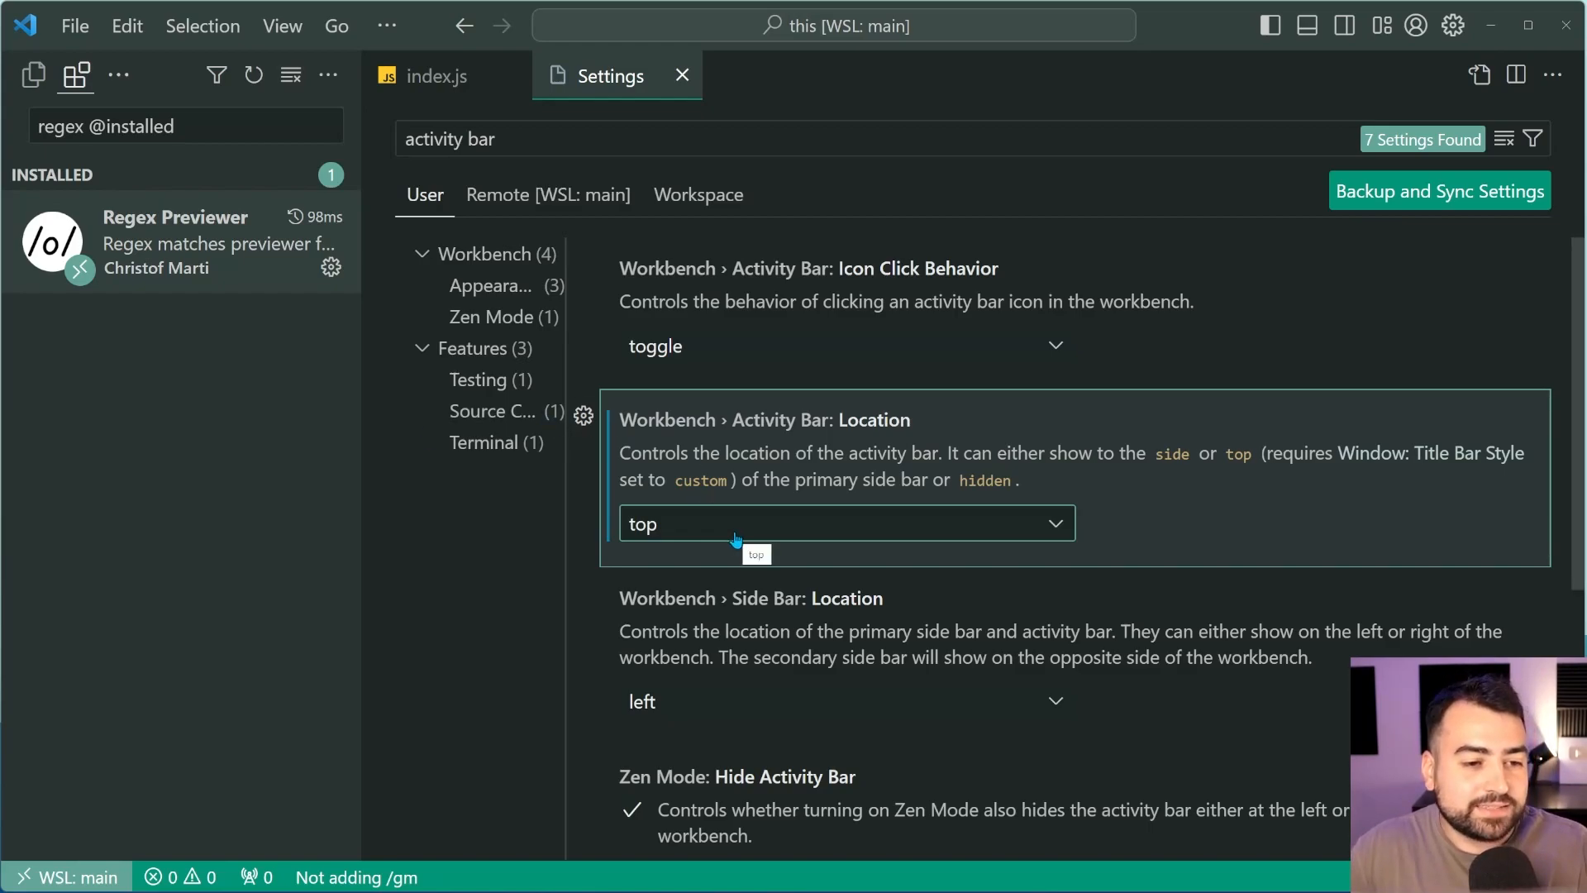
{"action": "mouse_move", "coordinate": [768, 501]}
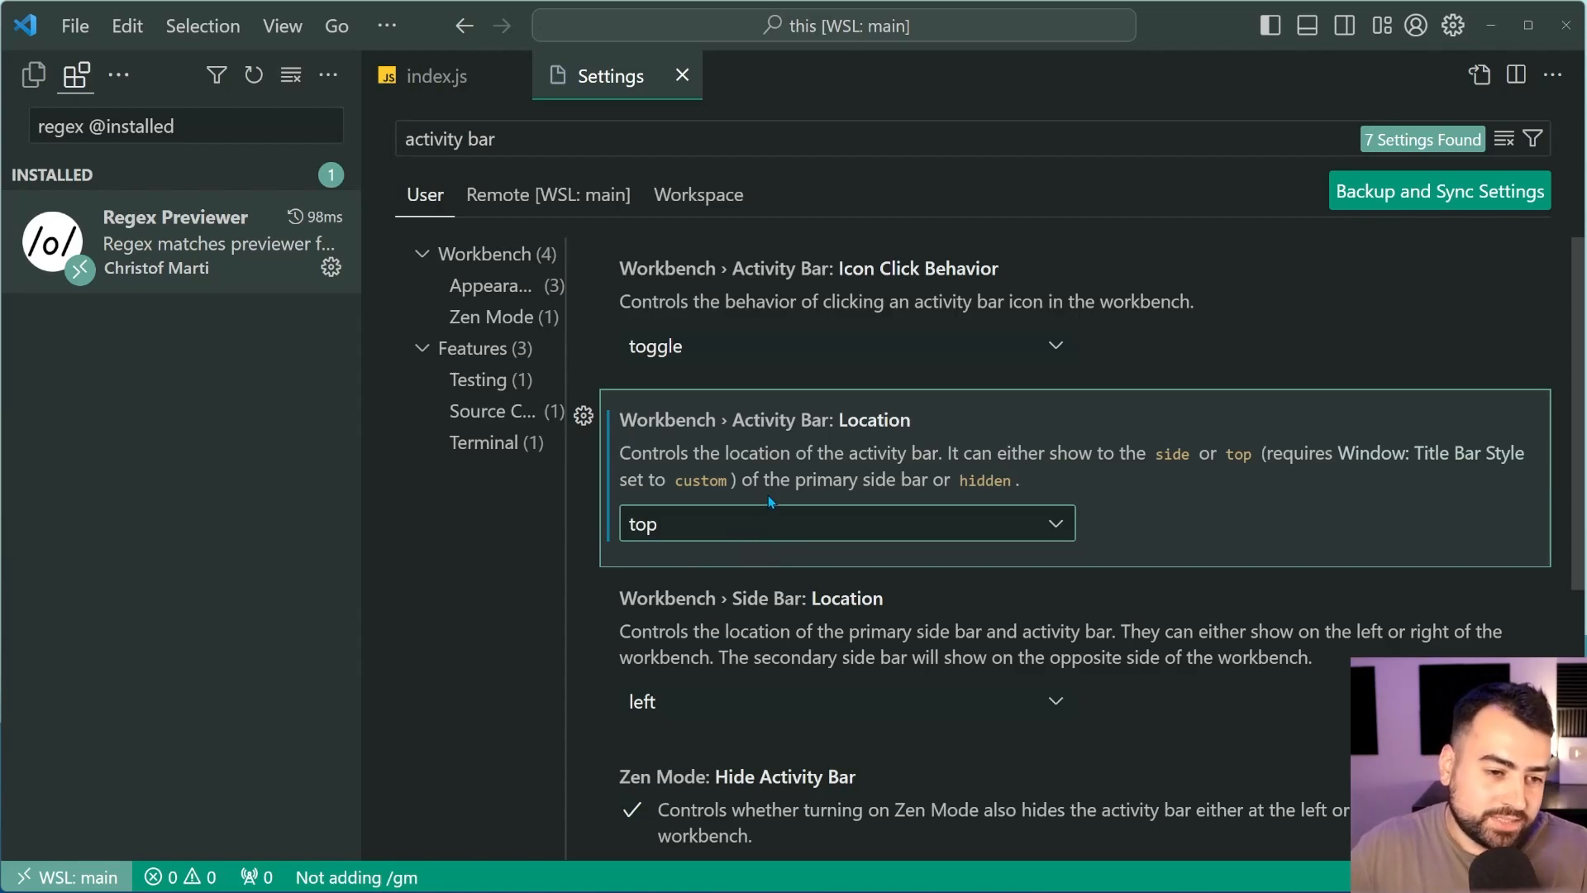